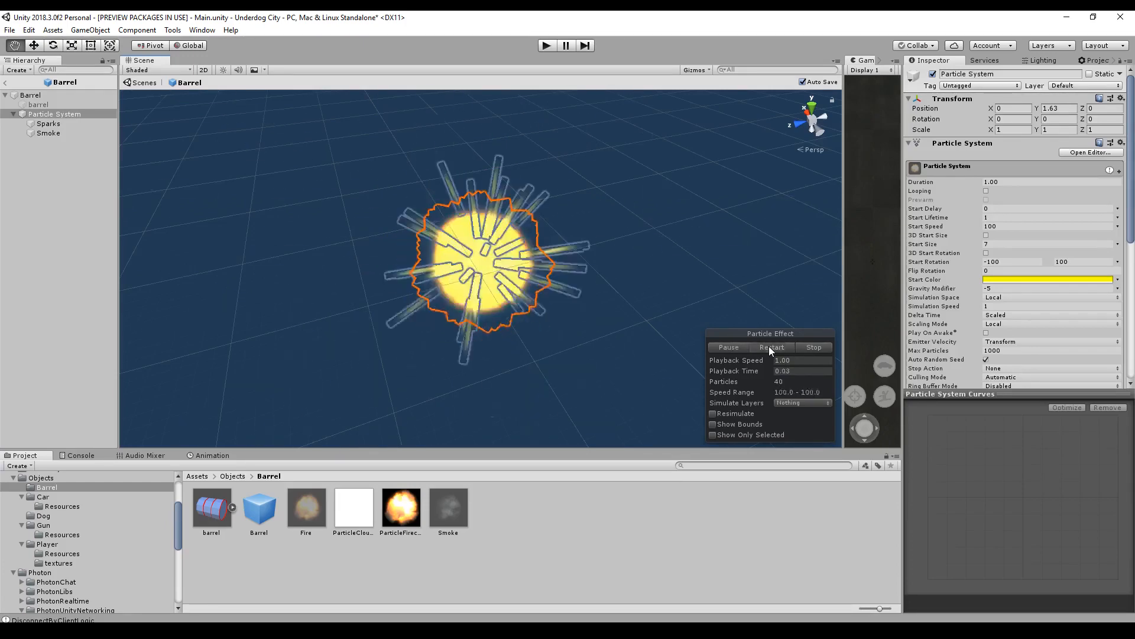
Select the barrel model inside the Barrel prefab and deactivate it
click(813, 347)
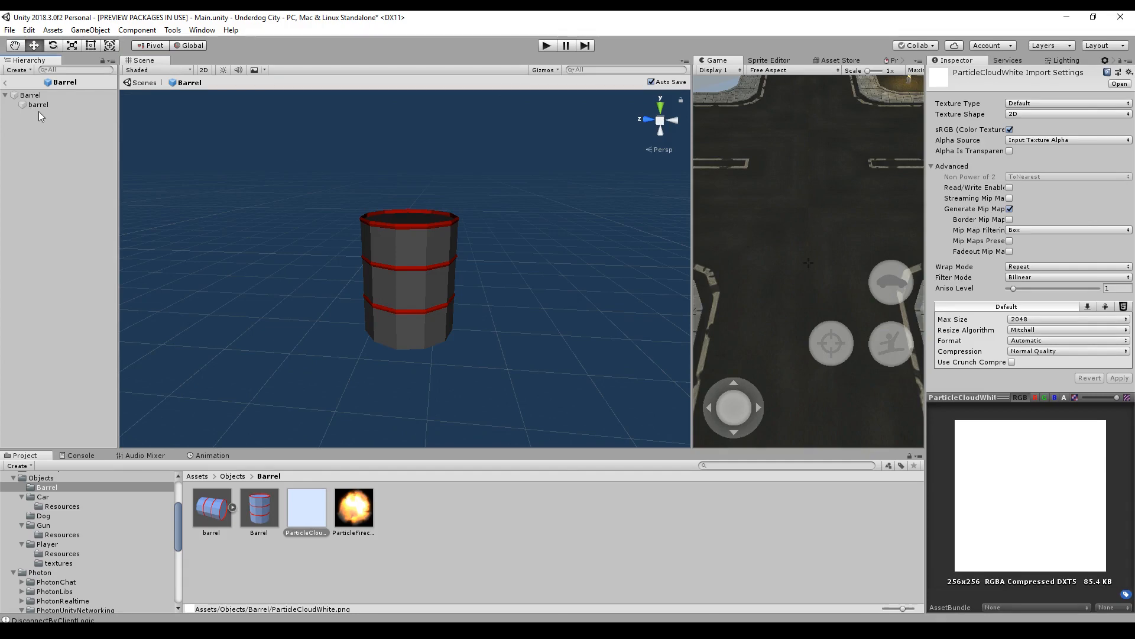
click(31, 95)
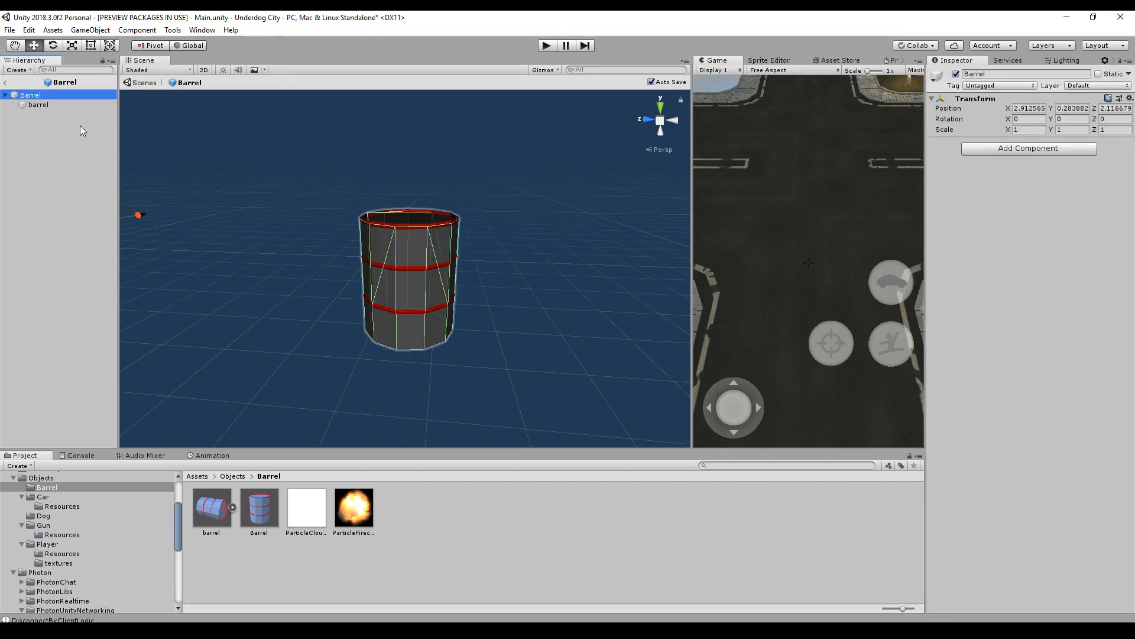
click(38, 103)
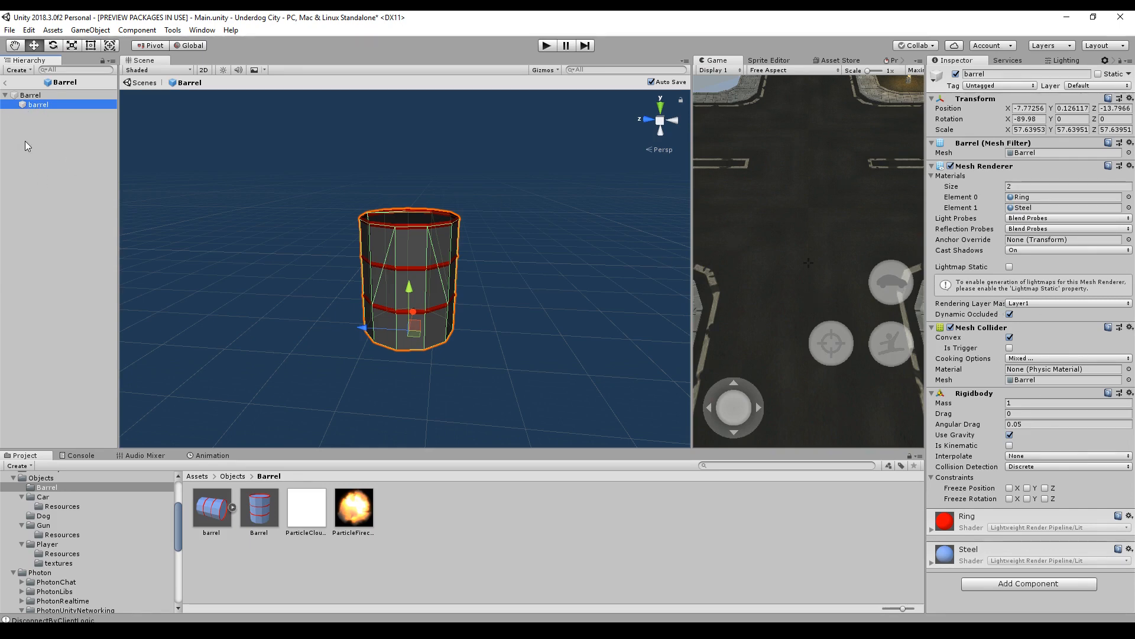
mouse_move(352, 219)
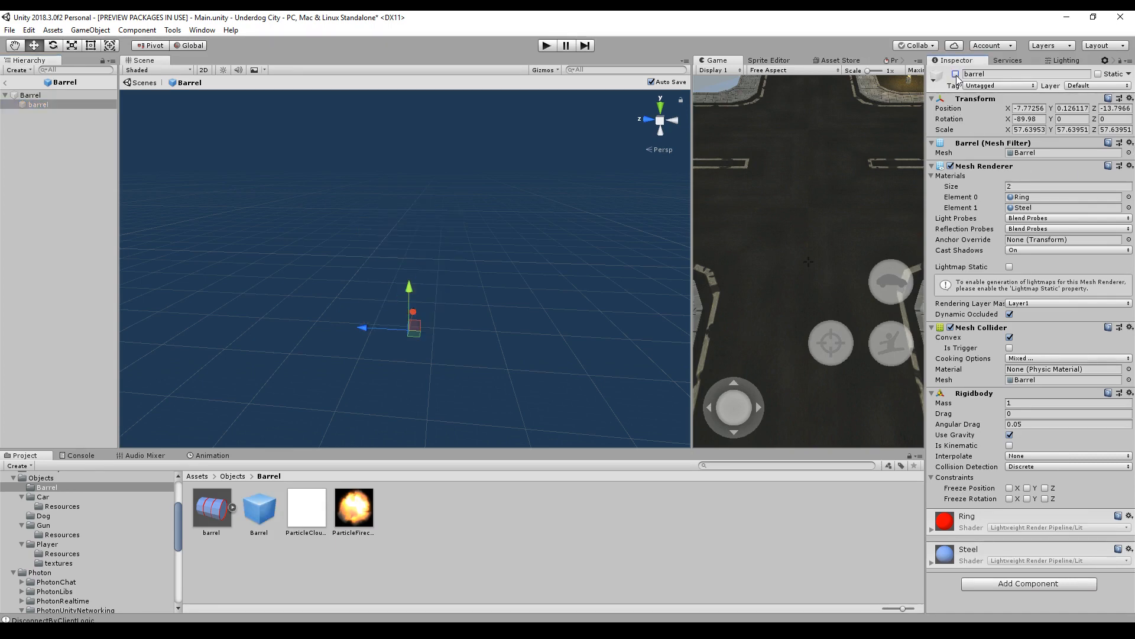
Add an Effects > Particle System child under the Barrel root
right_click(30, 95)
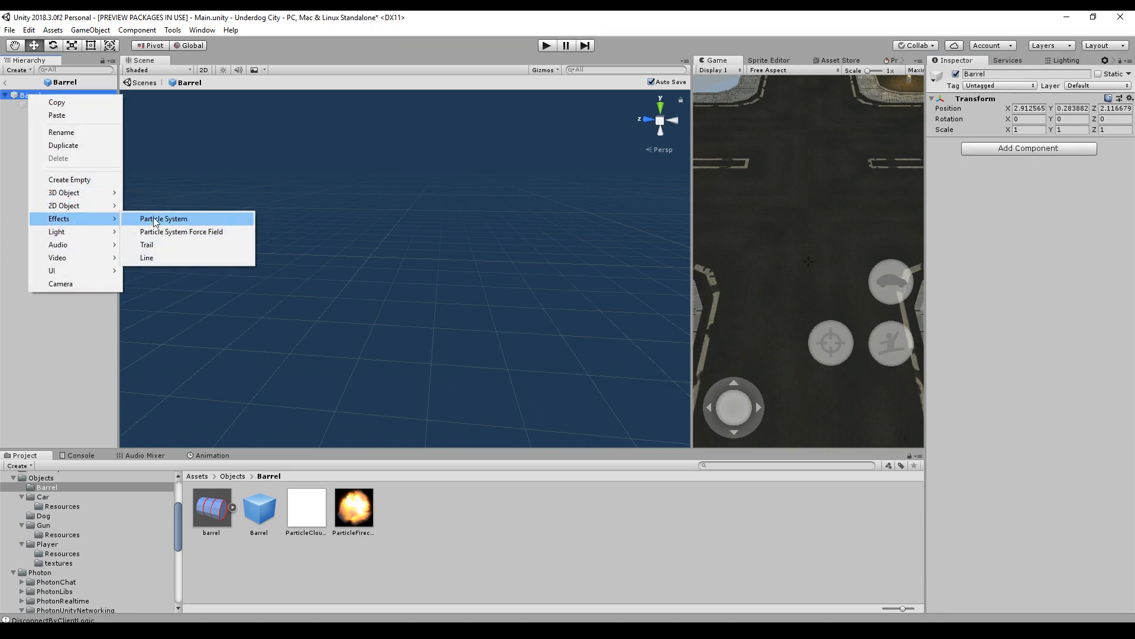
click(163, 219)
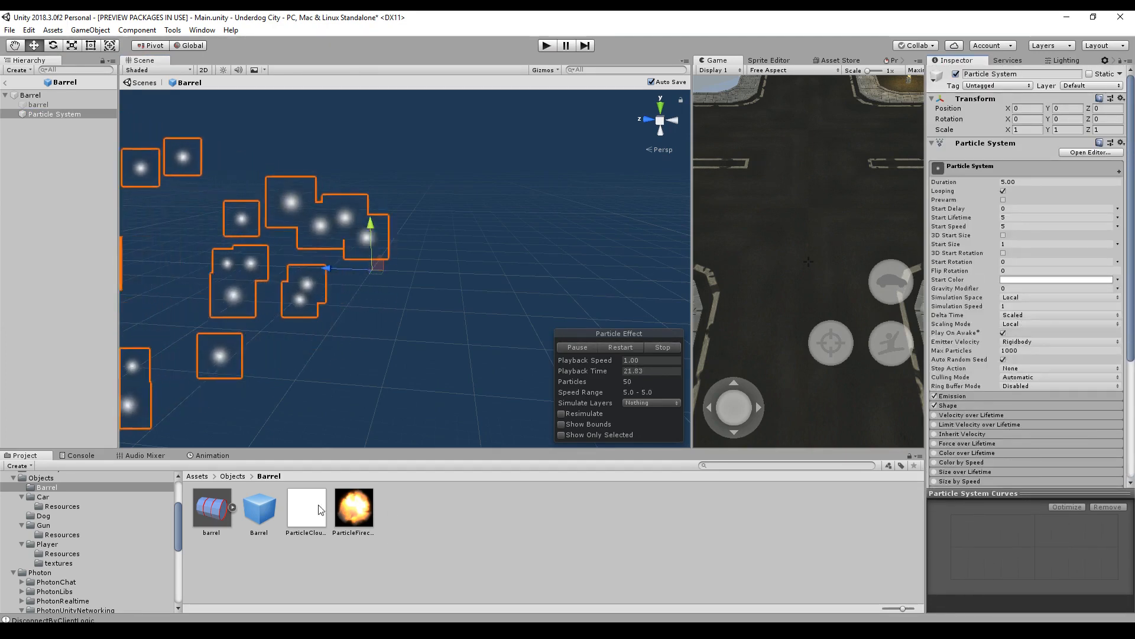
Inspect the ParticleCloudWhite texture, then the ParticleFirecloud texture's import settings
click(305, 507)
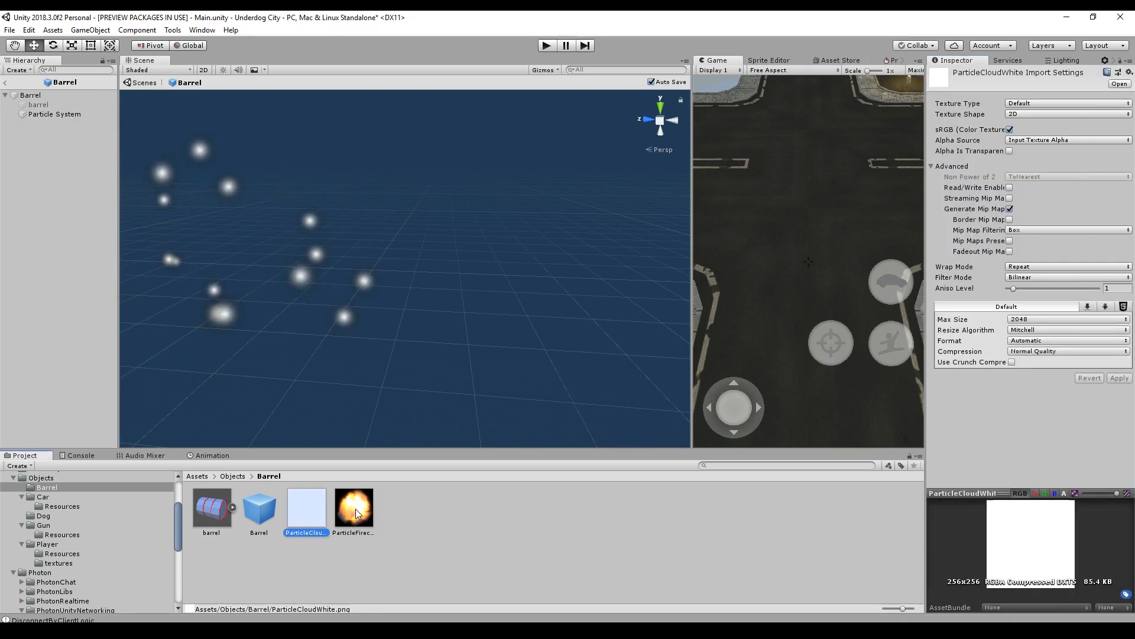
click(353, 507)
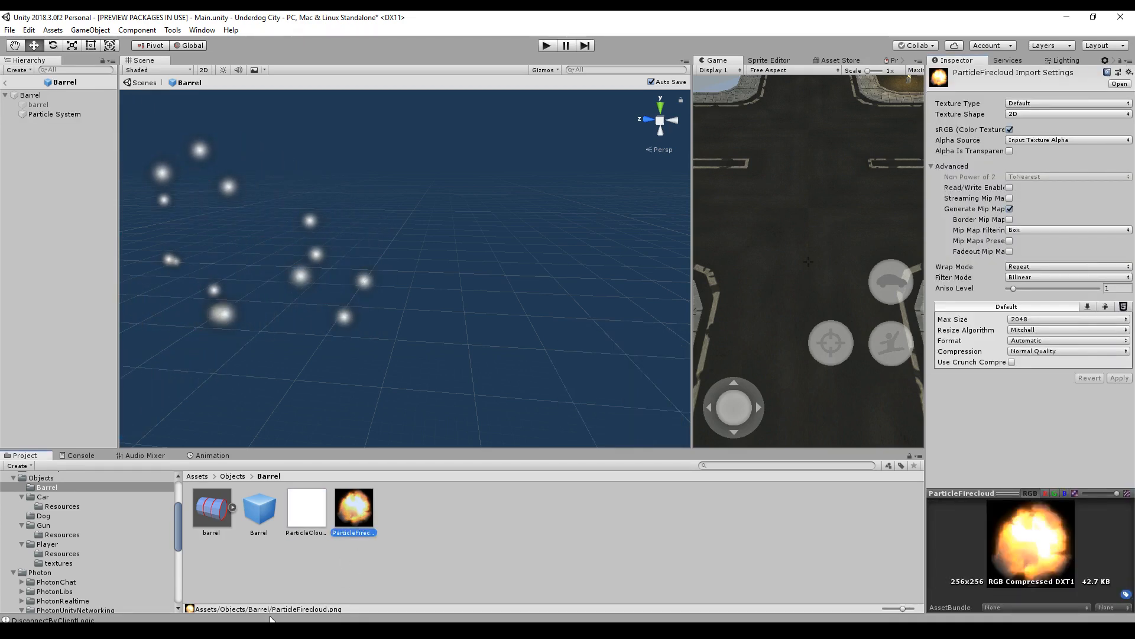
mouse_move(400, 541)
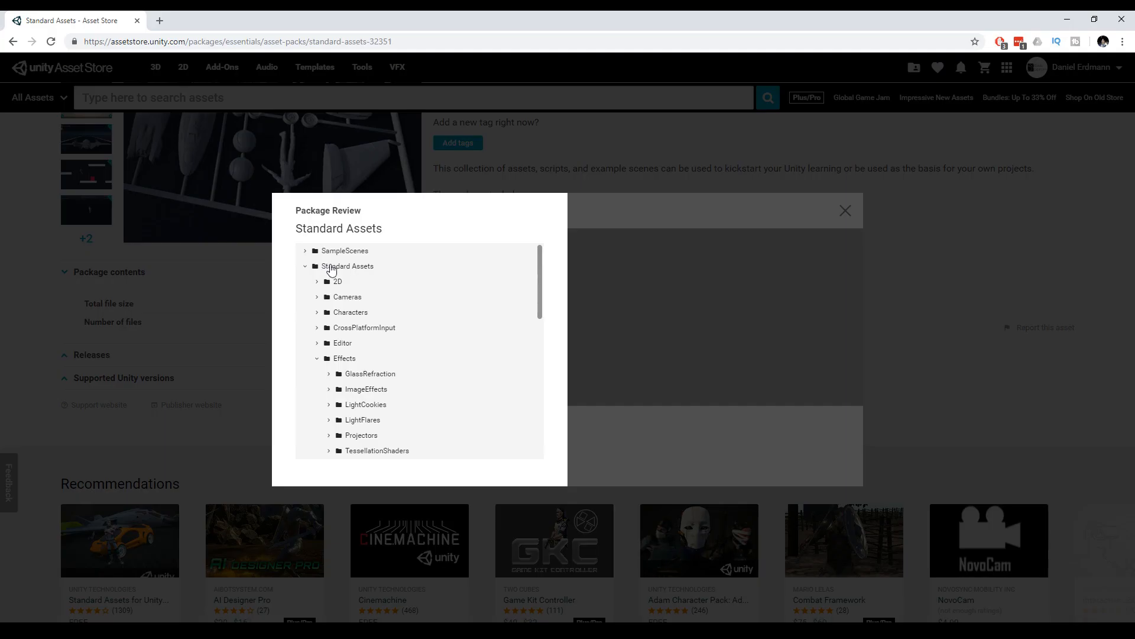
Scroll the Standard Assets package down to Effects > ParticleSystems > Textures
scroll(down, 3)
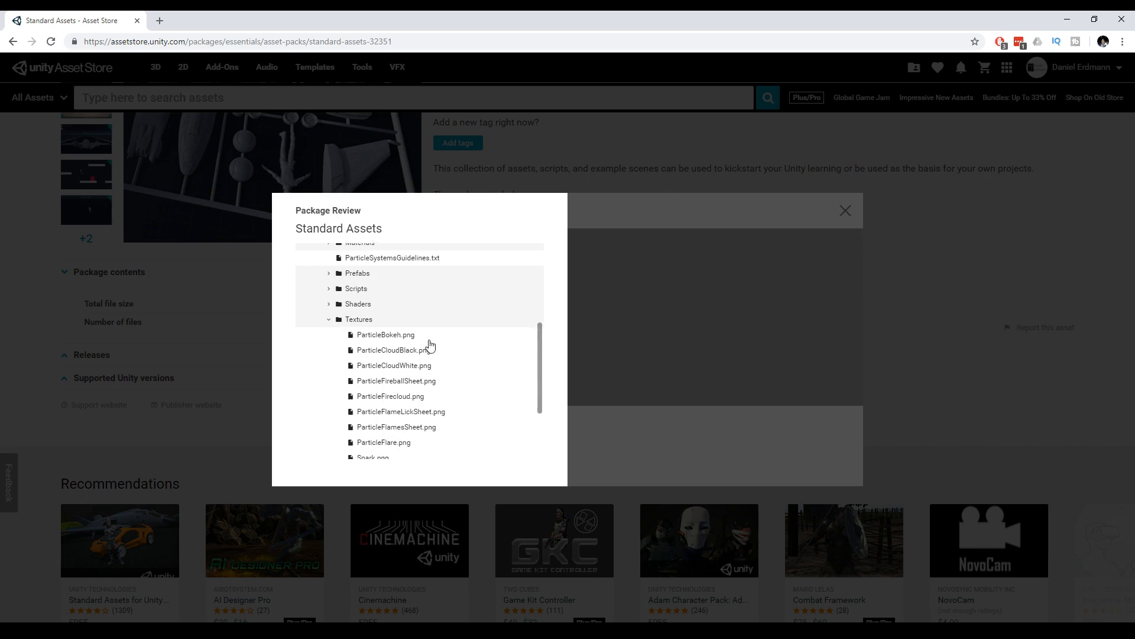
scroll(down, 3)
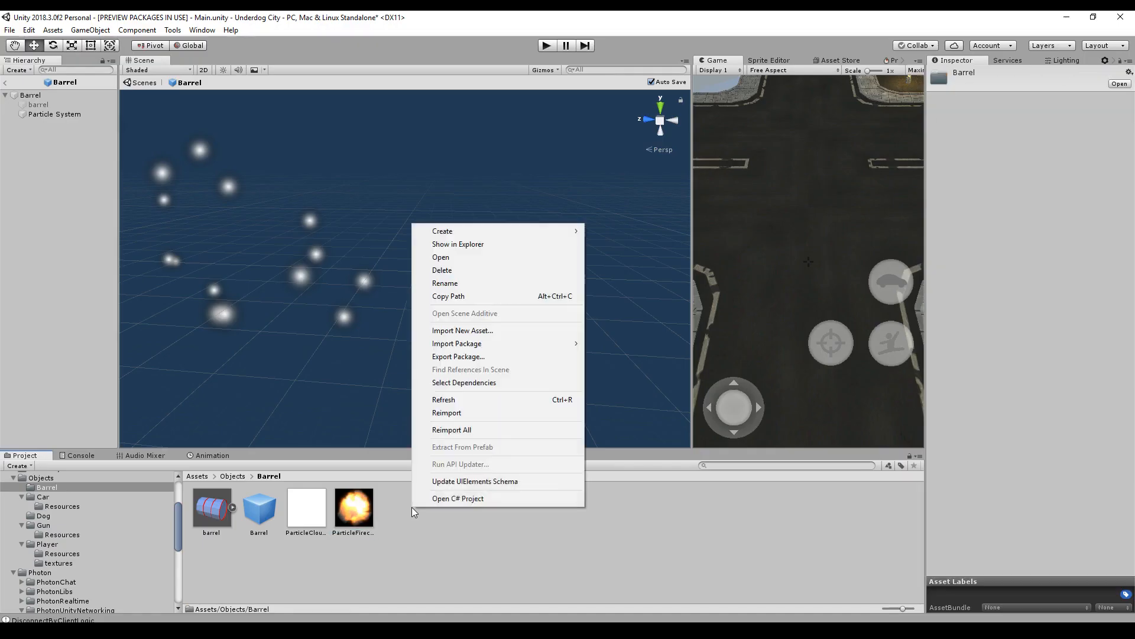
mouse_move(442, 231)
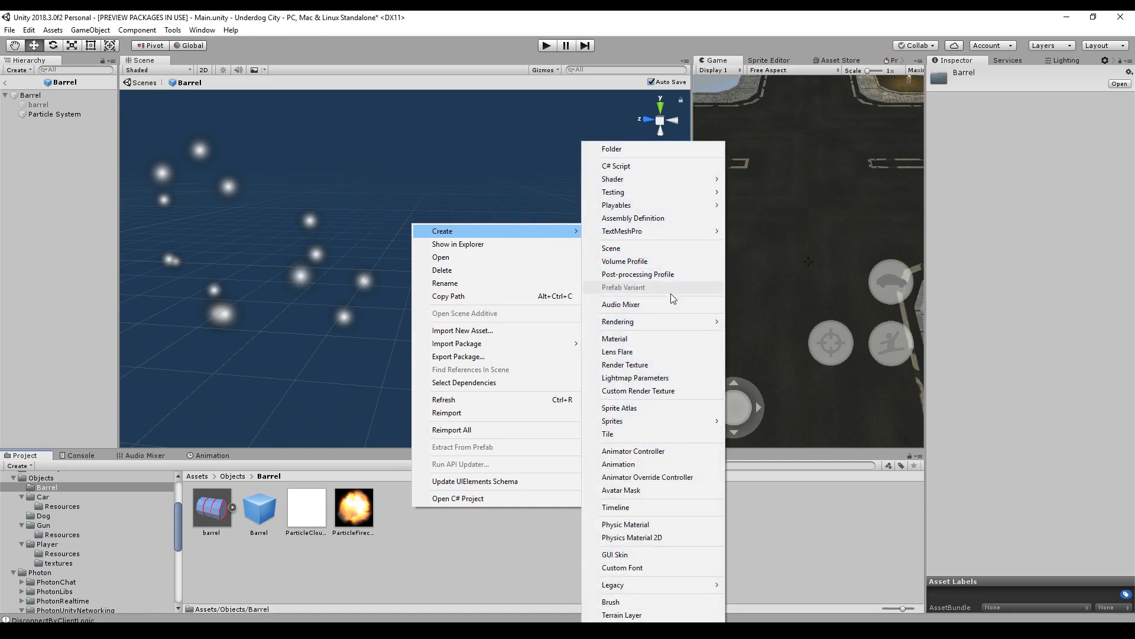
Create a new material named Fire using the LWRP particle shader
click(614, 338)
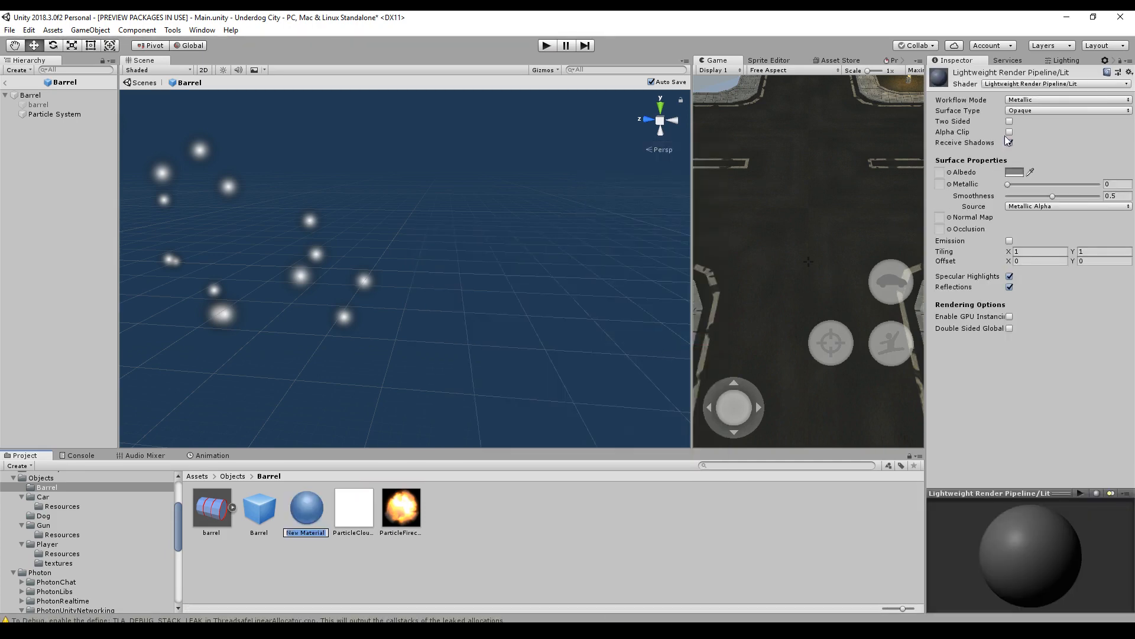
click(305, 507)
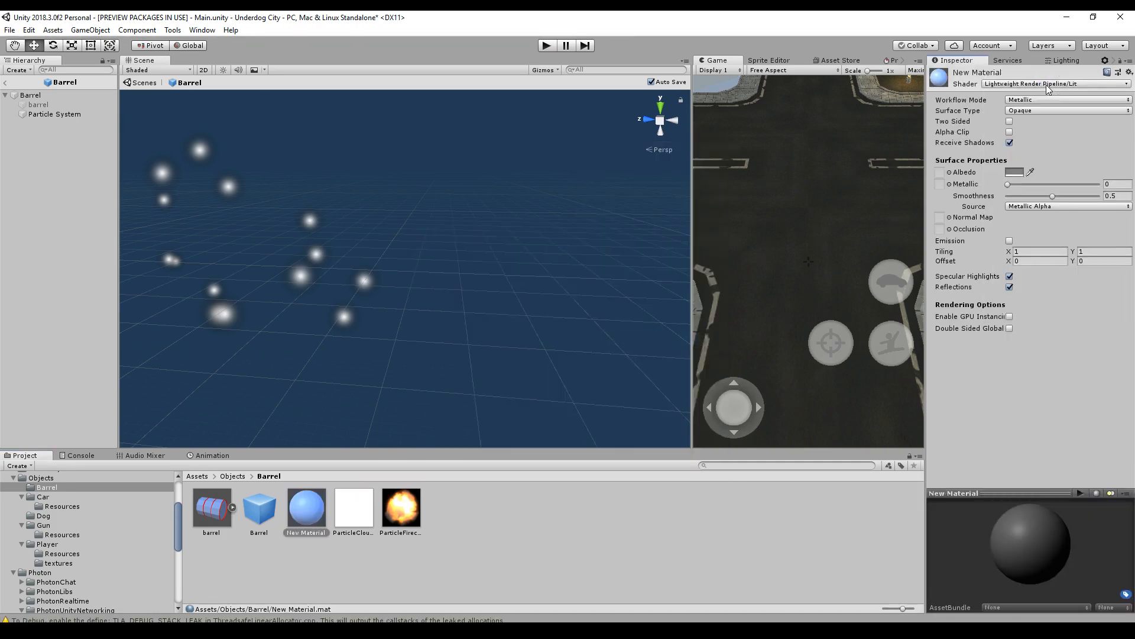
click(1052, 84)
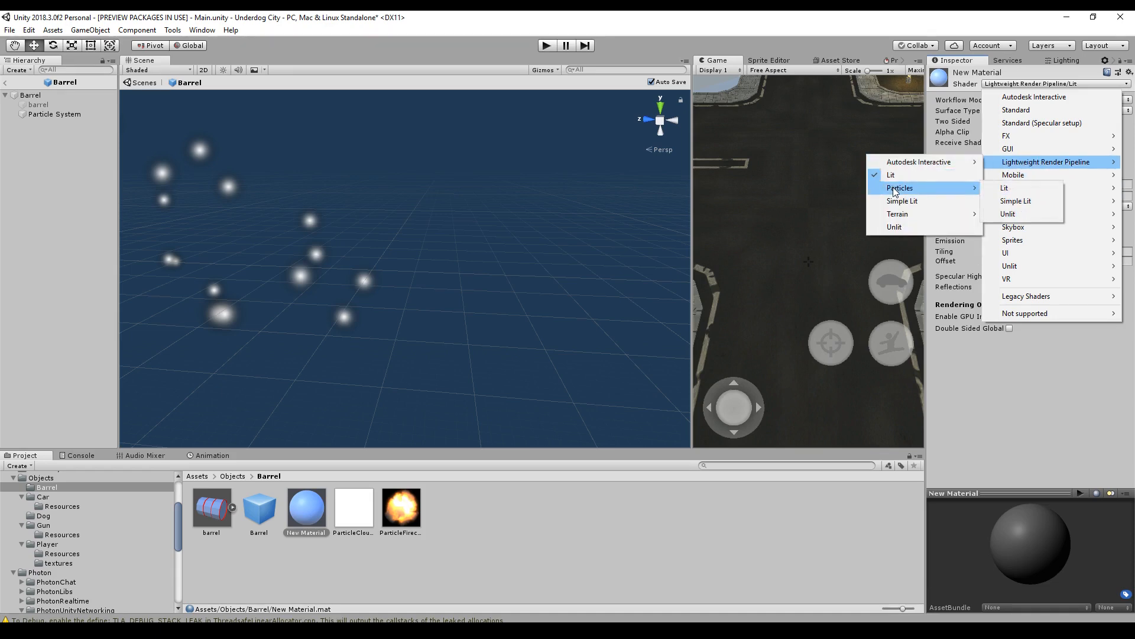
mouse_move(1004, 188)
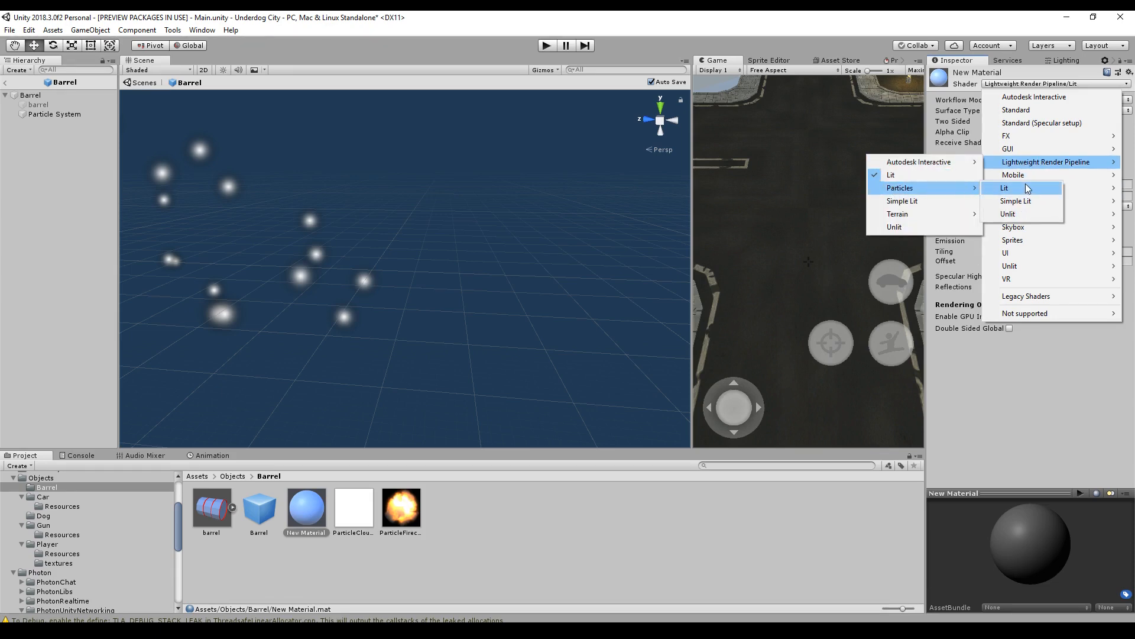
click(1006, 188)
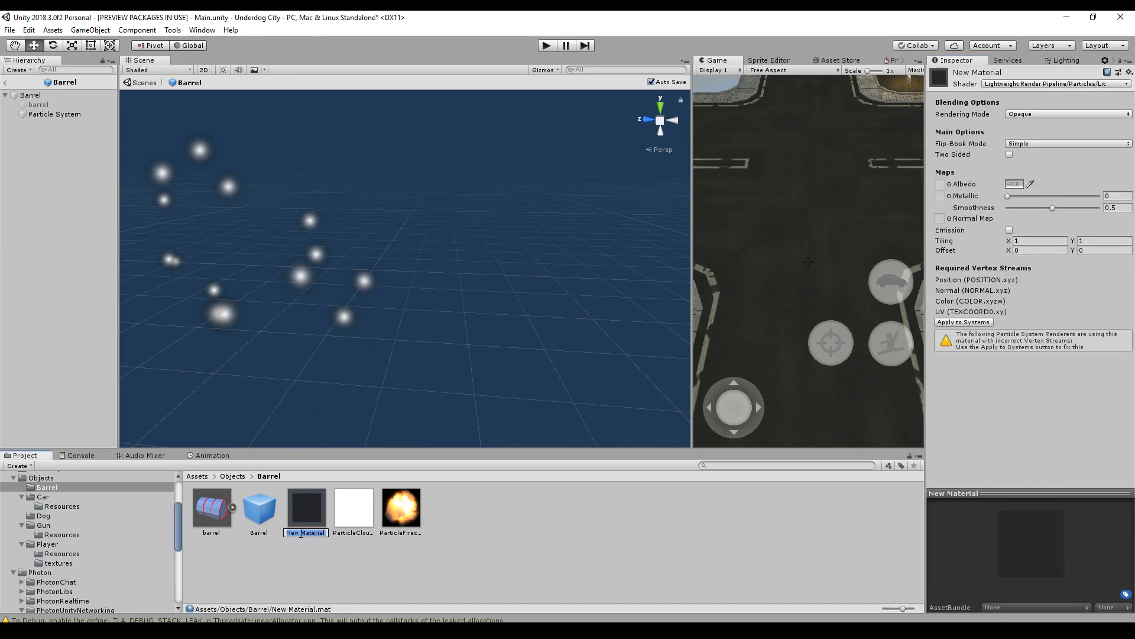
text(Fire)
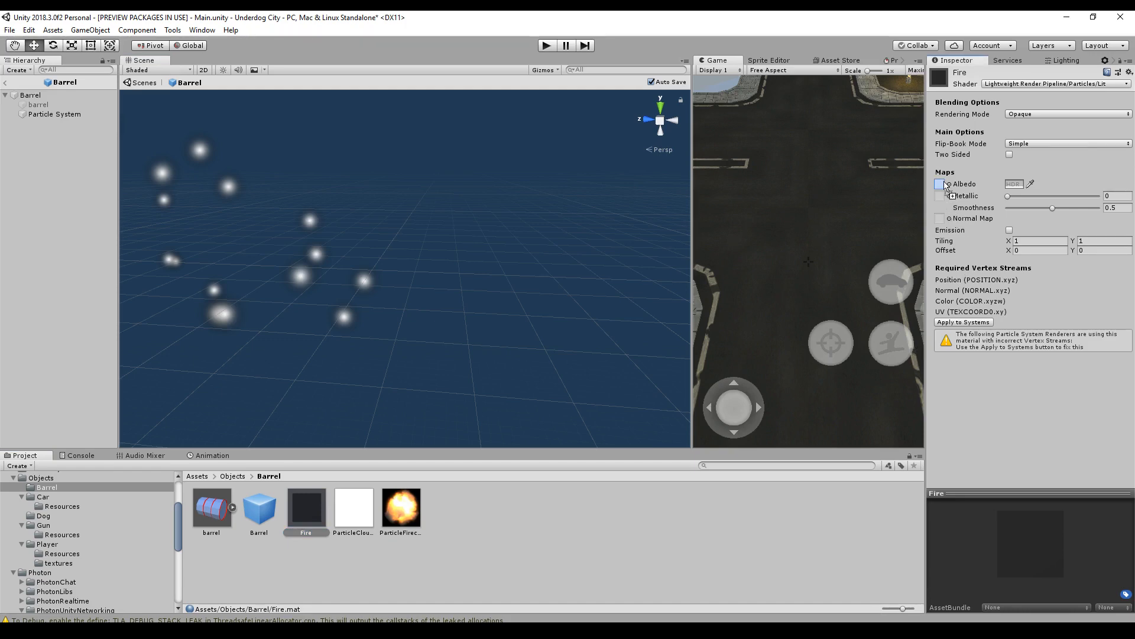
Assign ParticleFirecloud as the Albedo texture and set Rendering Mode to Additive
click(938, 184)
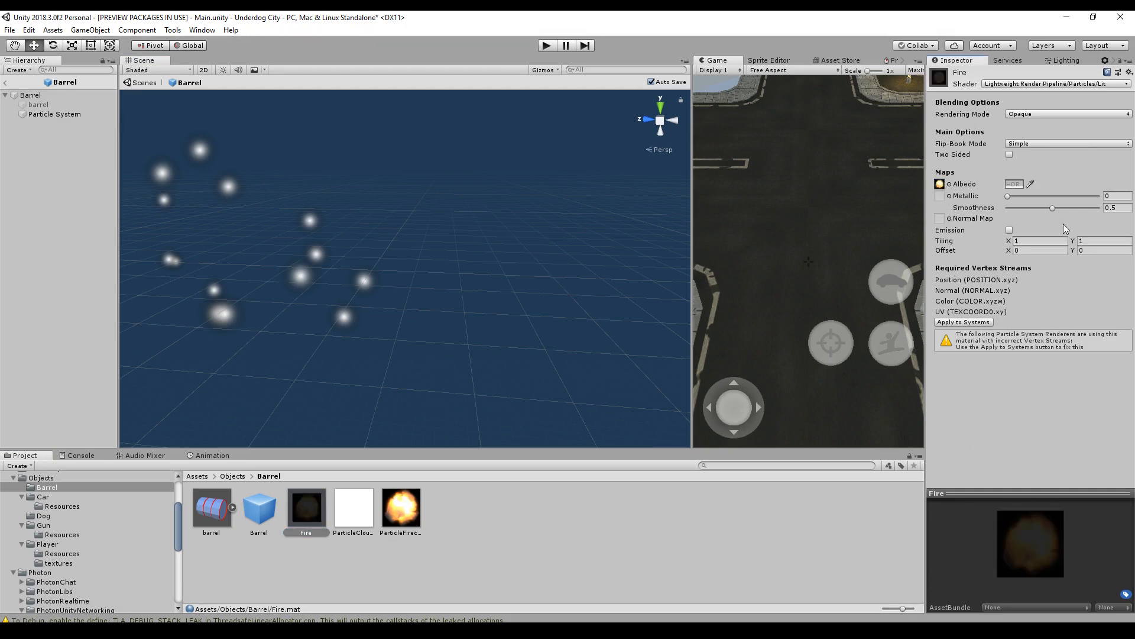
click(1064, 114)
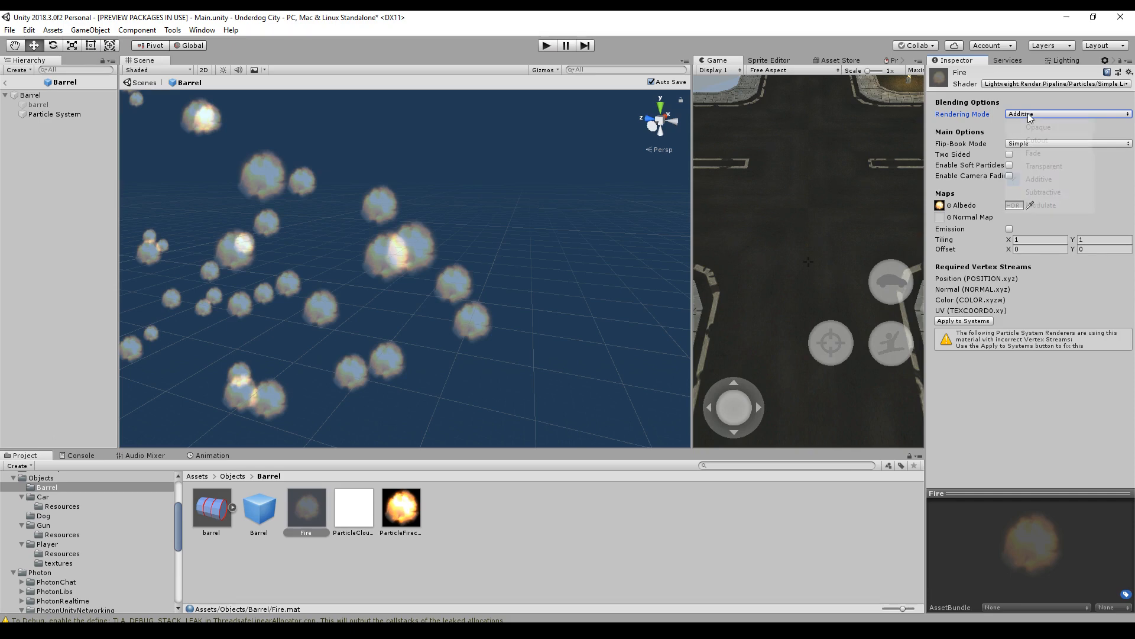
click(1038, 179)
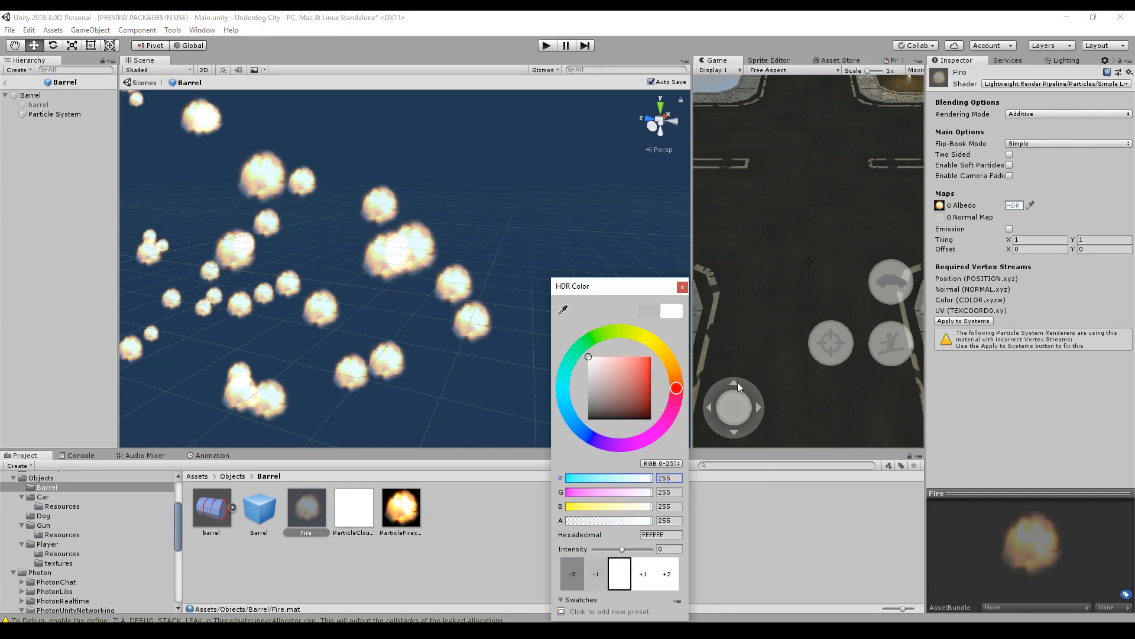
Dismiss the colour picker and select Barrel's Particle System to show its Fire renderer
click(401, 507)
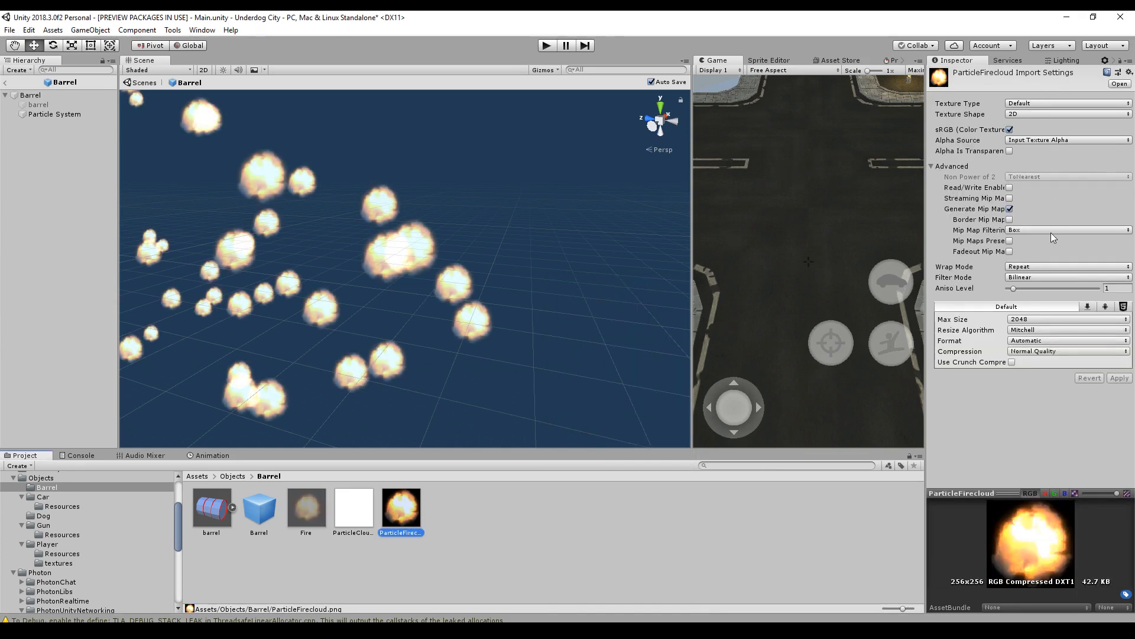
click(38, 104)
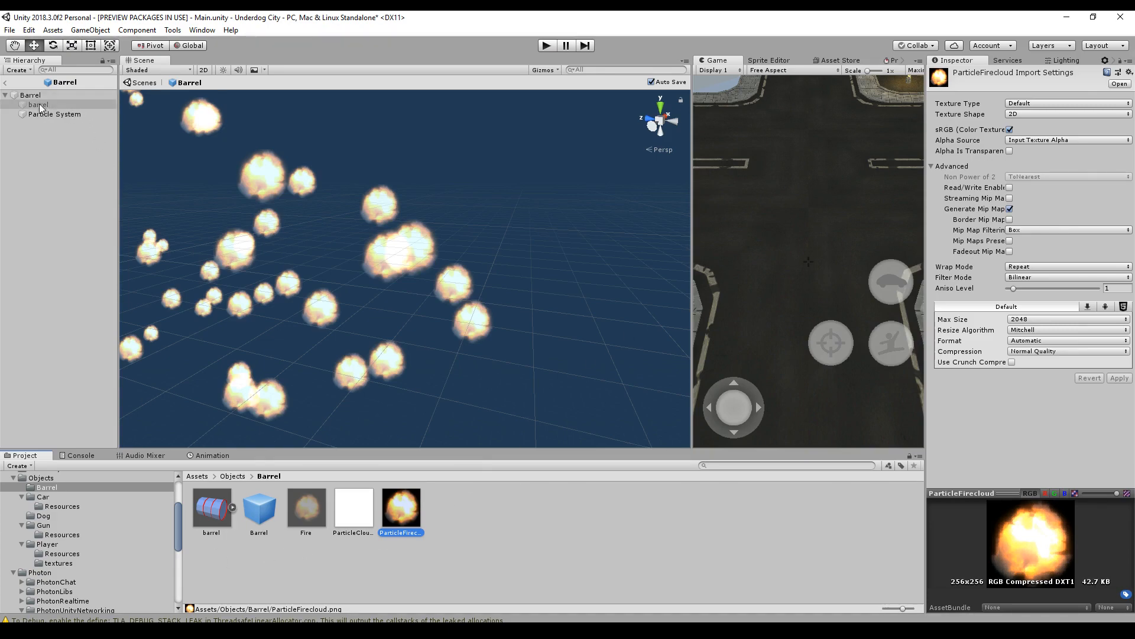
click(54, 114)
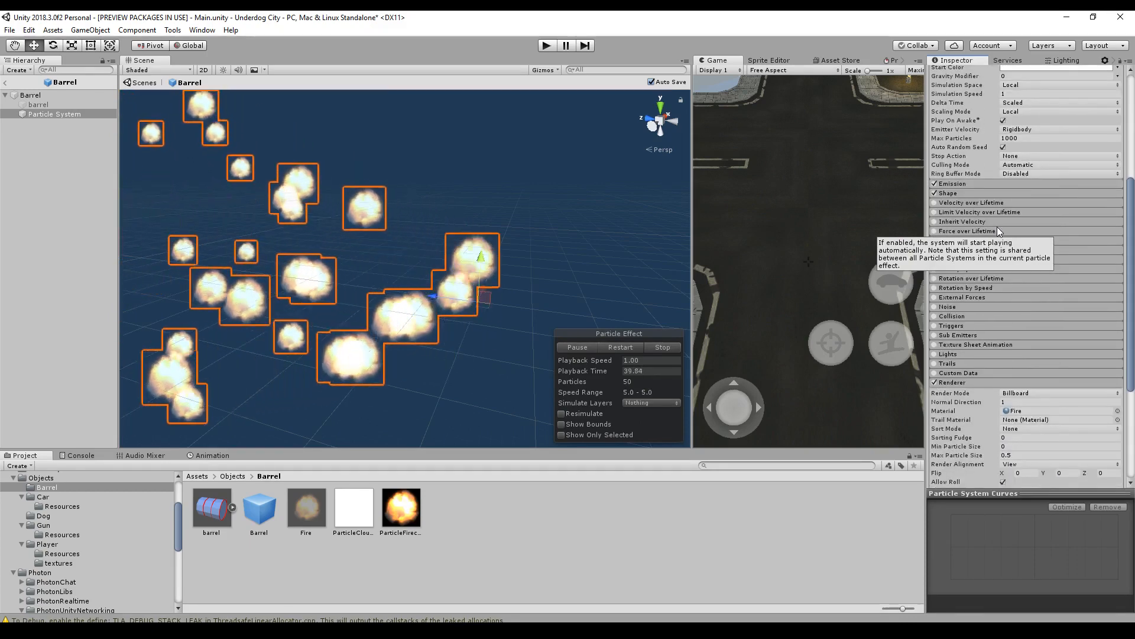
Turn off Looping and set Start Lifetime 1, Start Speed 100, Start Size 7
click(949, 193)
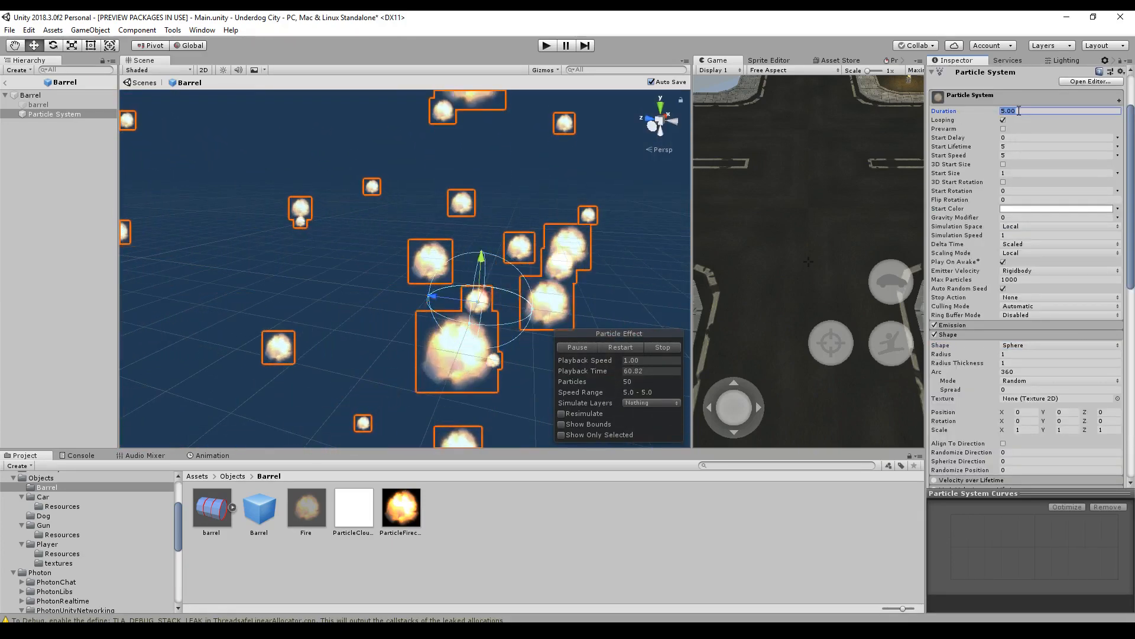
text(1)
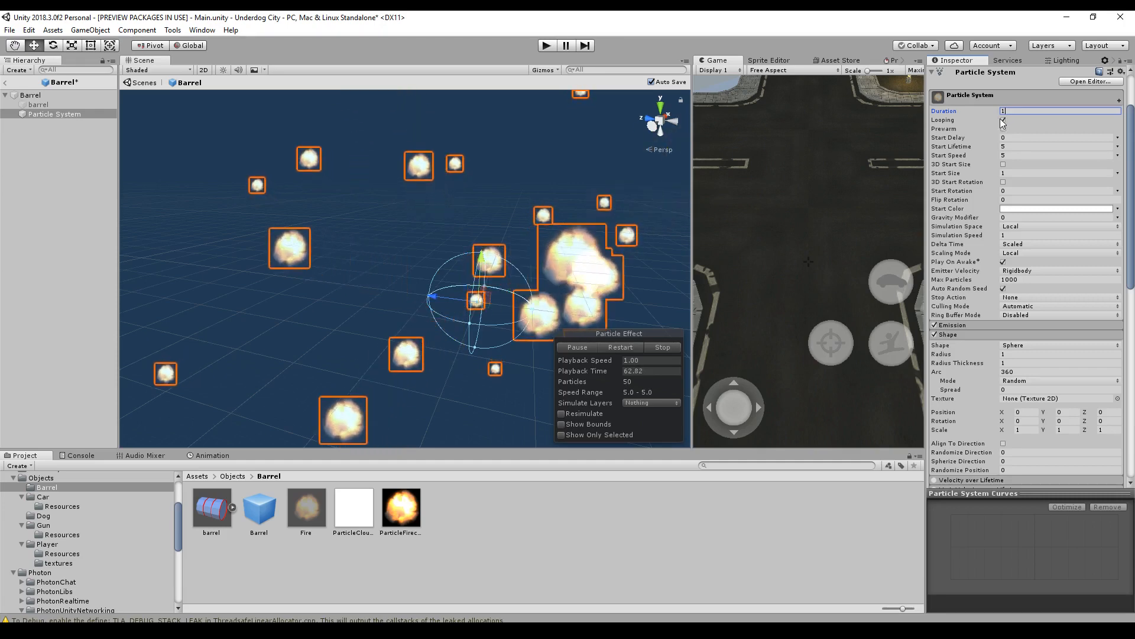
click(1004, 119)
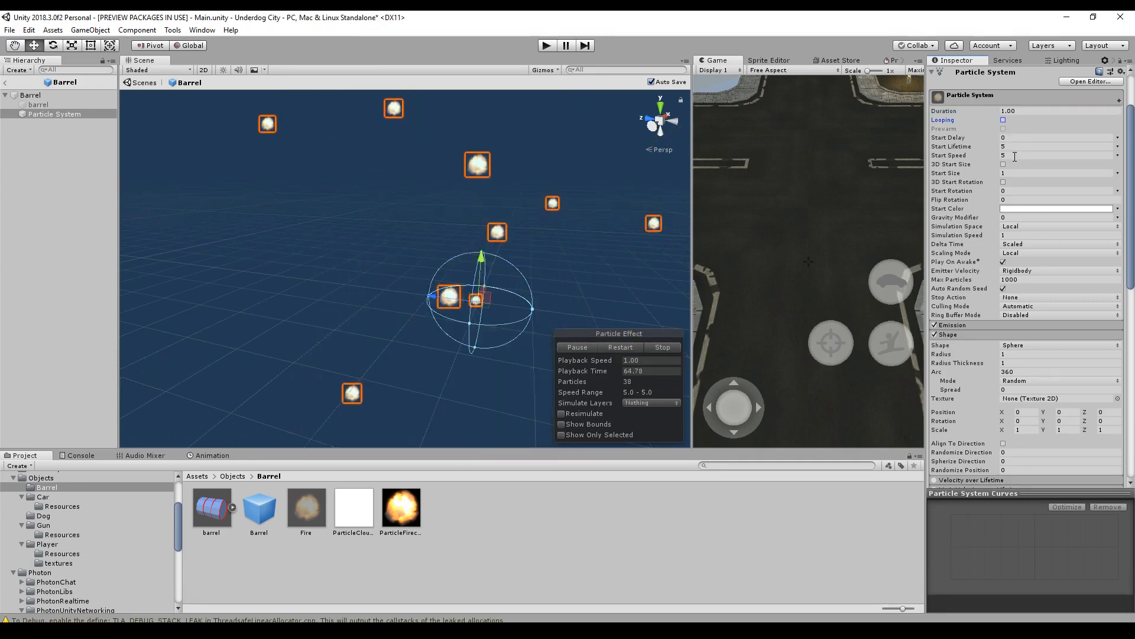
click(1057, 146)
text(1)
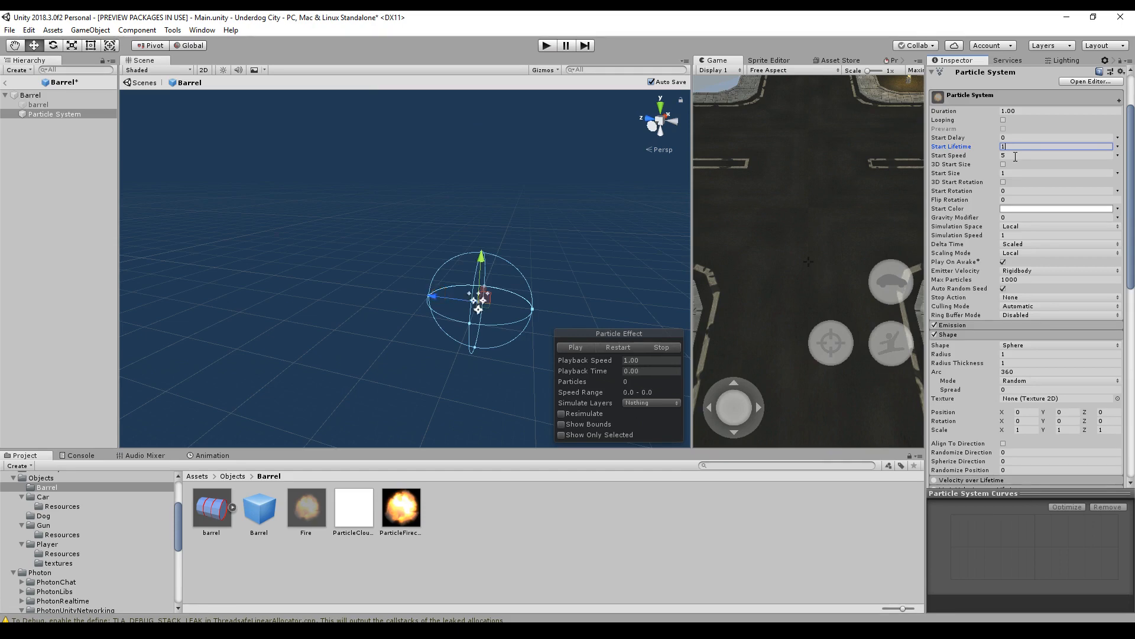
click(1056, 155)
text(100)
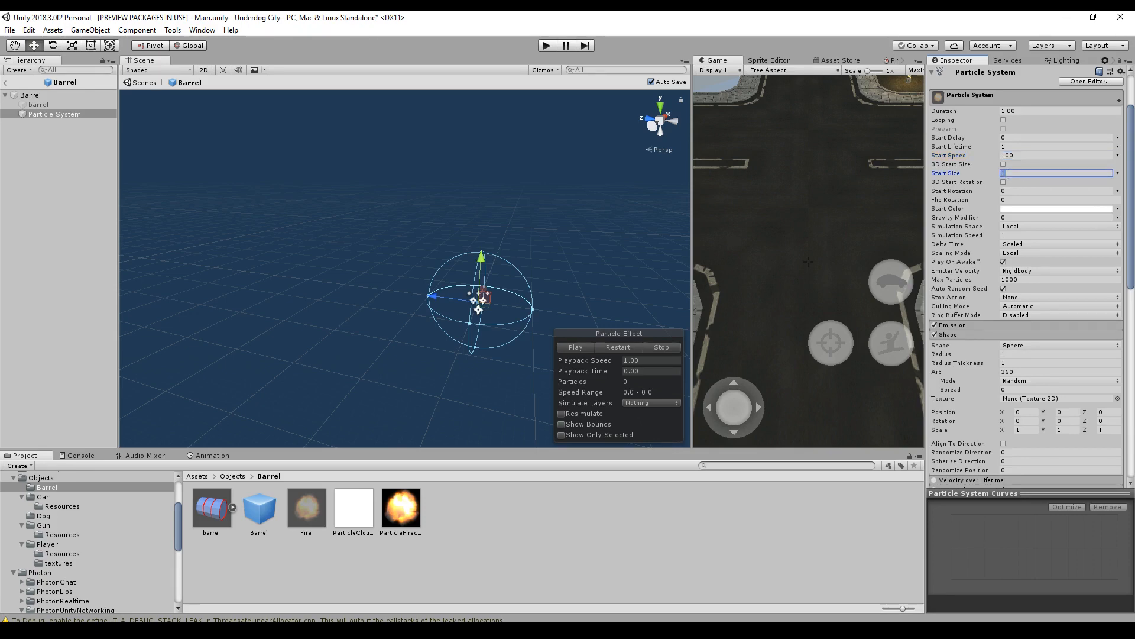
text(7)
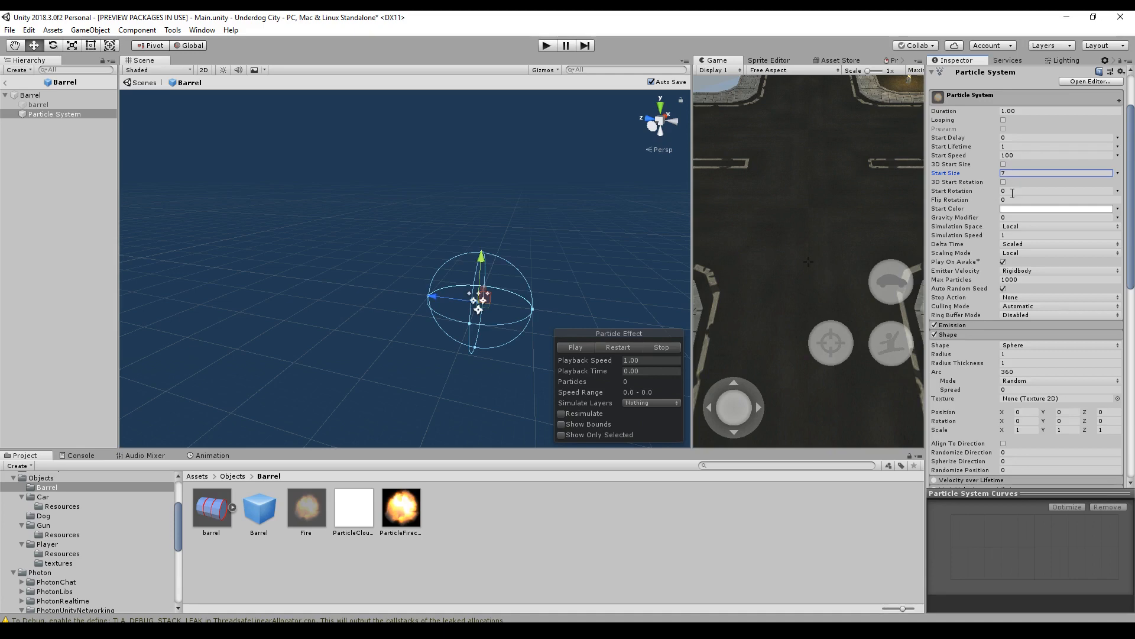
Set Start Rotation random between -100 and 100, then preview the effect
click(1057, 191)
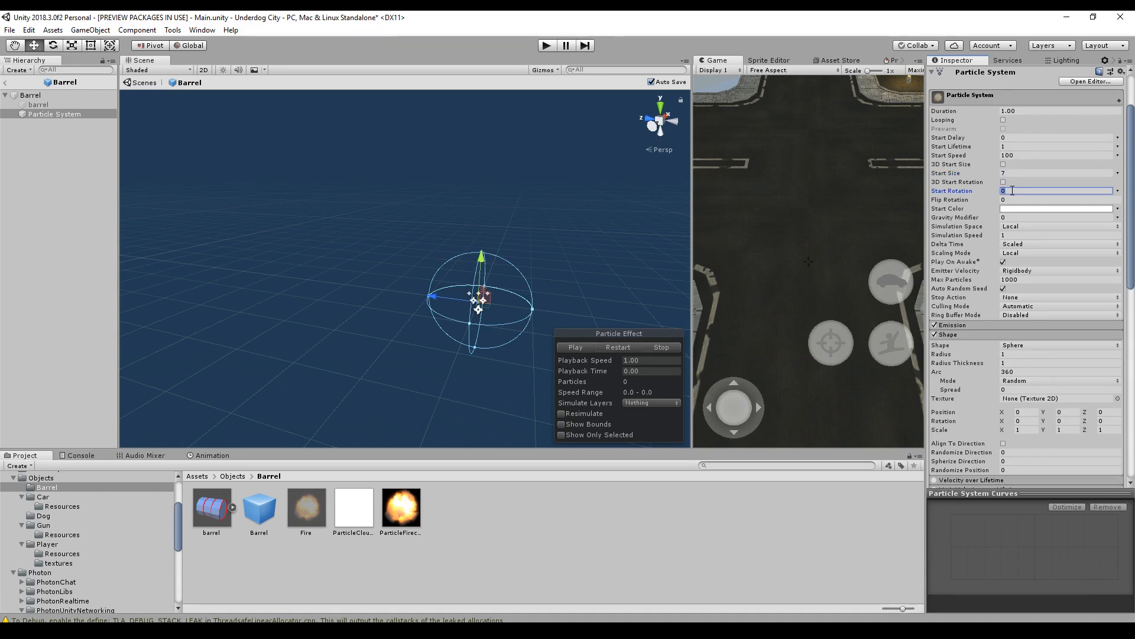
click(1119, 190)
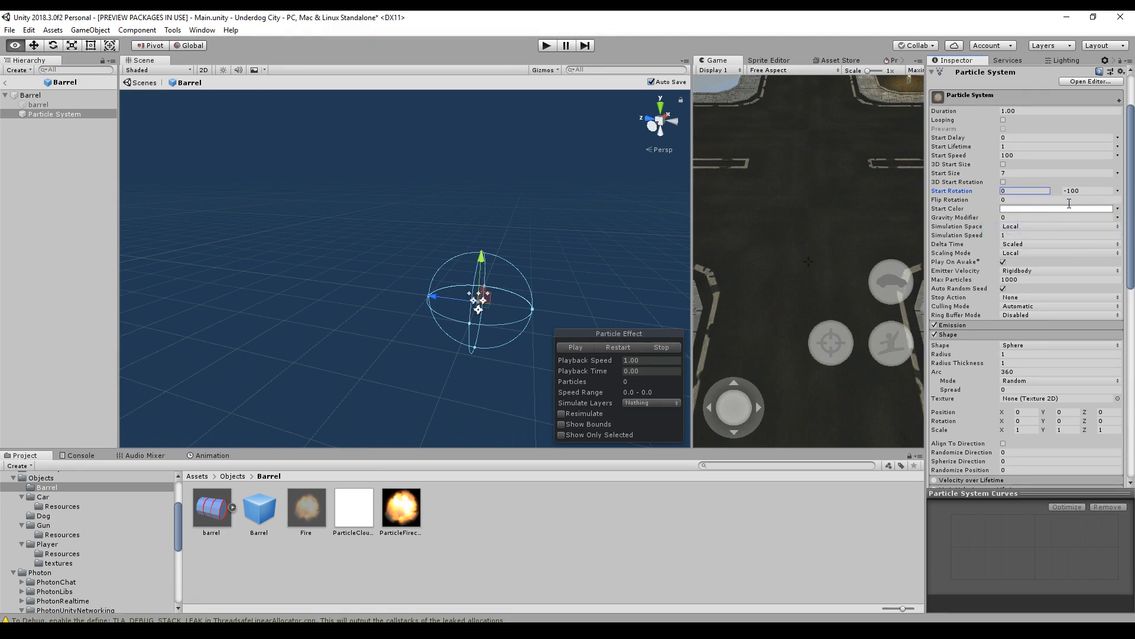
text(-100)
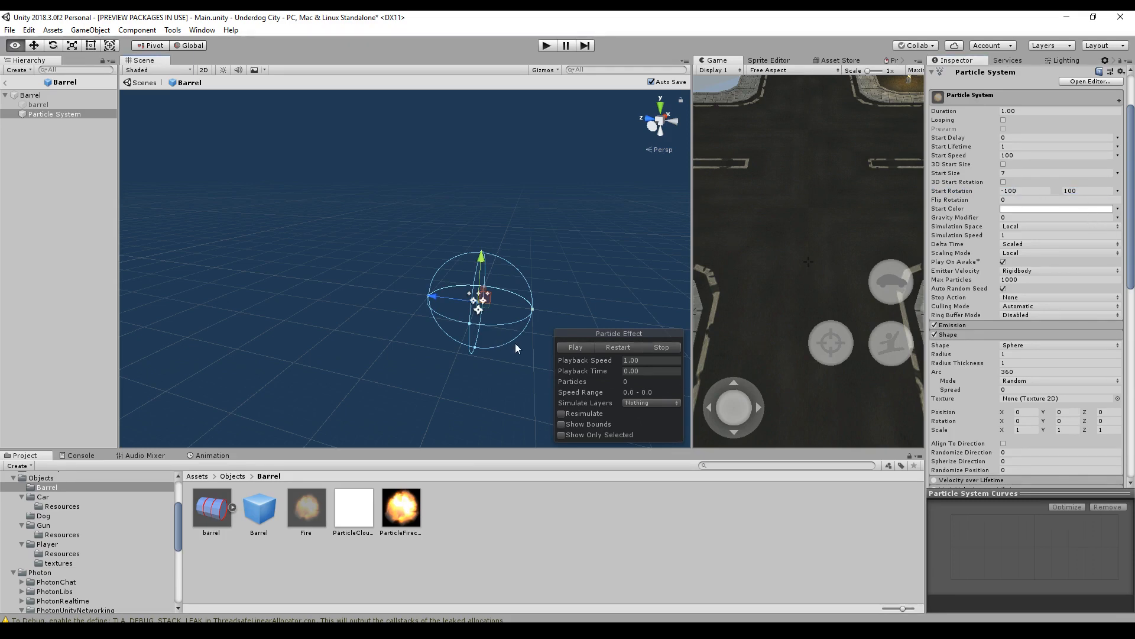
click(574, 347)
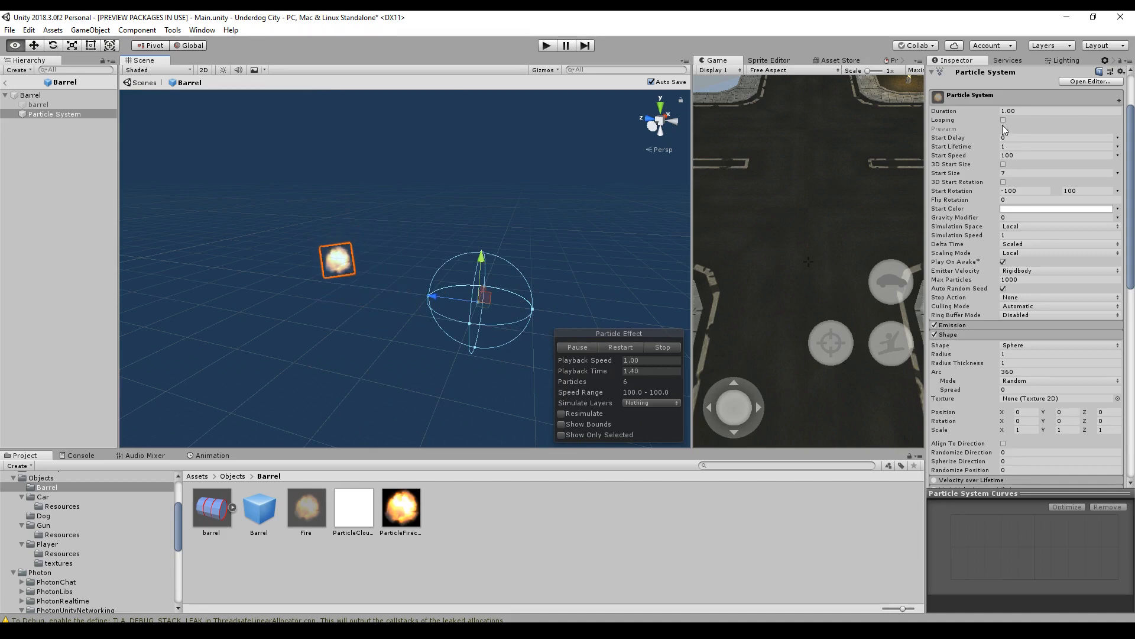
Re-enable Looping and set Gravity Modifier to -5
click(1004, 119)
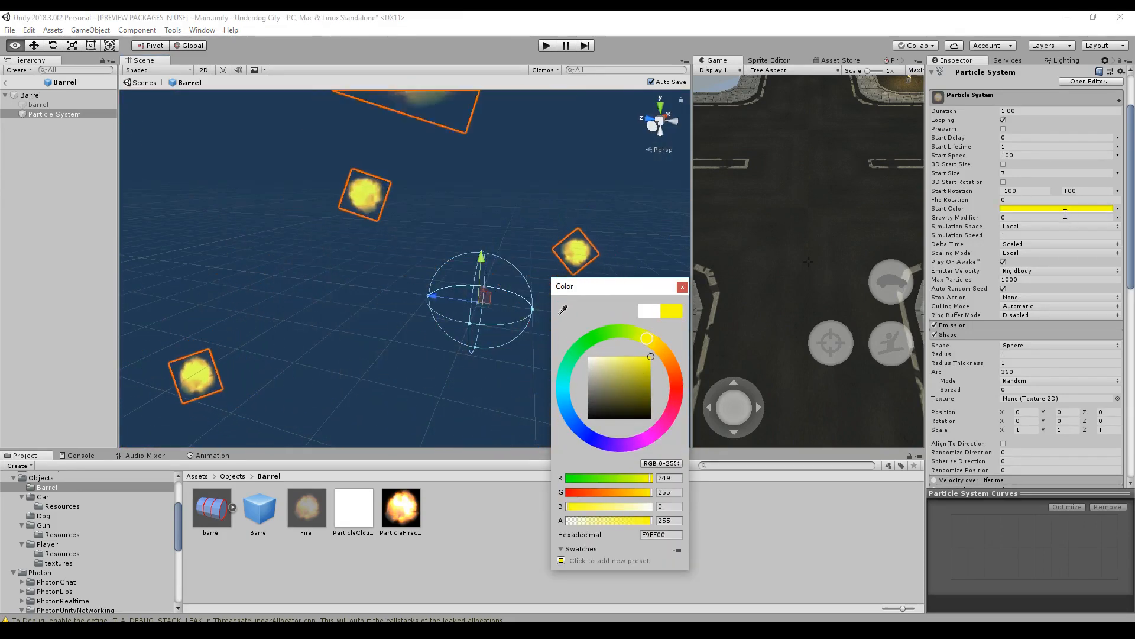
click(1057, 217)
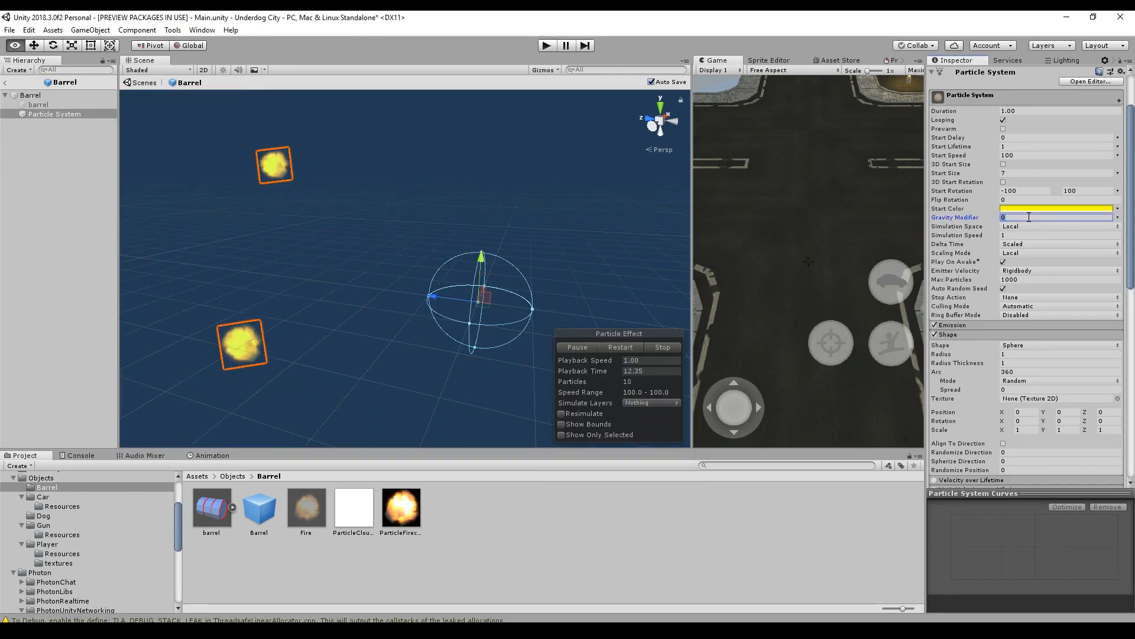
text(-5)
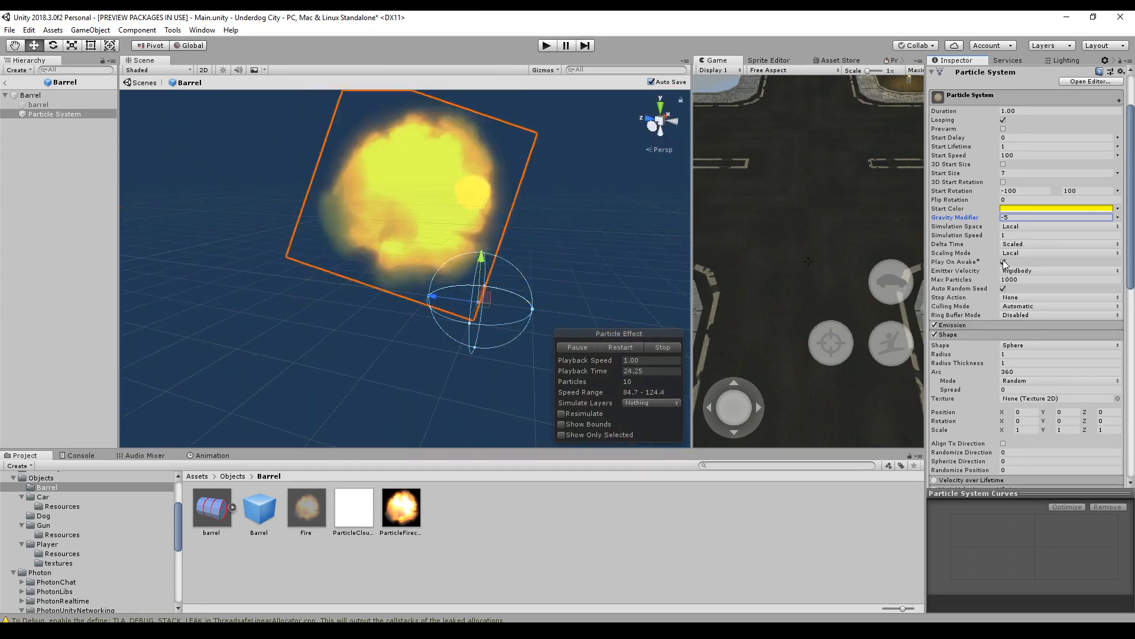
Disable Play On Awake, use Transform emitter velocity, and set culling to Always Simulate
click(1004, 261)
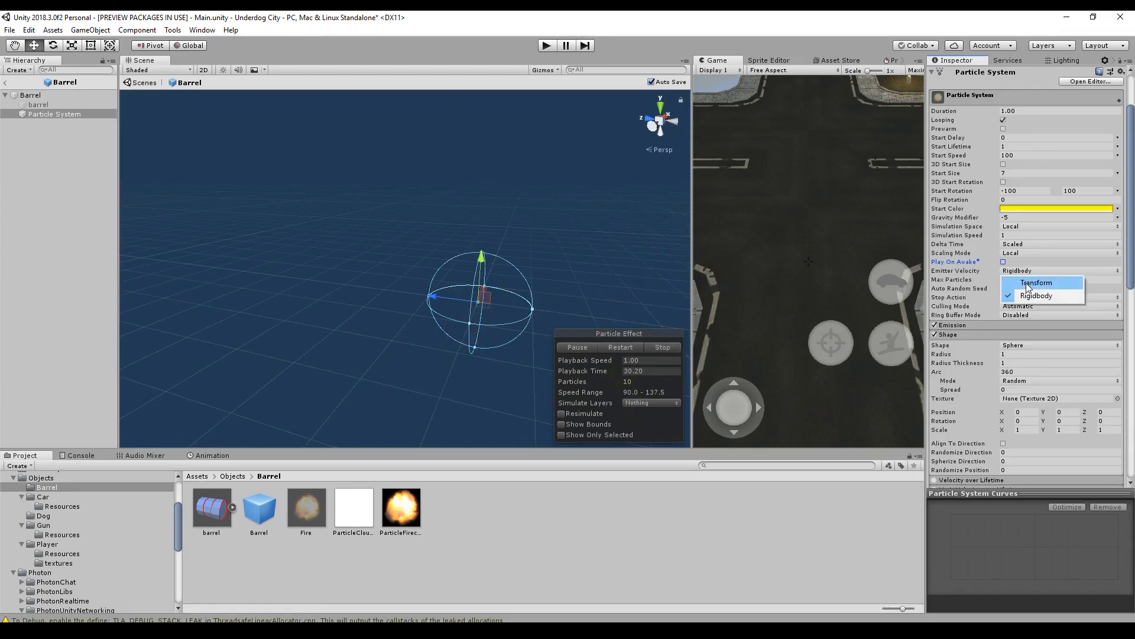
click(1035, 283)
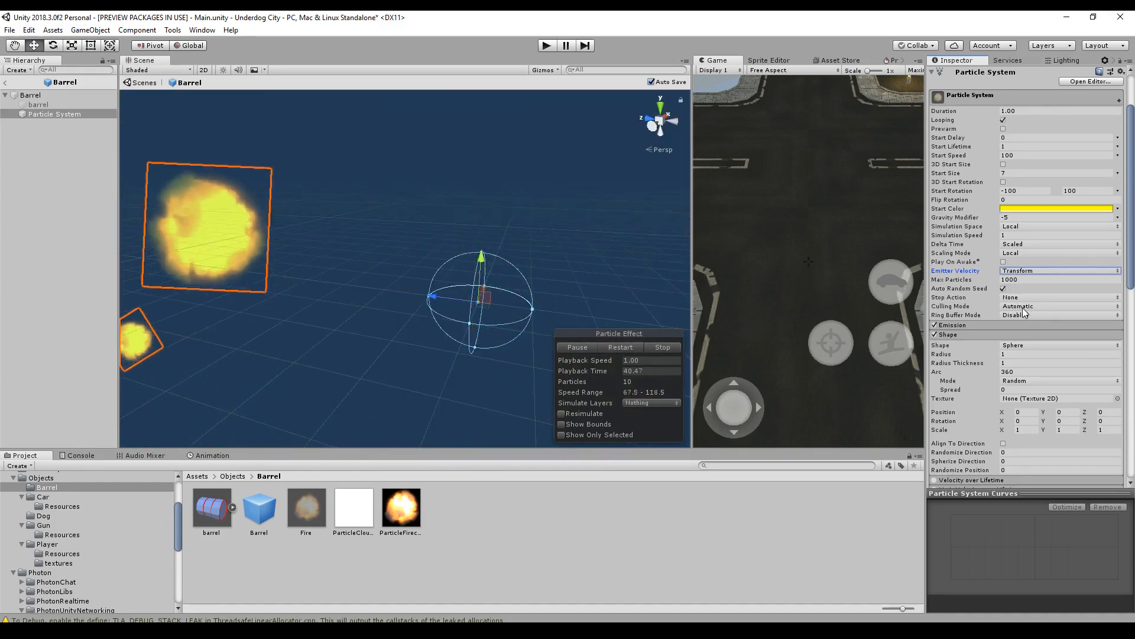
click(1058, 306)
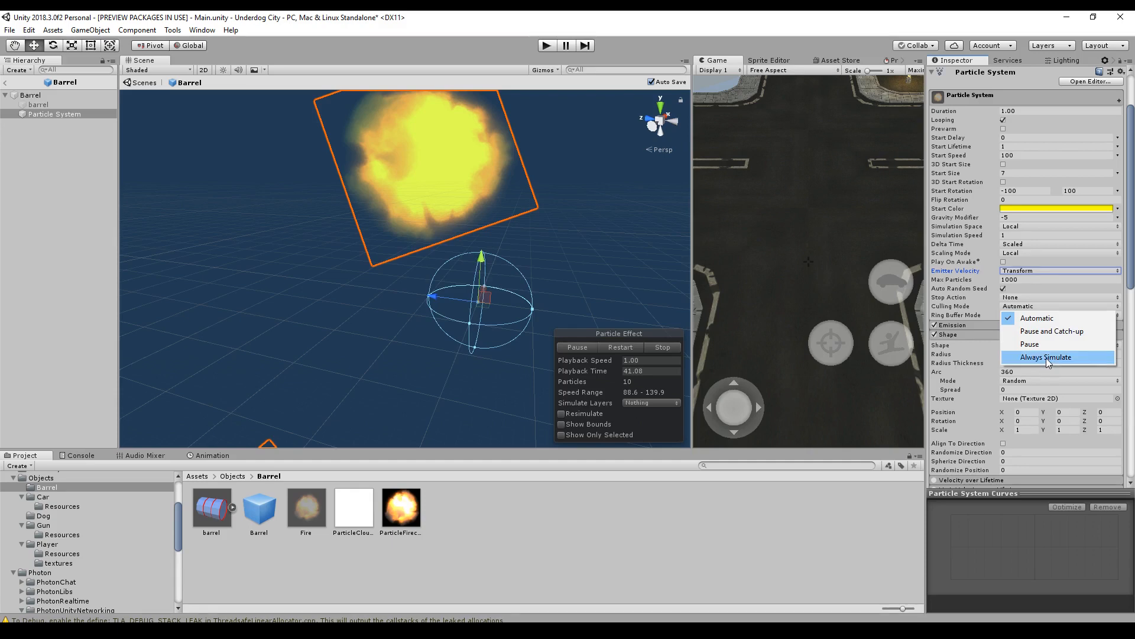
click(1046, 357)
text(0)
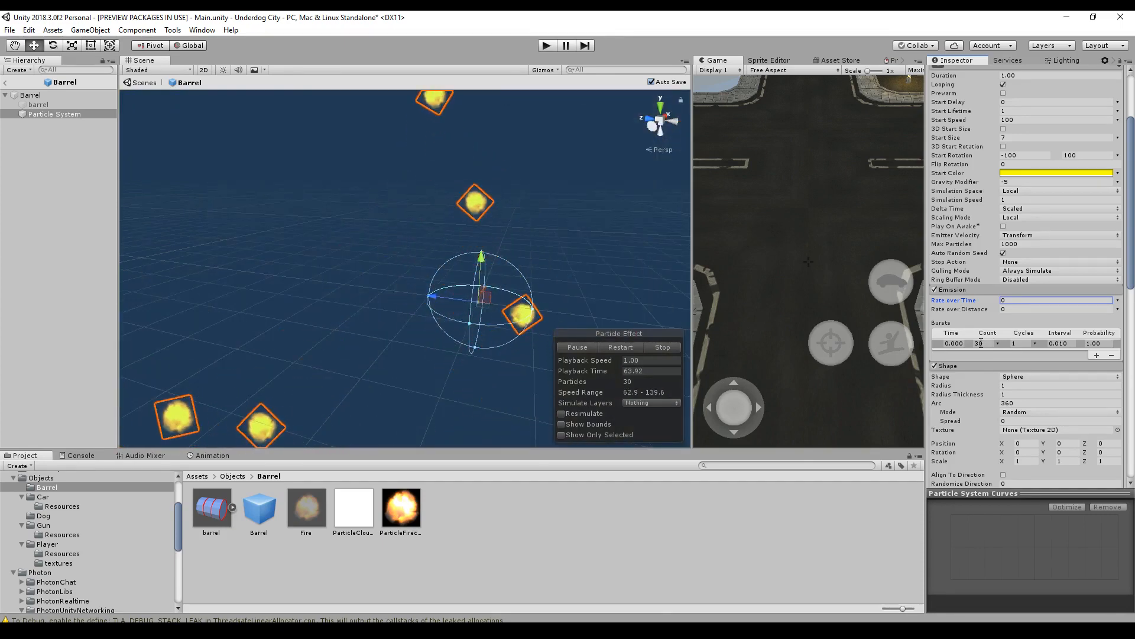
Enter a burst Count of 40 in the Emission module
text(40)
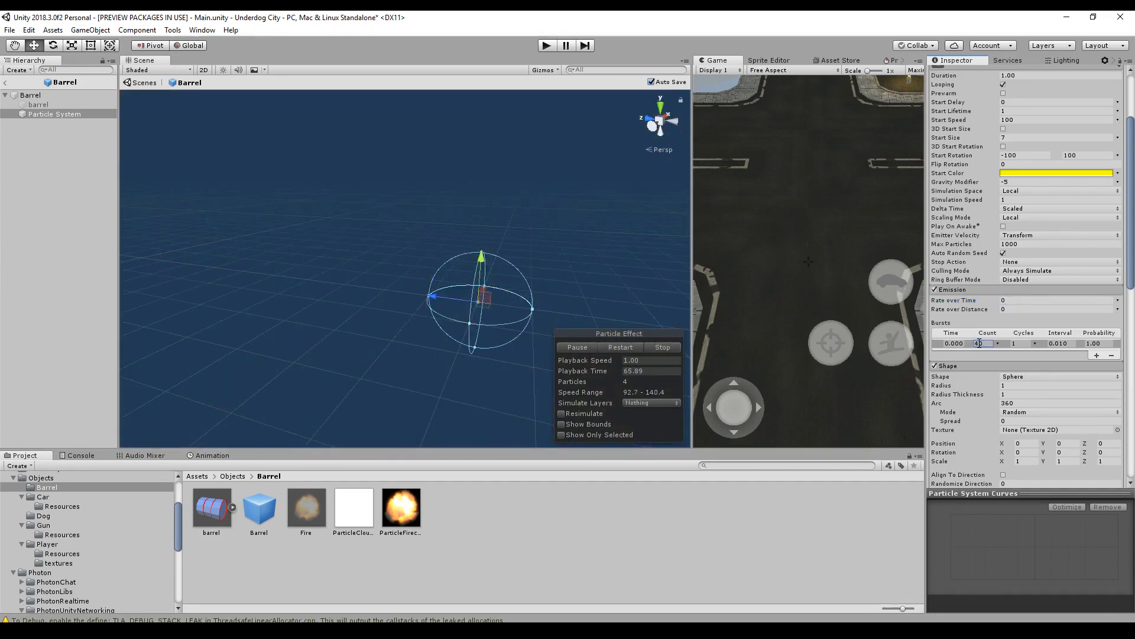
text(40)
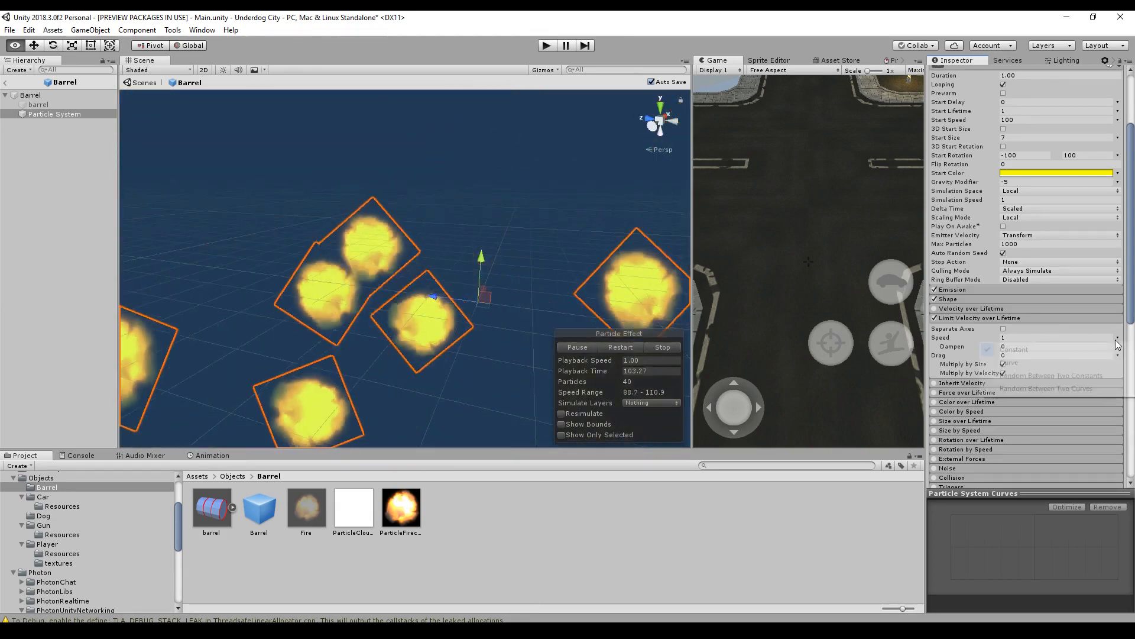
Set the speed limit to a curve dropping early from 1 to 0, with Dampen 0.7
click(1117, 338)
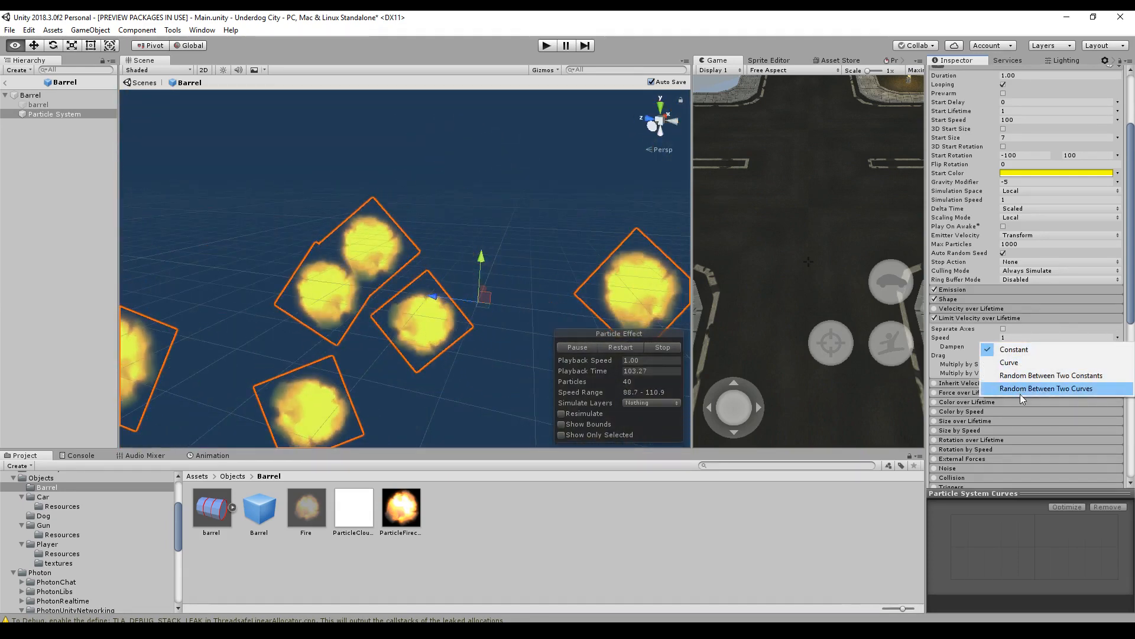
mouse_move(1009, 362)
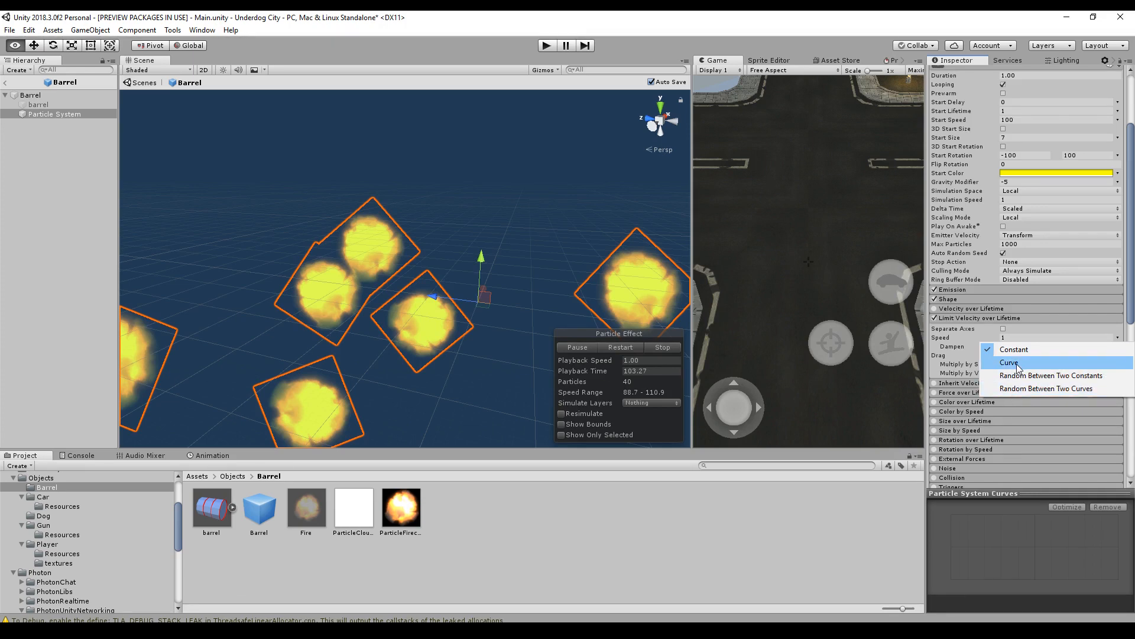
click(1009, 362)
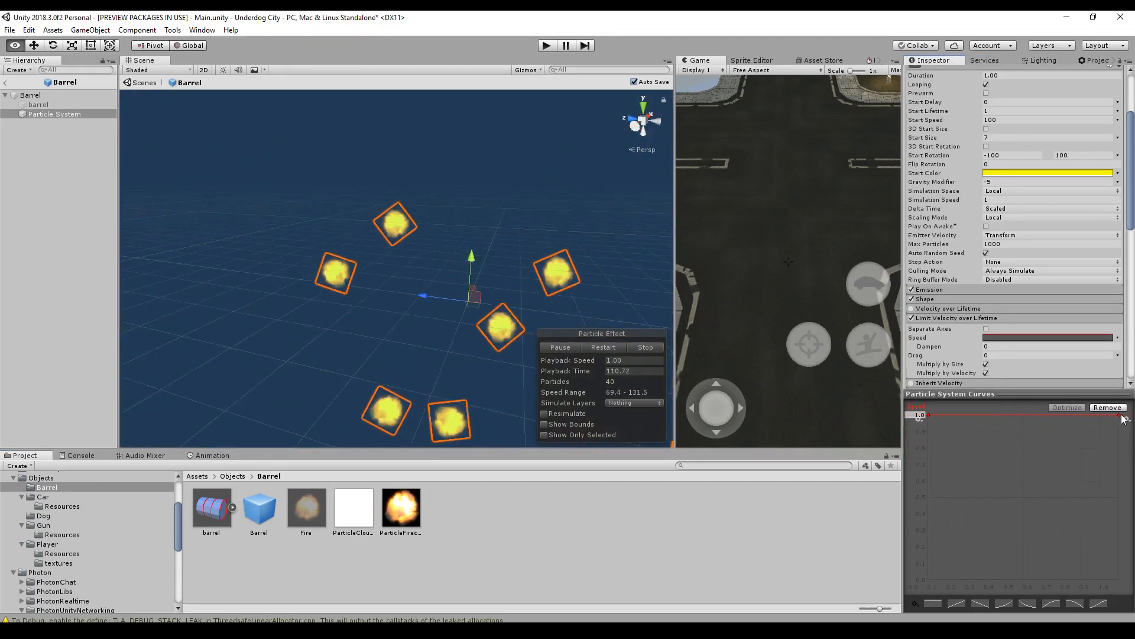
drag(920, 413, 974, 569)
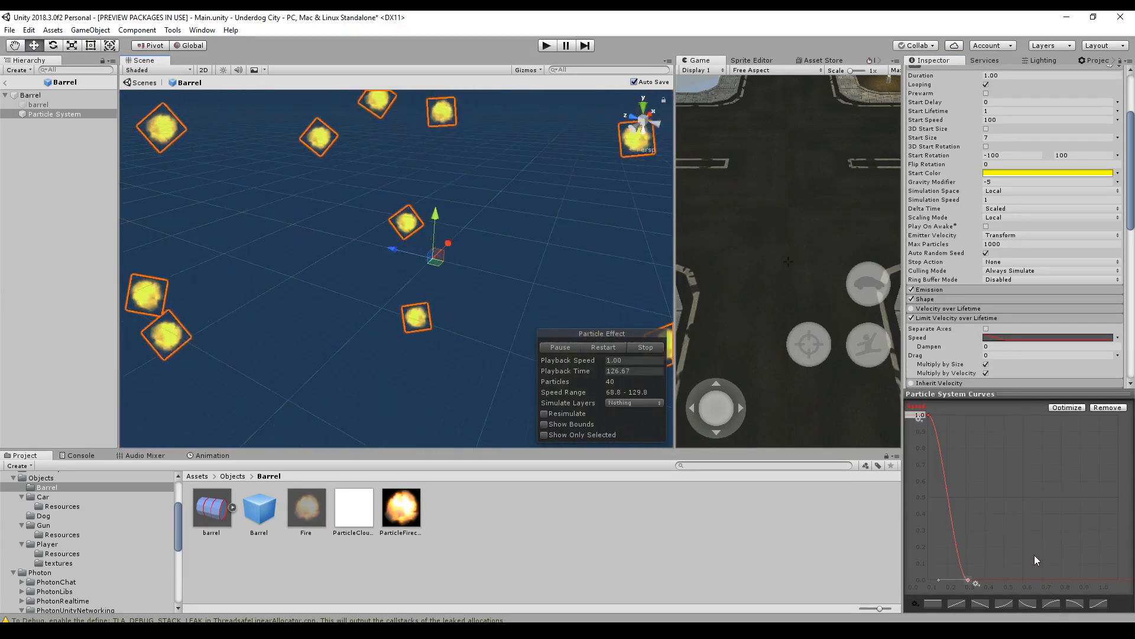
click(1048, 346)
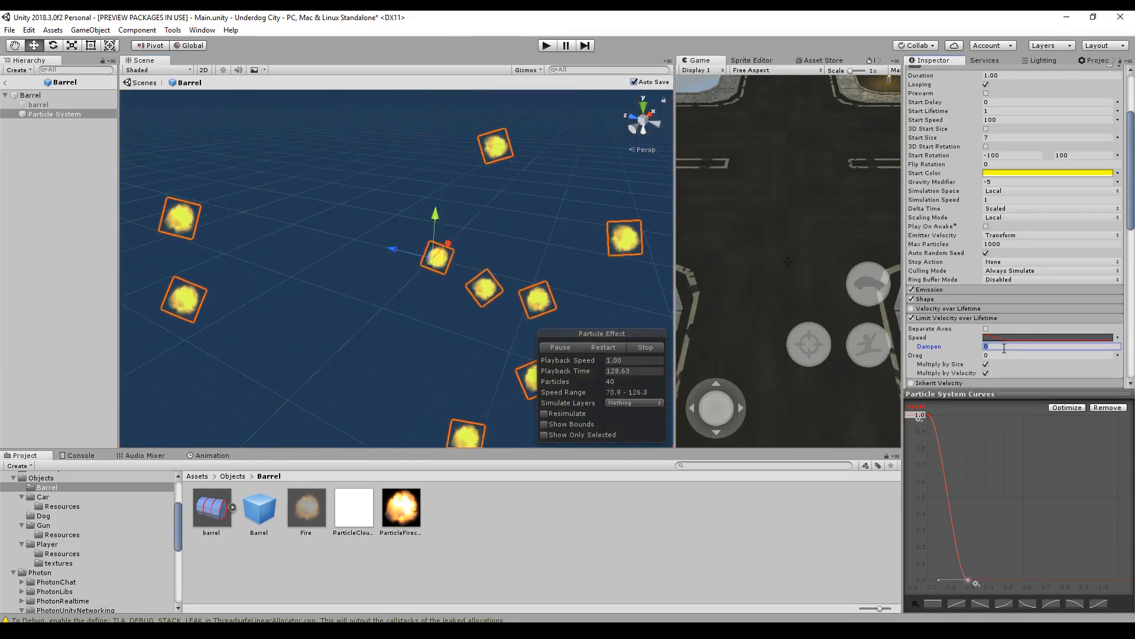
text(0.7)
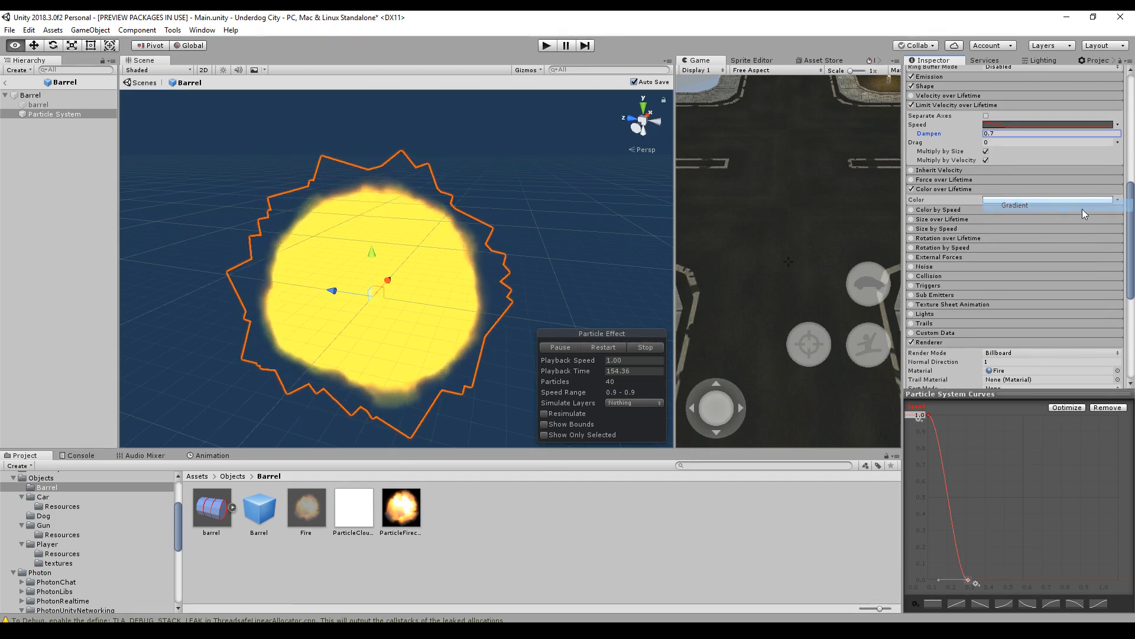
Set Color over Lifetime to a yellow, red, then black gradient fading to transparent
click(1048, 199)
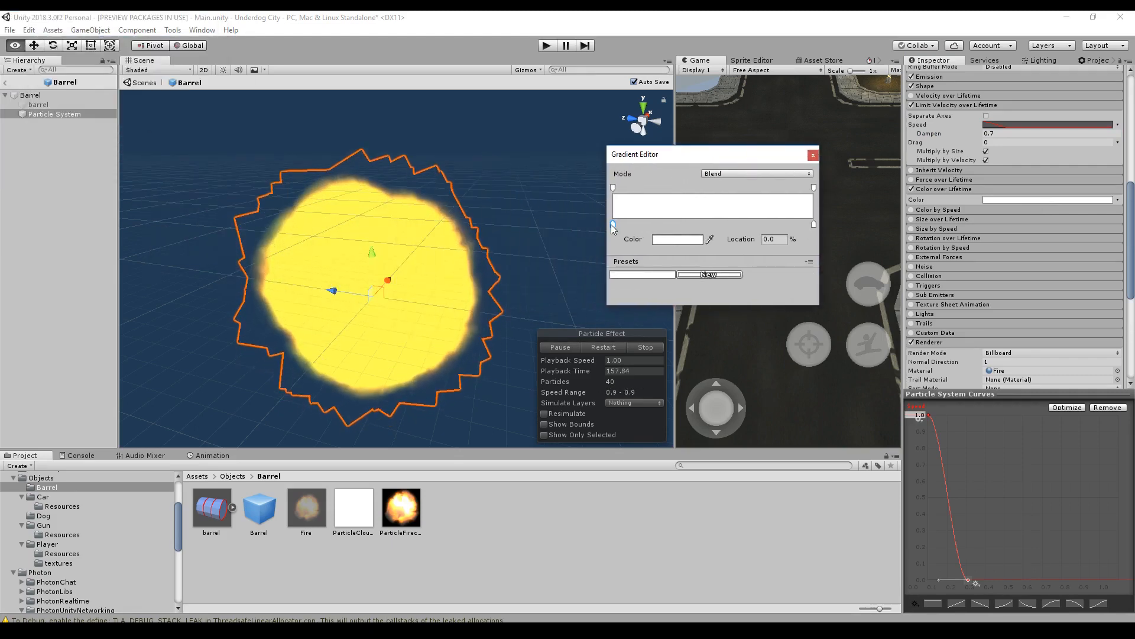
click(677, 239)
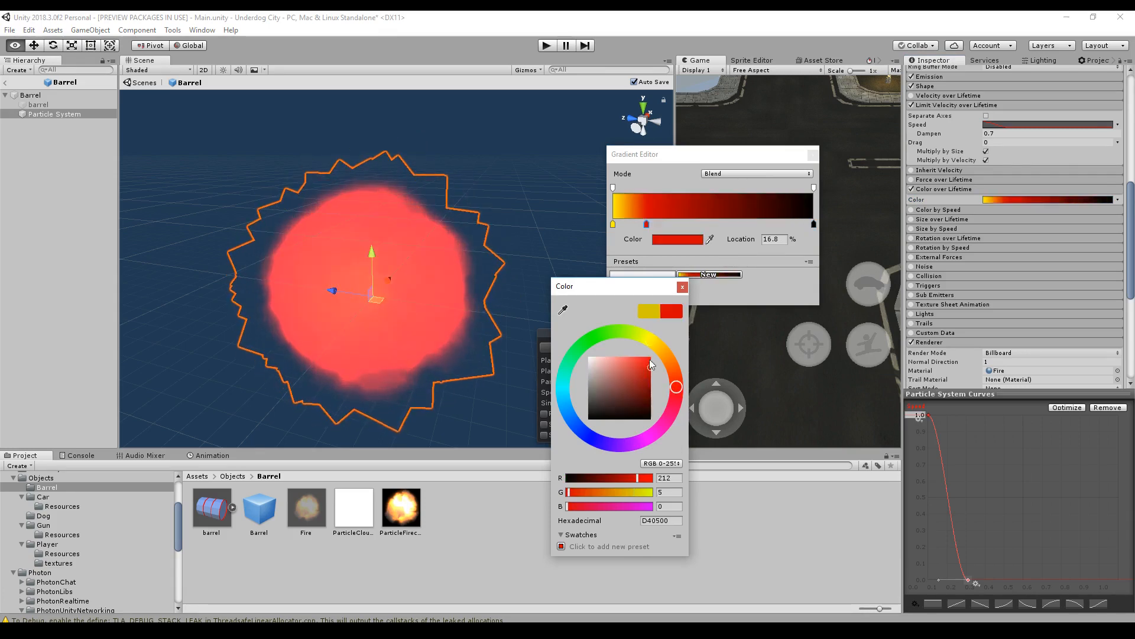
click(681, 287)
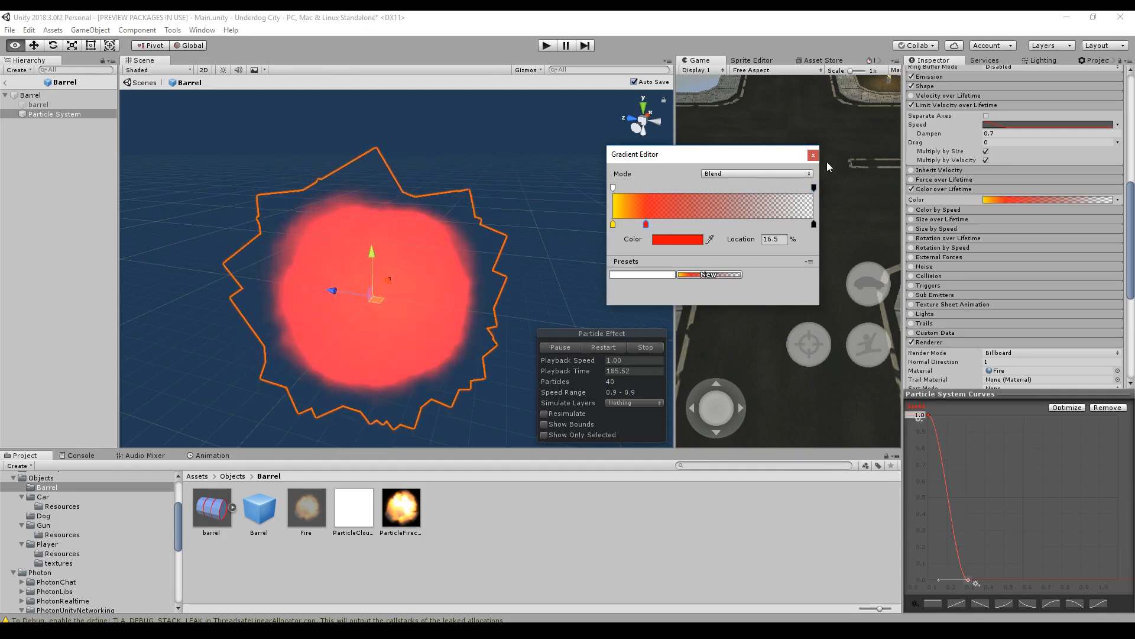
click(813, 155)
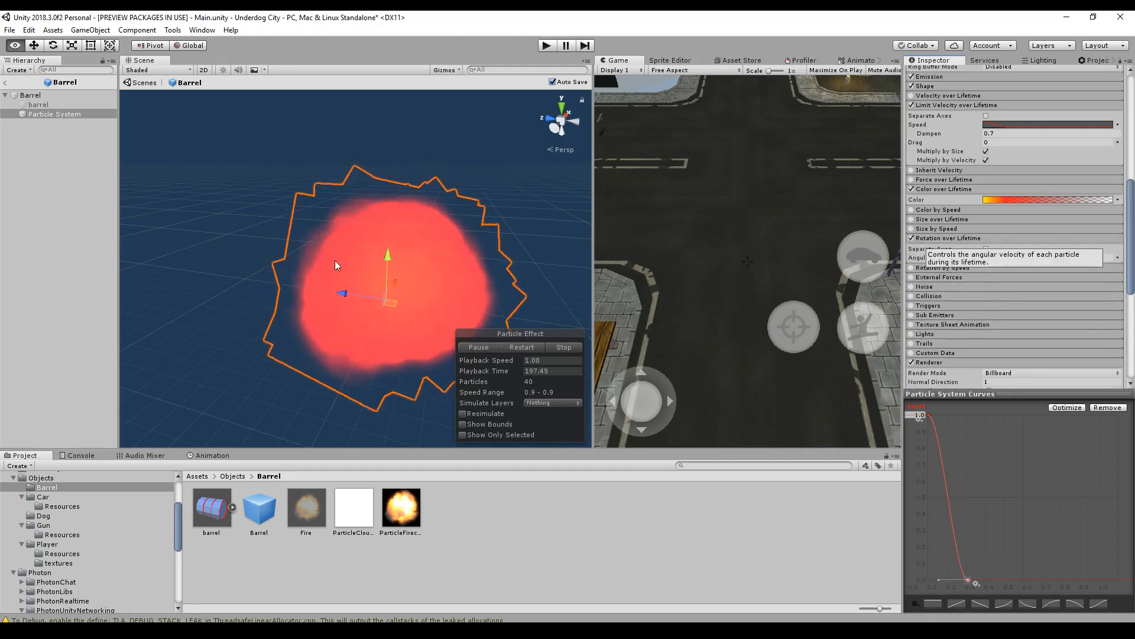
Enable Rotation over Lifetime for the fire particles with an angular velocity of 45
click(1051, 257)
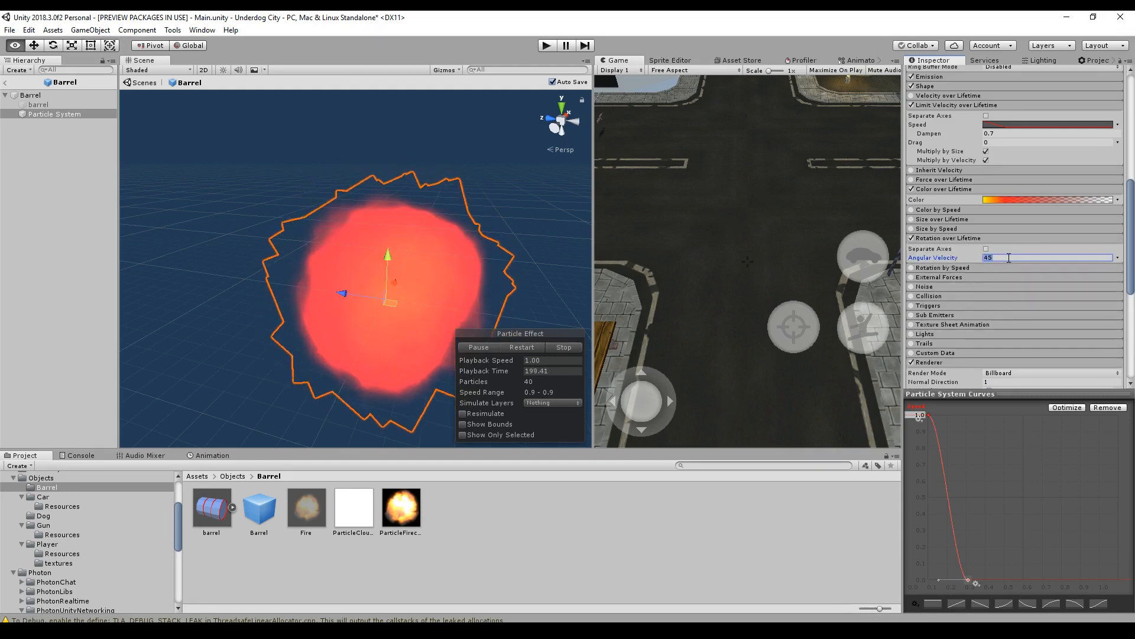
text(10)
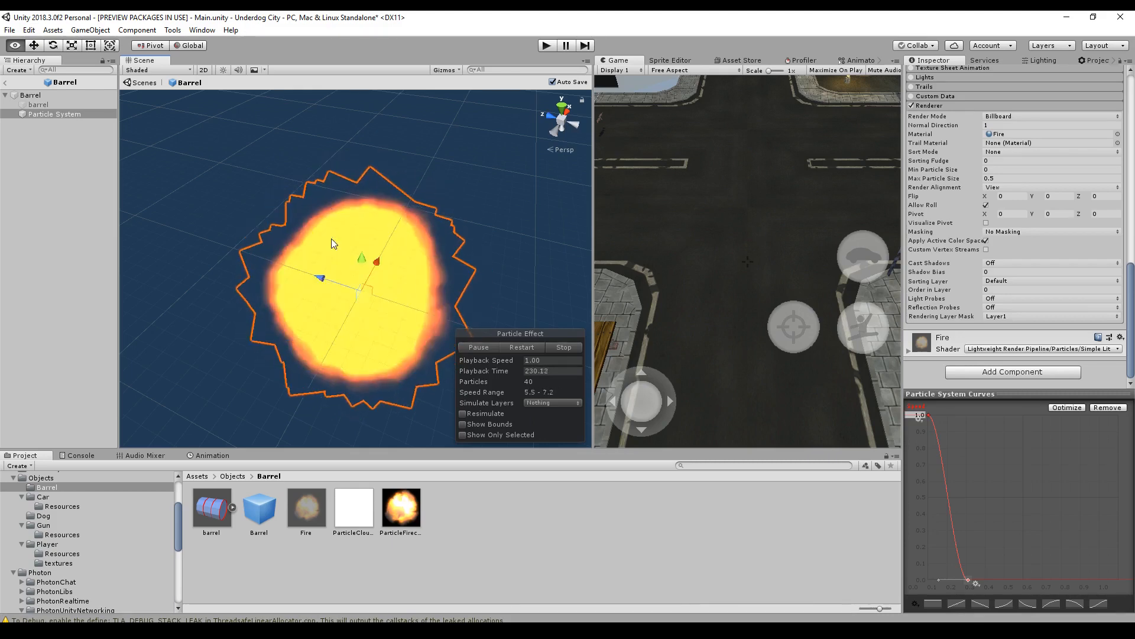
Add a child particle system named Sparks with 1-second duration and looping on
right_click(55, 113)
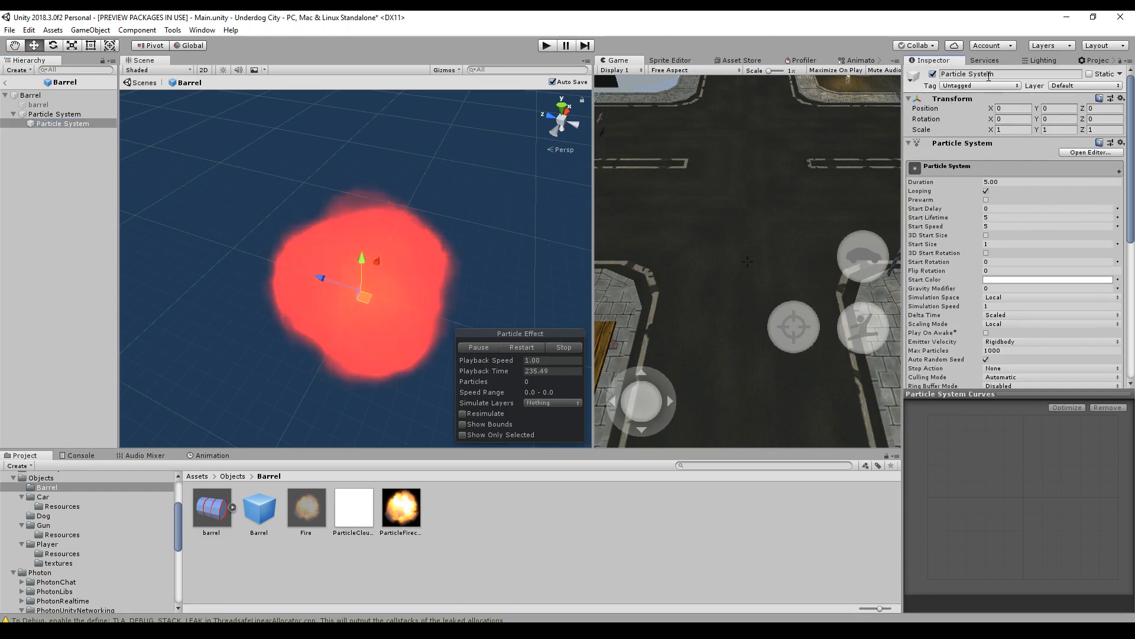
text(Sparks)
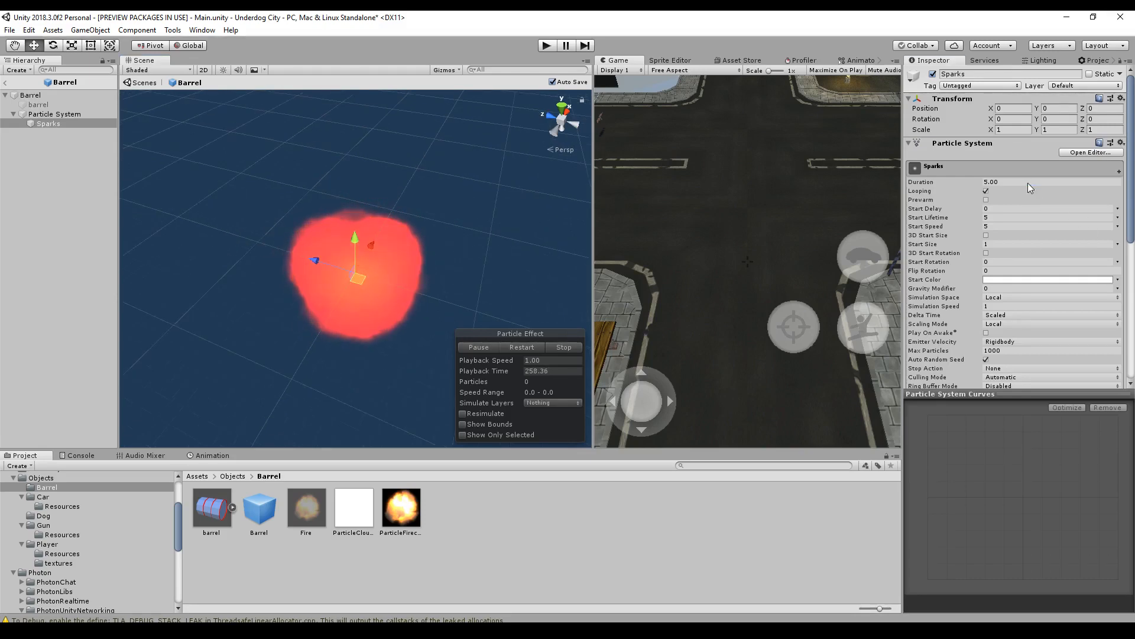
click(1050, 182)
text(1)
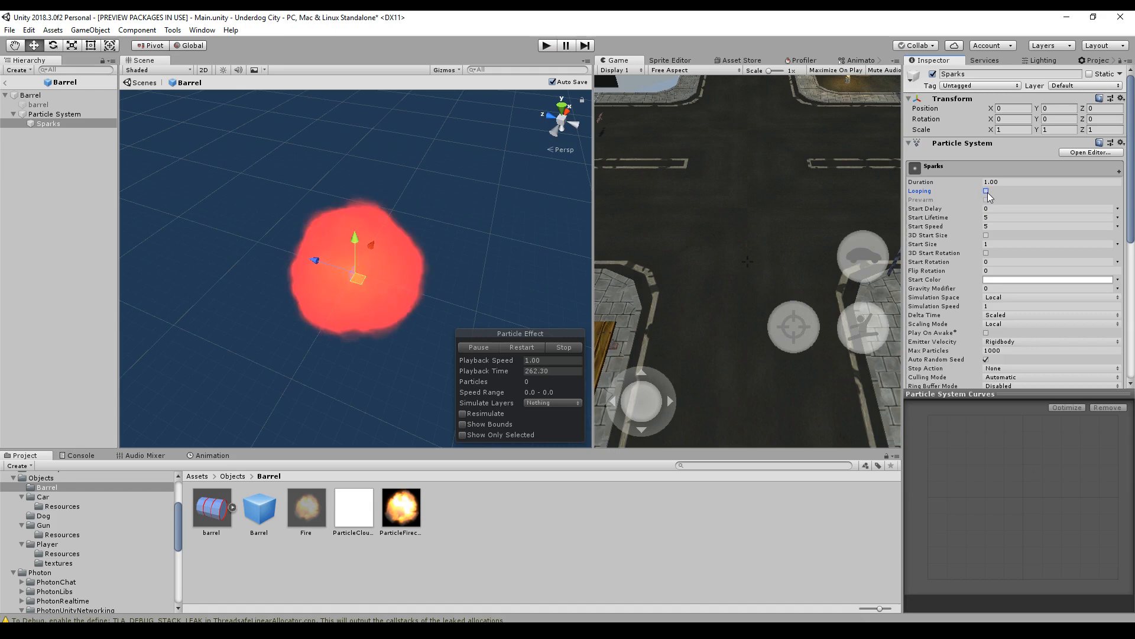
click(985, 191)
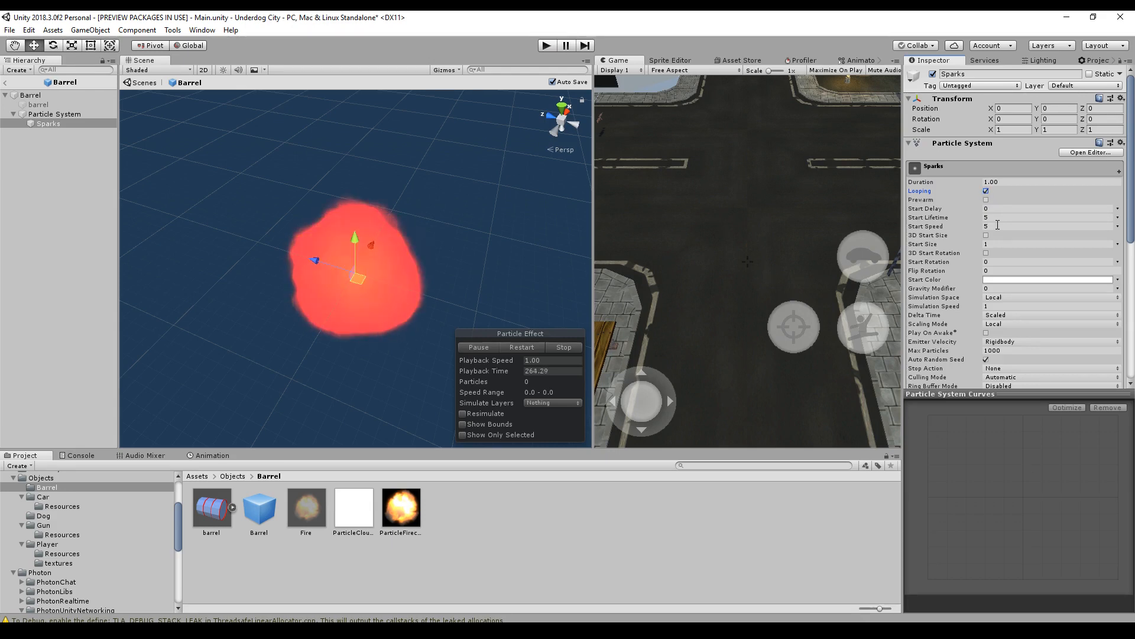
Give Sparks start speed 250, size 0.5, gravity 50 and Always Simulate culling
click(1050, 217)
text(1)
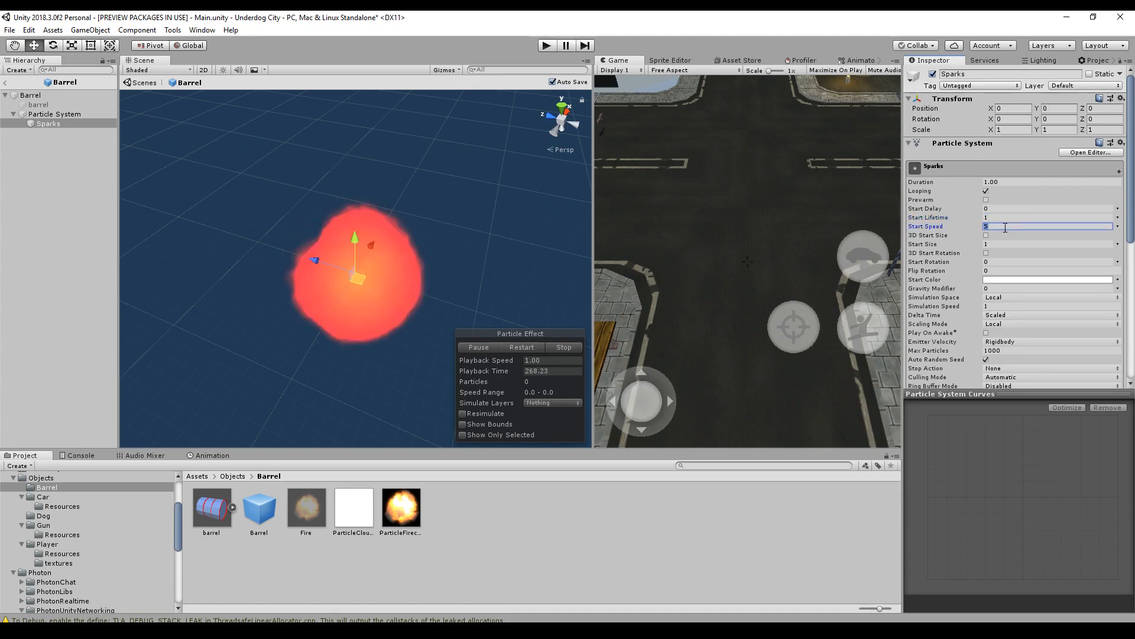
text(250)
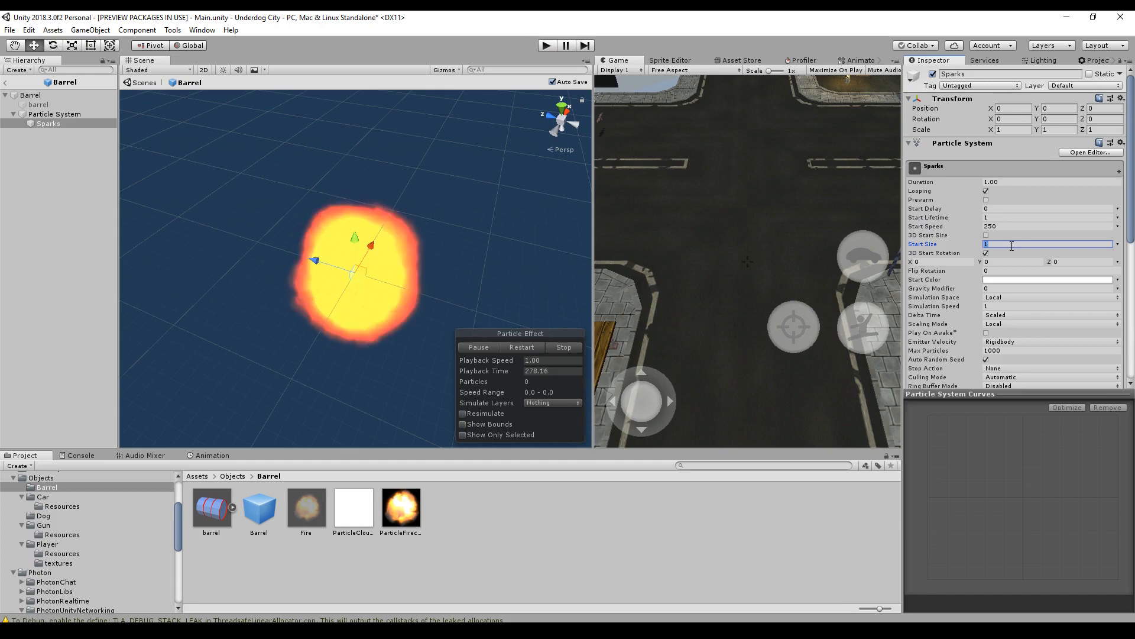
text(0.5)
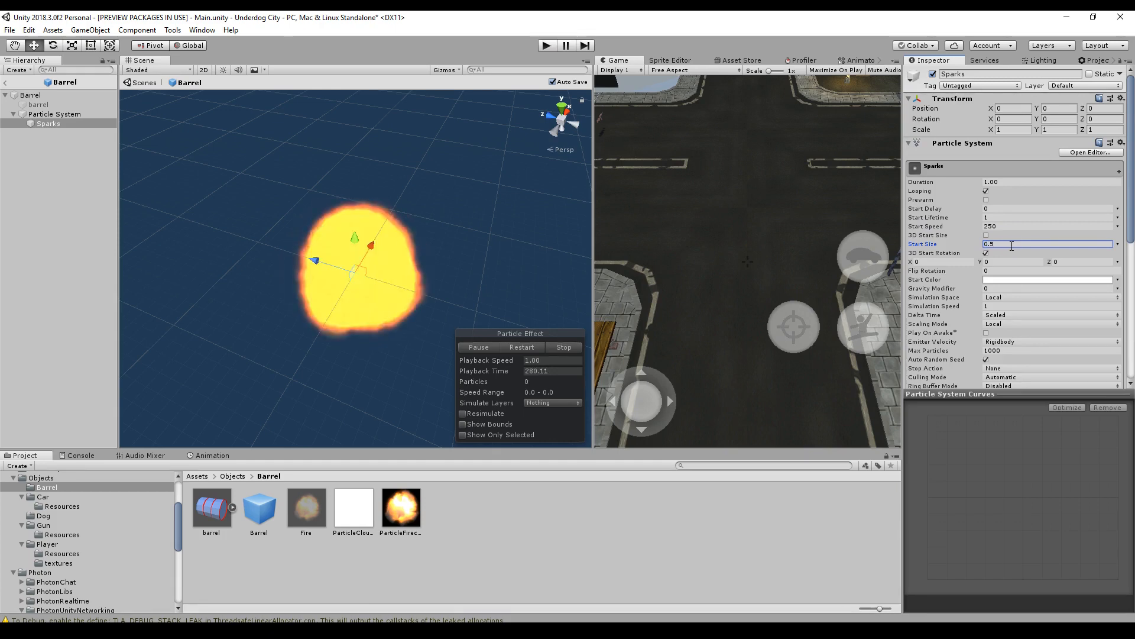
click(987, 252)
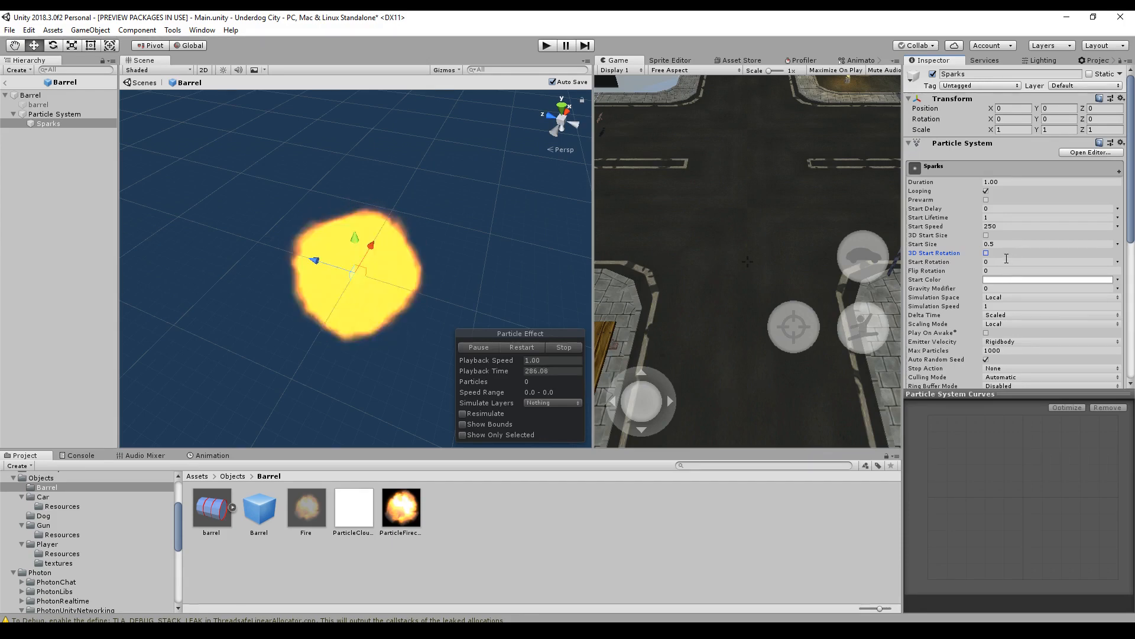
click(1046, 288)
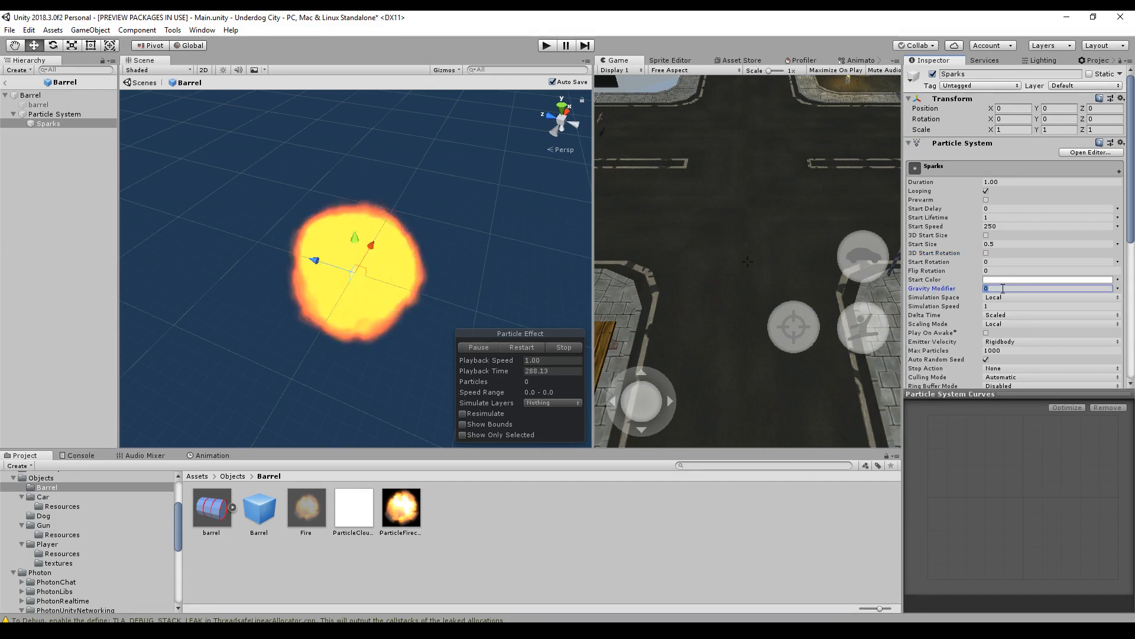
text(50)
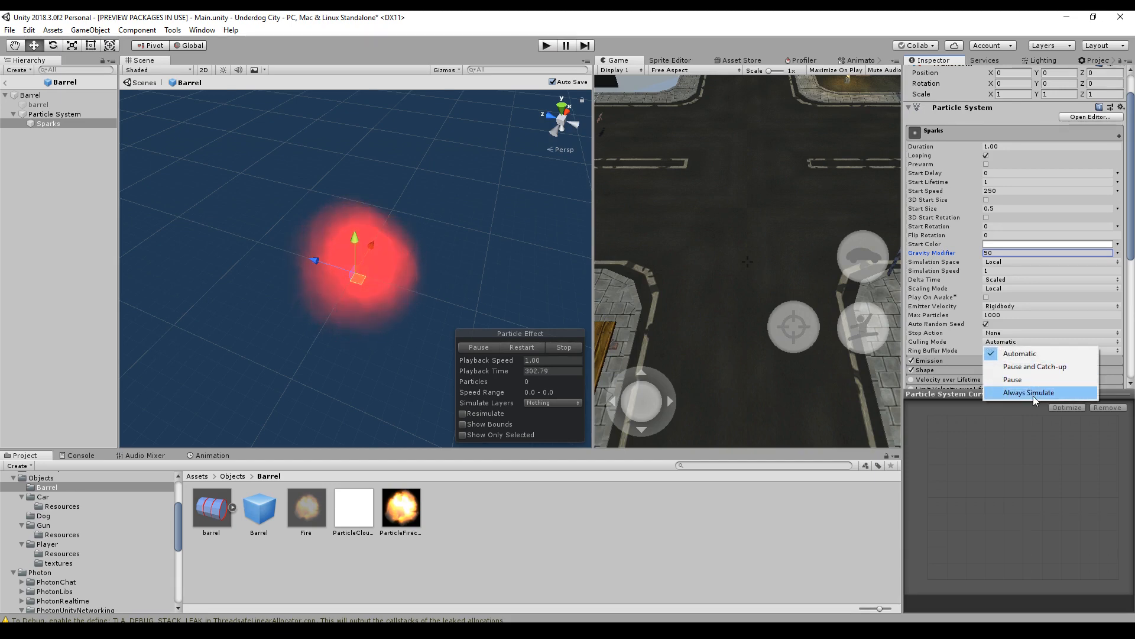
click(1026, 391)
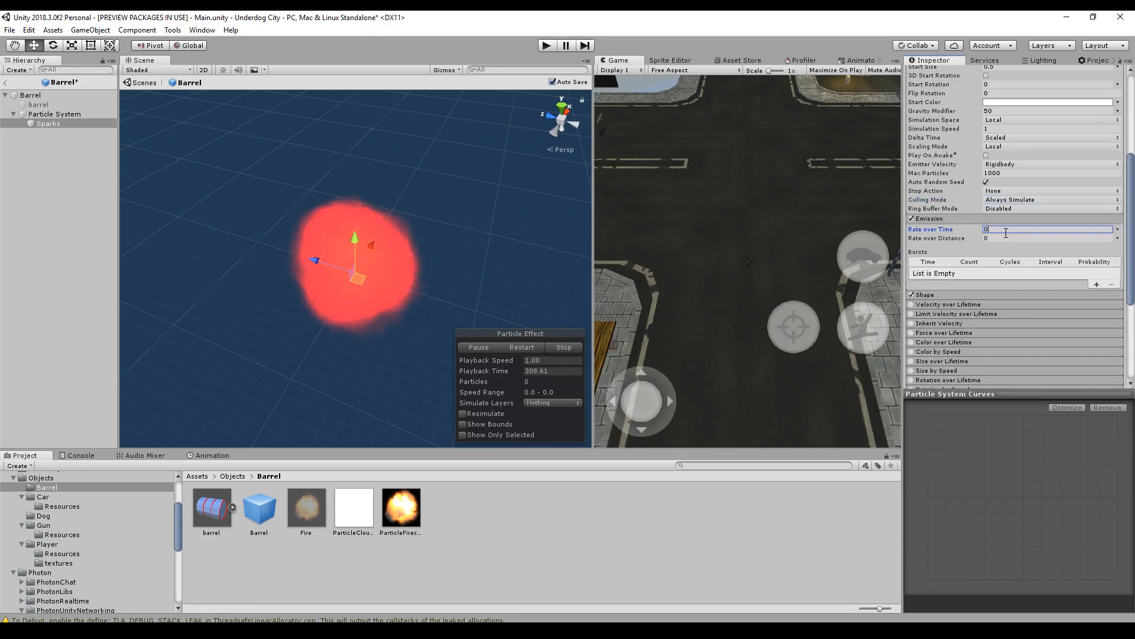
Replace Sparks' continuous emission with one 30-particle burst from a Sphere shape
click(1096, 284)
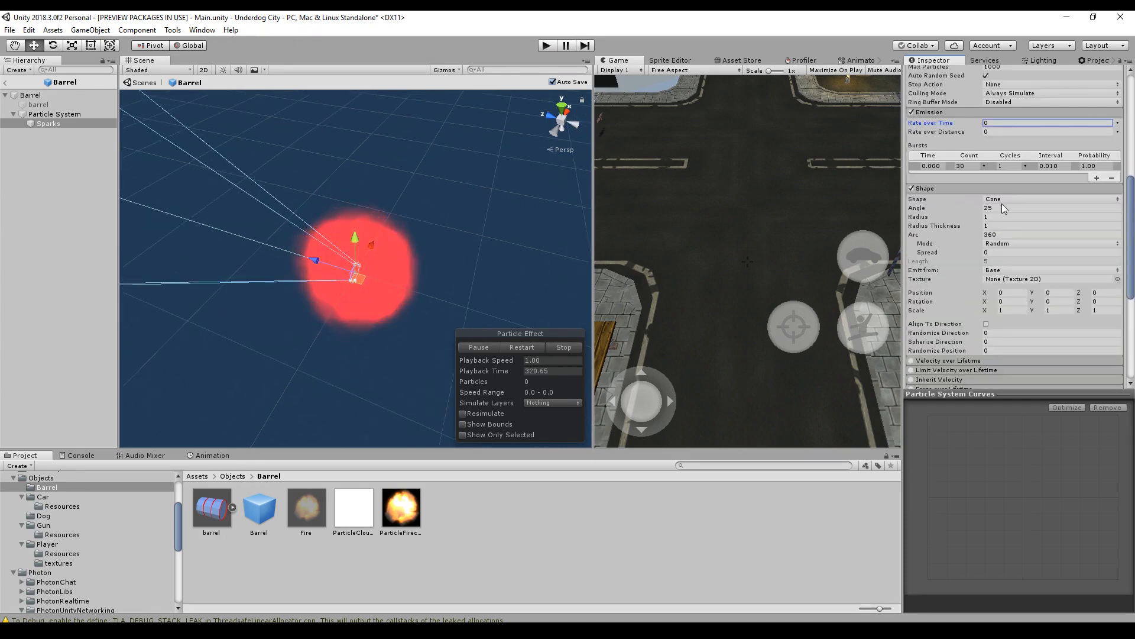
click(1050, 199)
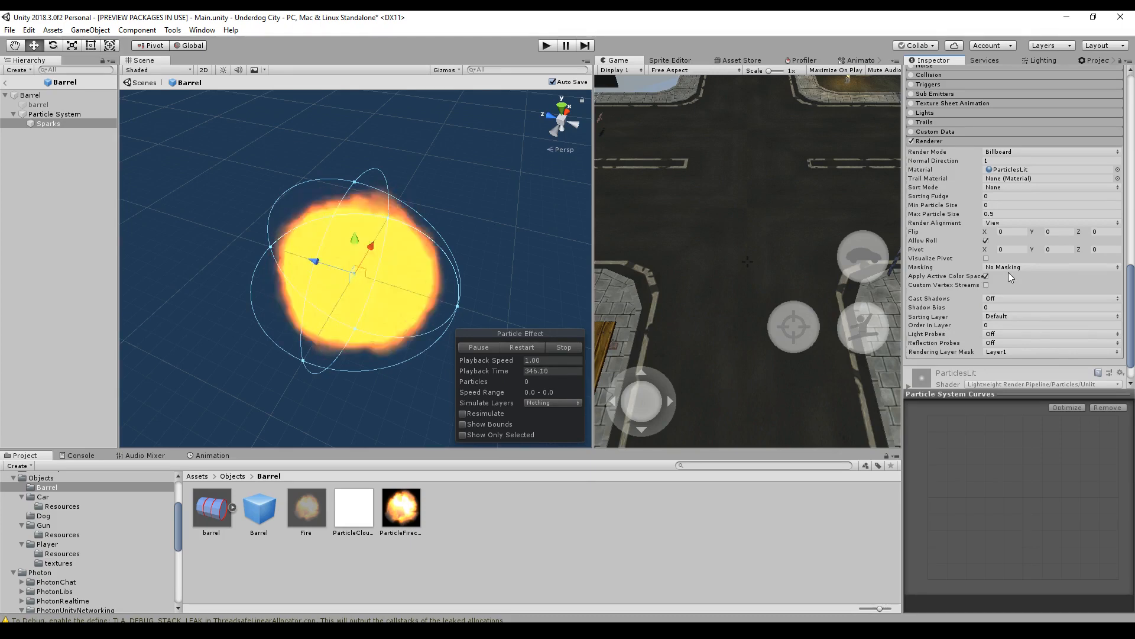
Assign the Fire material to Sparks and set Render Mode to Stretched Billboard
click(306, 507)
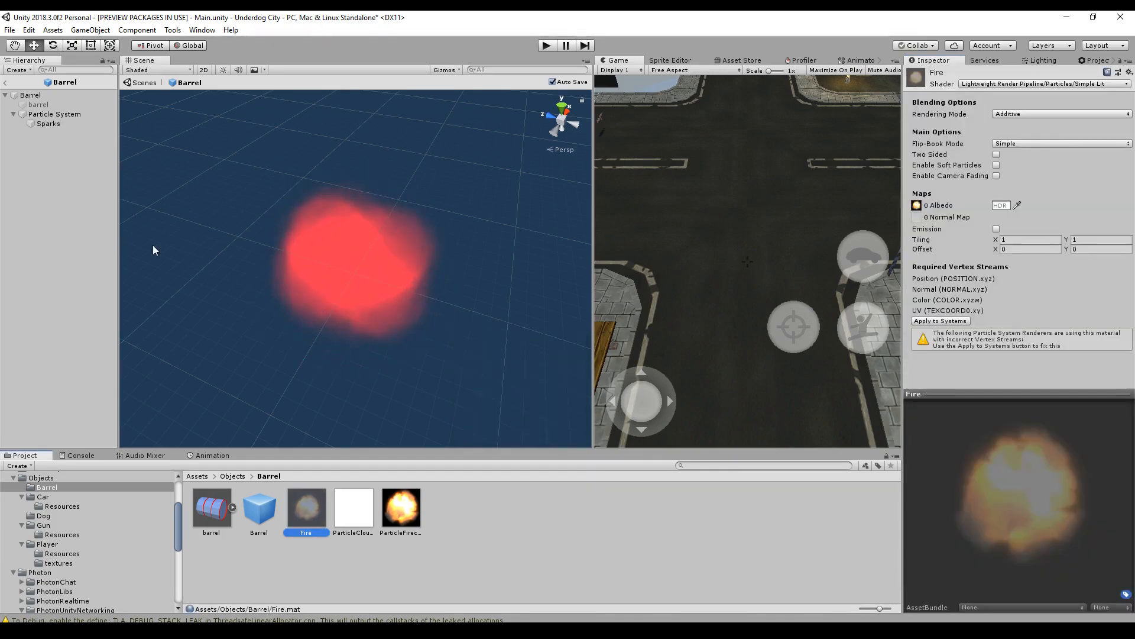
click(48, 123)
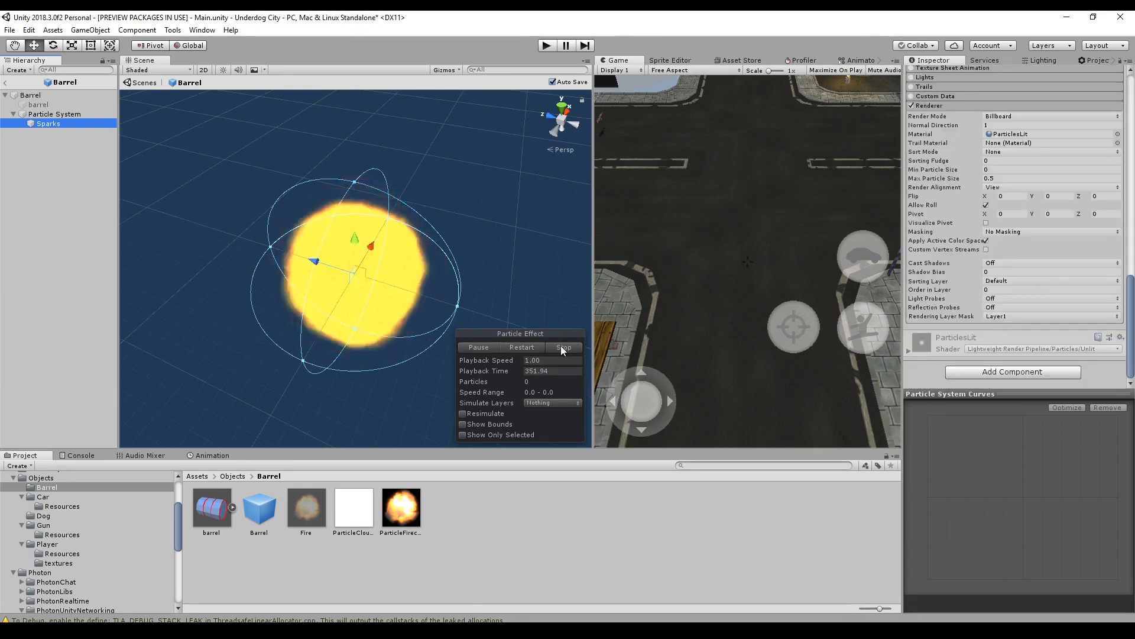
click(1043, 134)
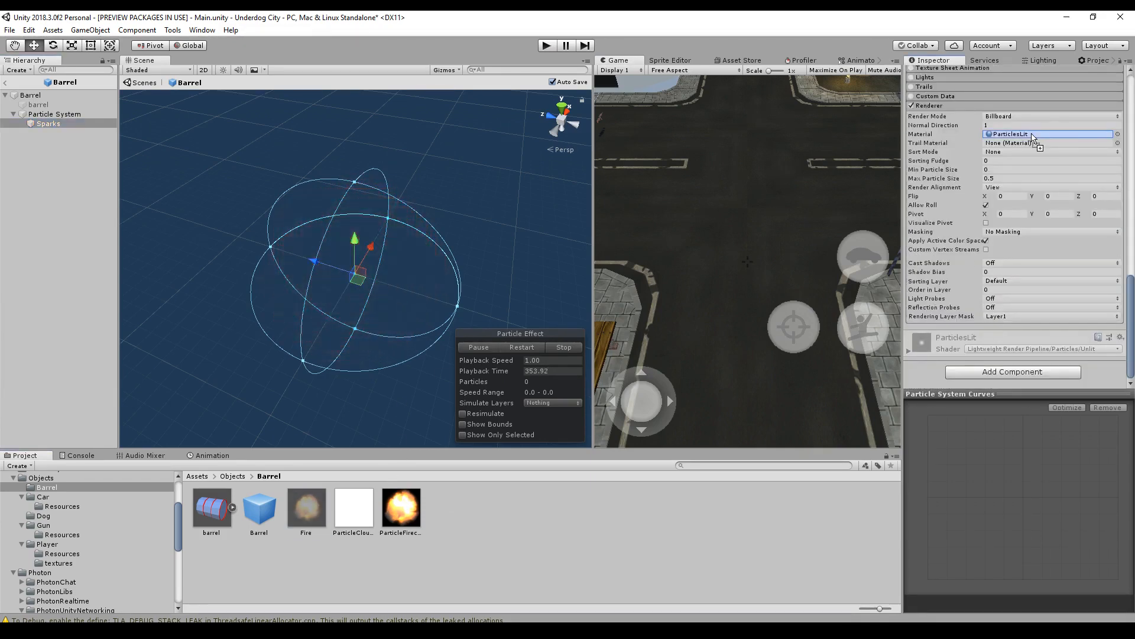
click(1046, 116)
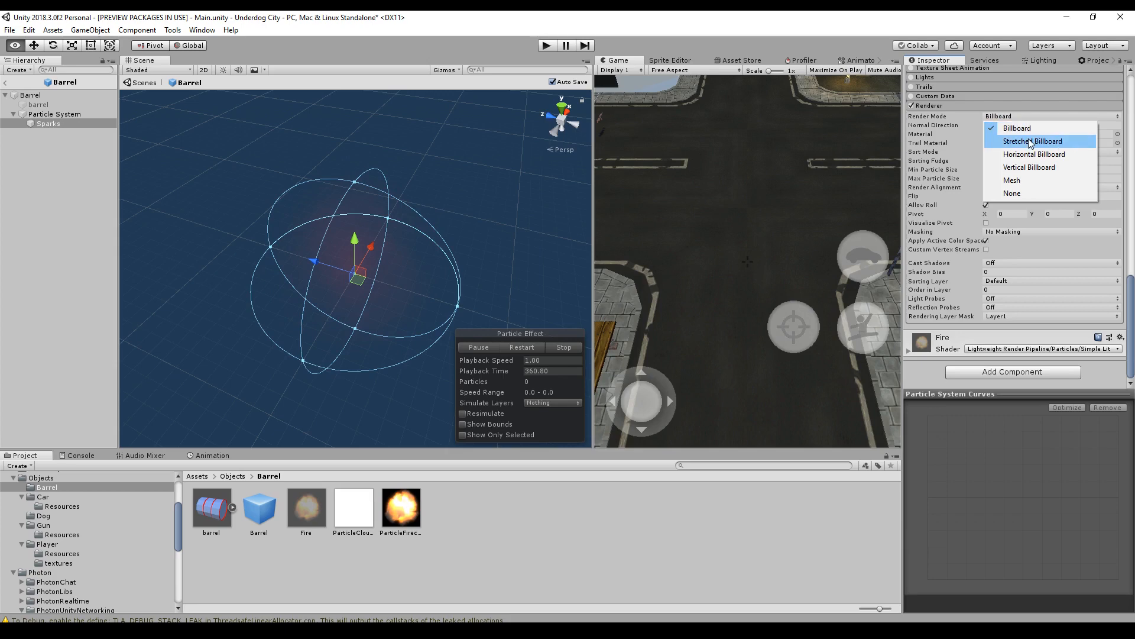
click(1032, 142)
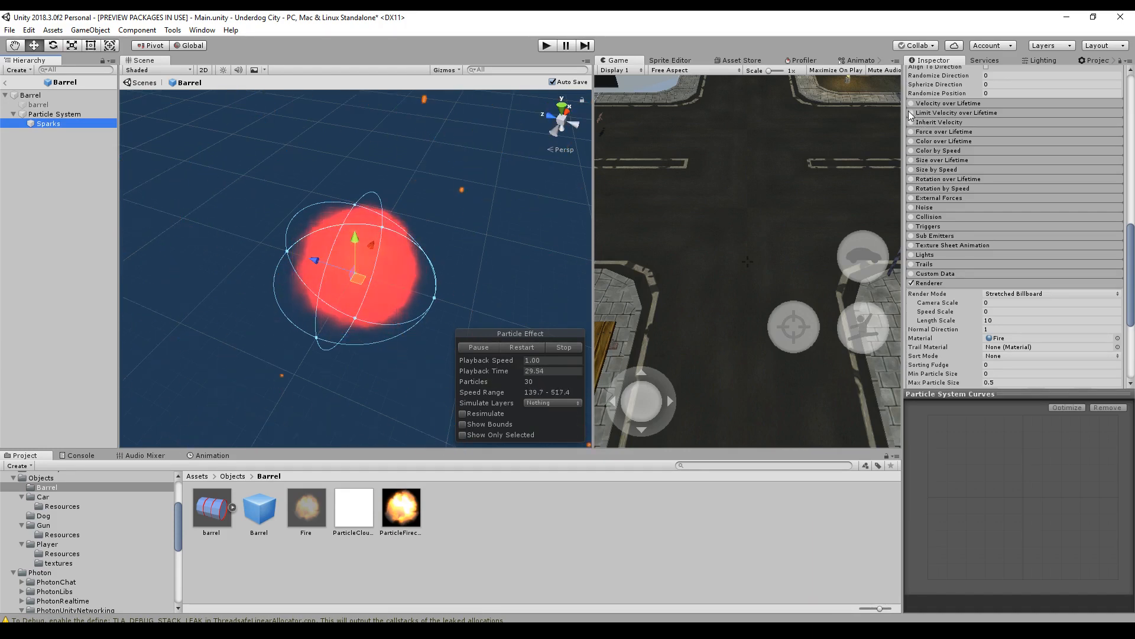
Dampen Sparks' velocity by 0.1 and fade their colour from yellow to transparent
click(911, 113)
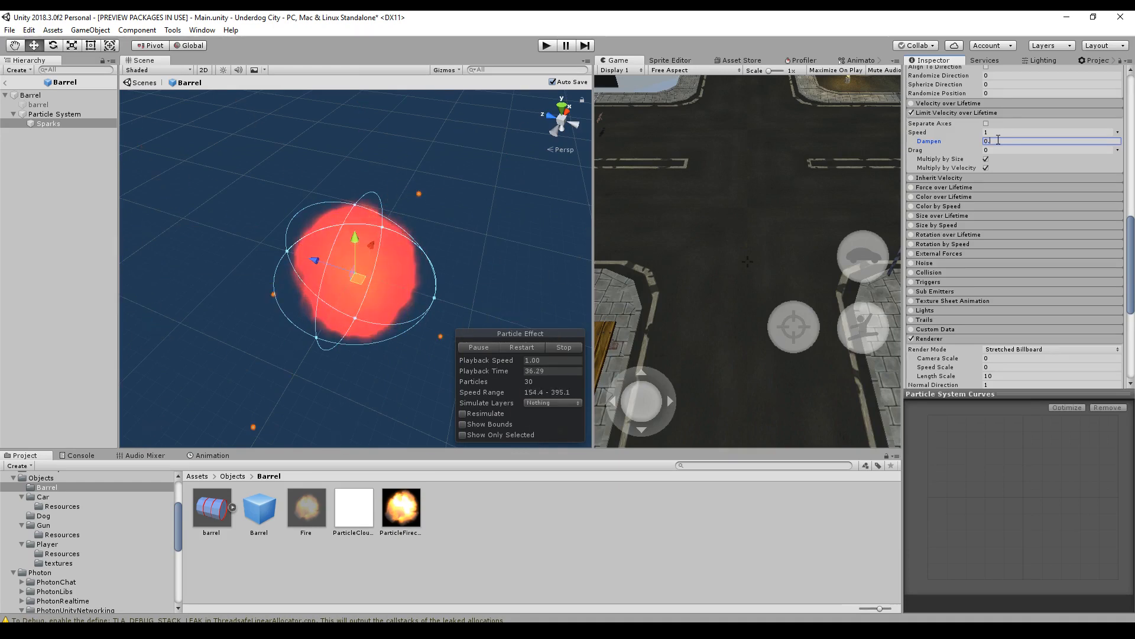
text(0.1)
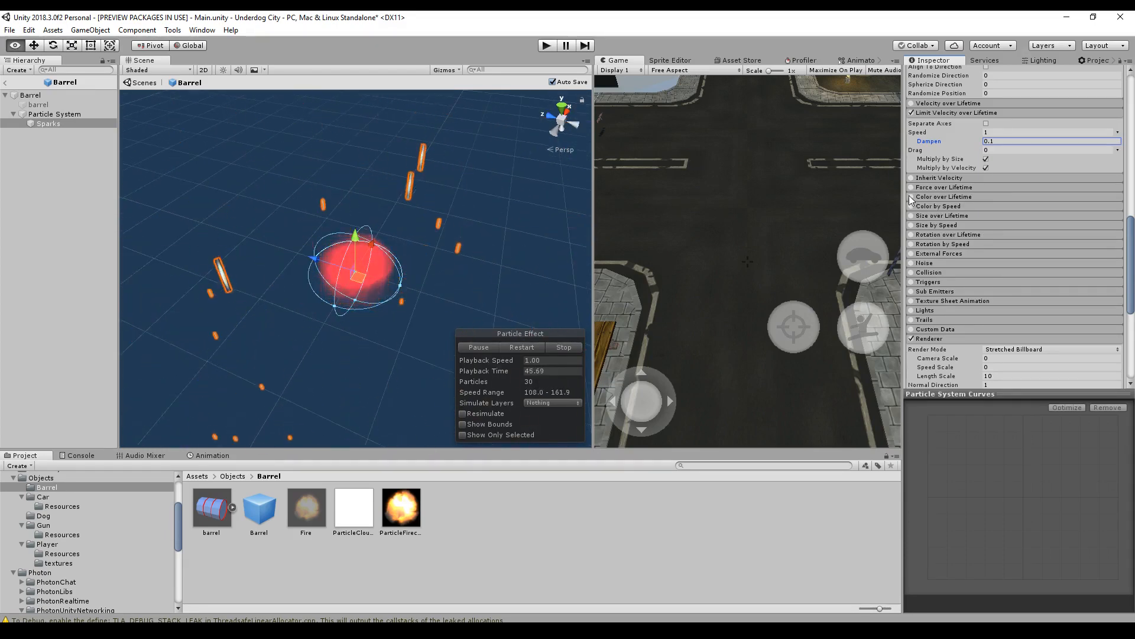
click(1050, 206)
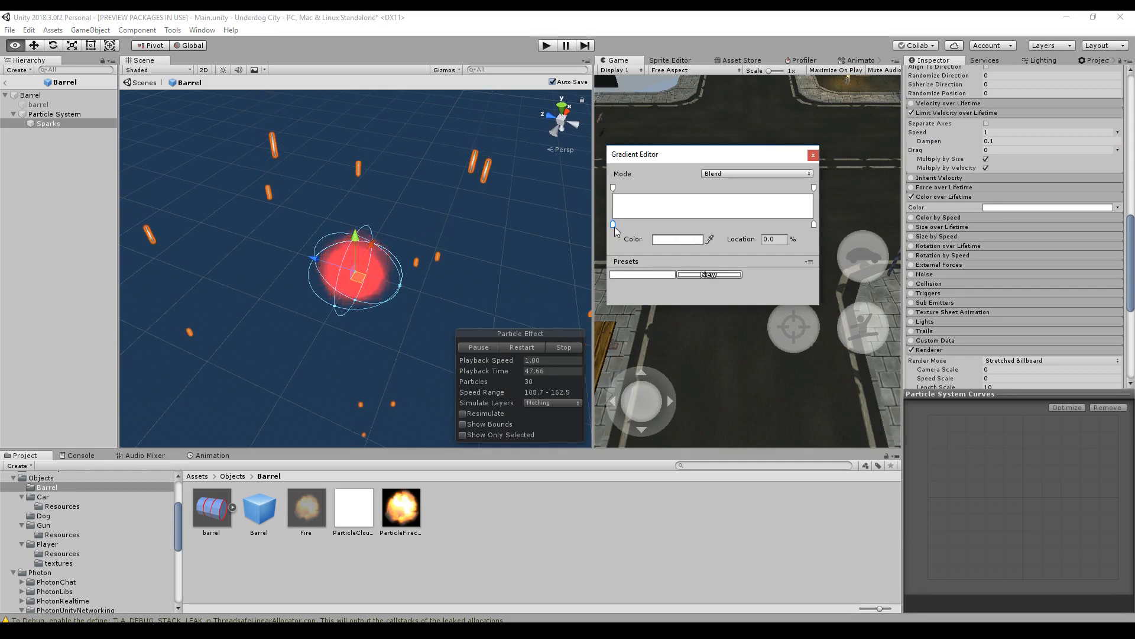
click(675, 239)
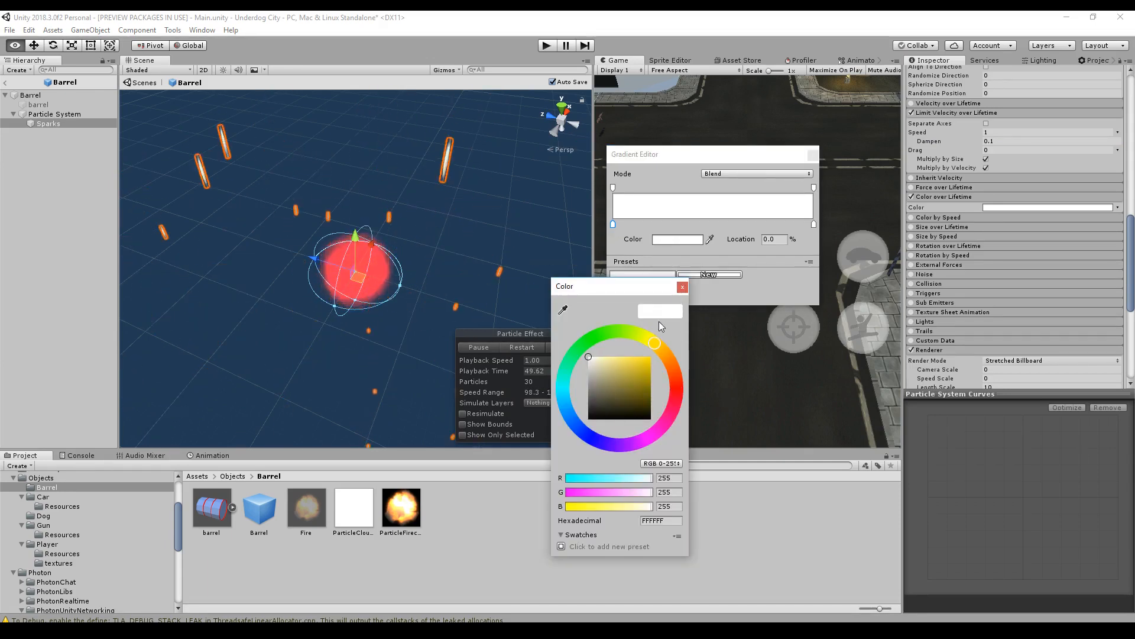
click(653, 342)
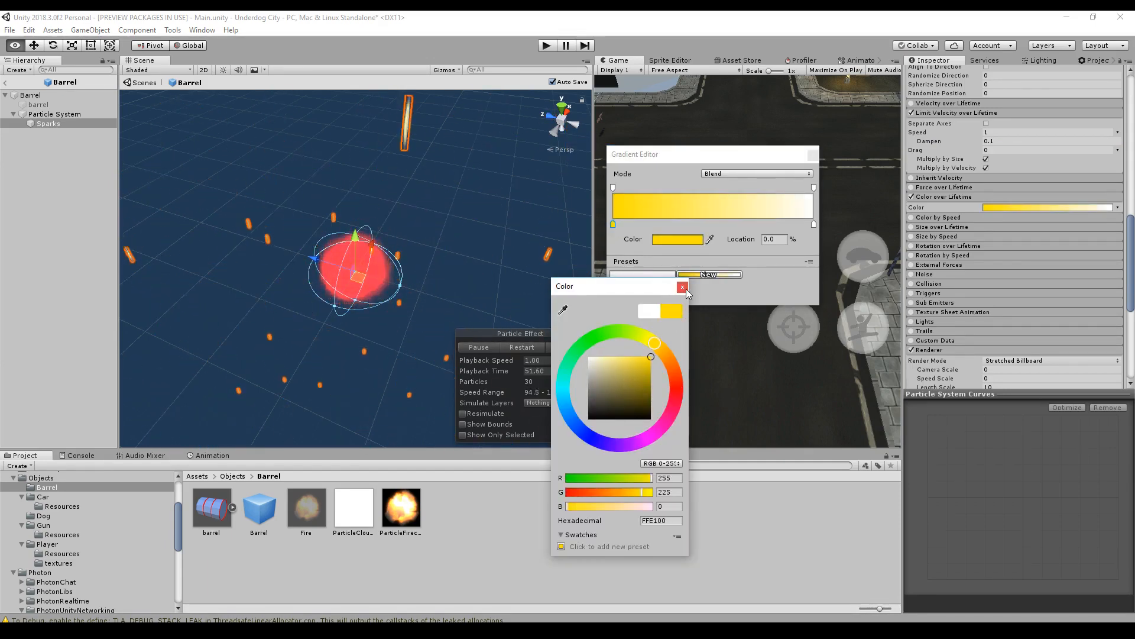
click(681, 287)
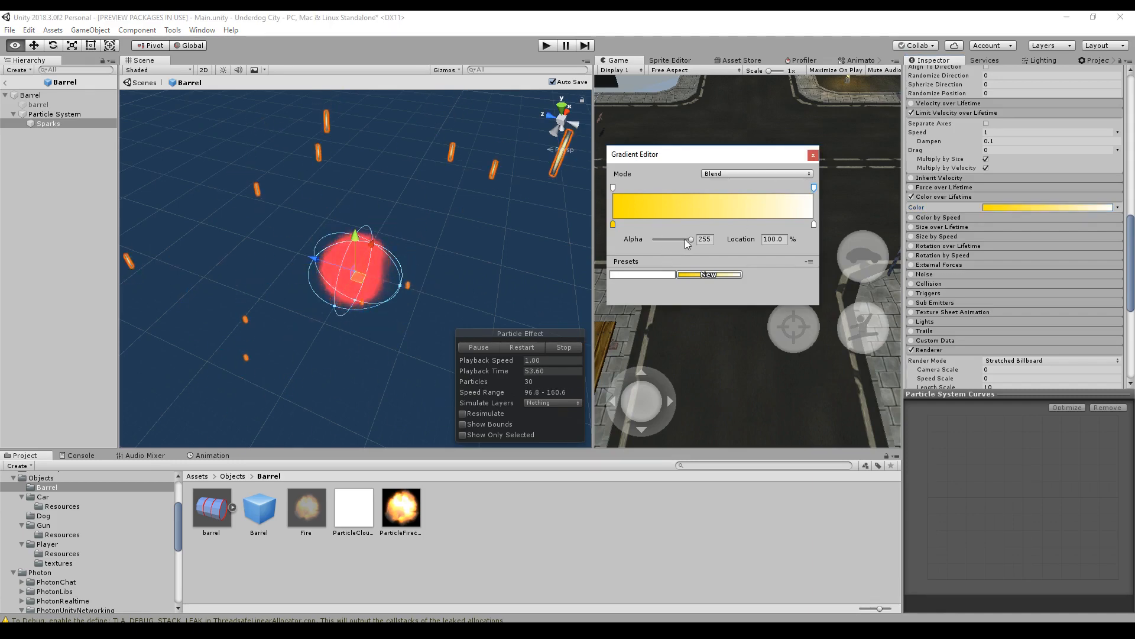
click(812, 154)
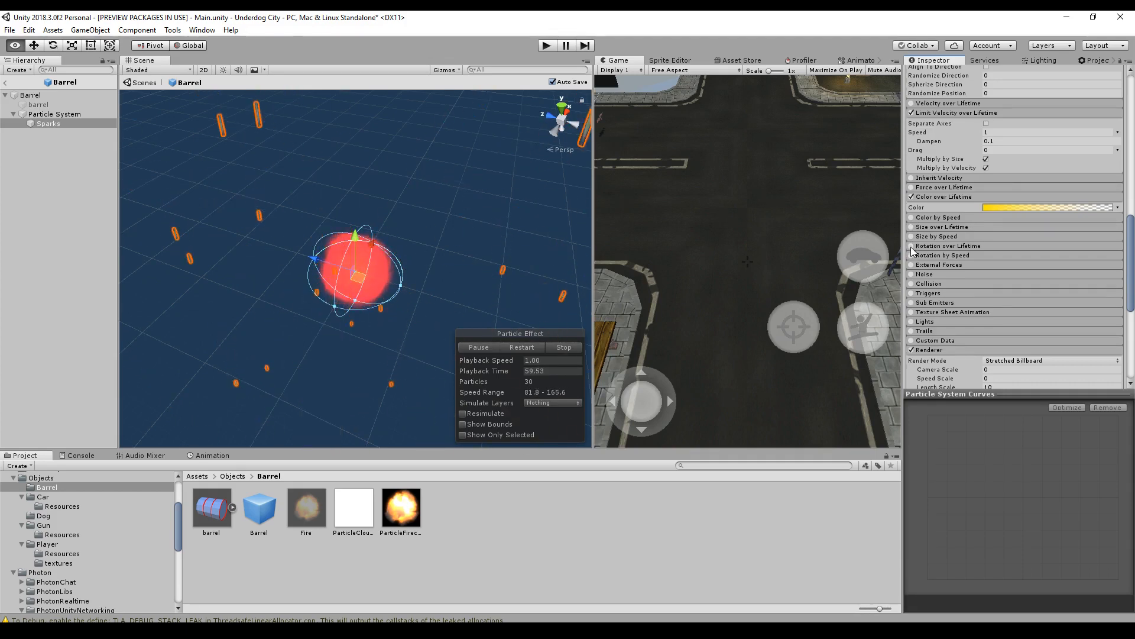
Change Sparks' Rotation over Lifetime angular velocity from 45 to 10
click(911, 245)
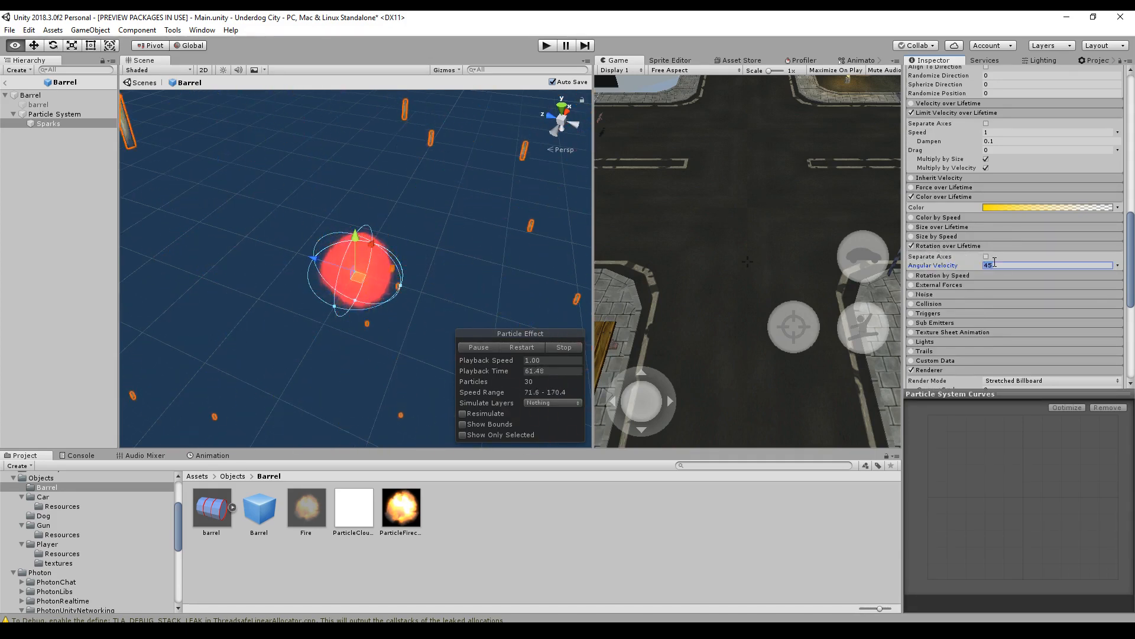
text(10)
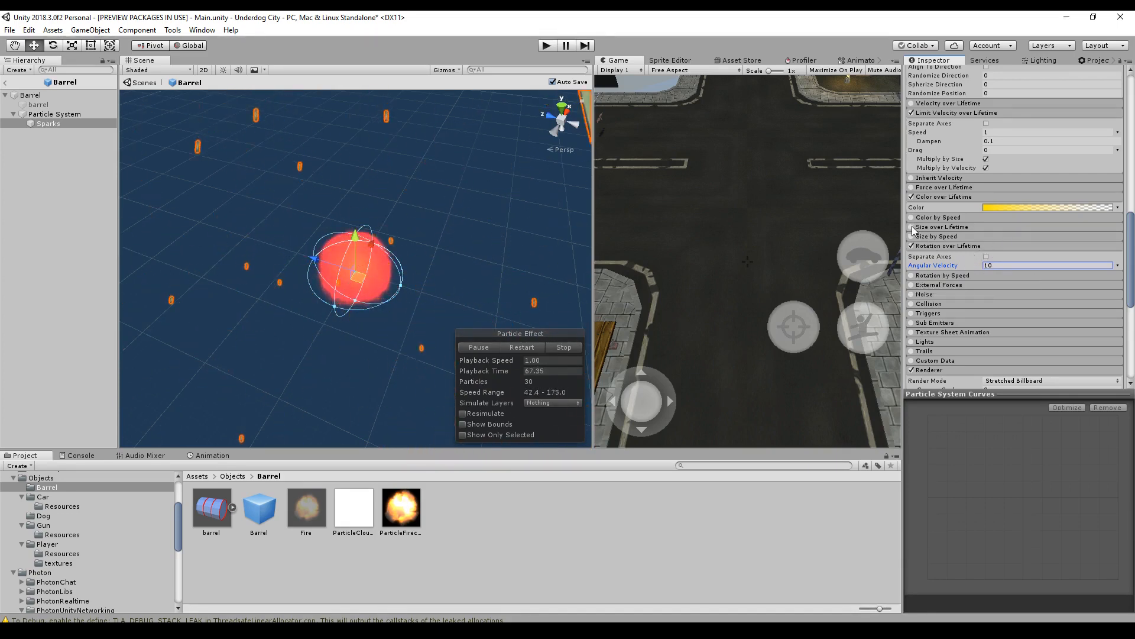
click(911, 226)
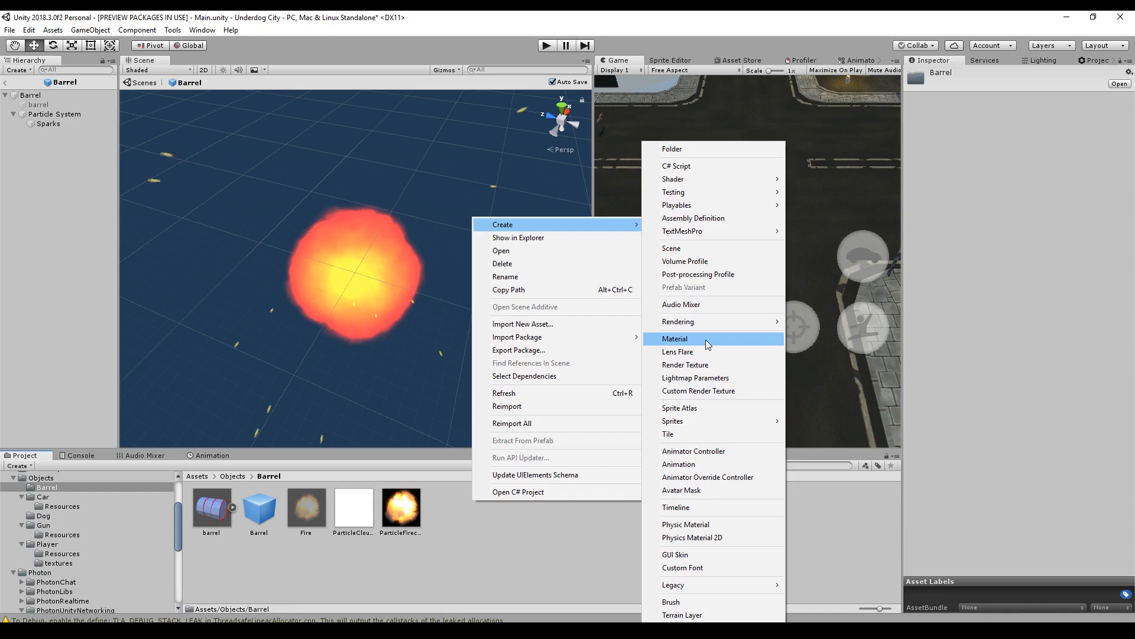
Create a new material named Smoke in the Barrel folder
click(674, 338)
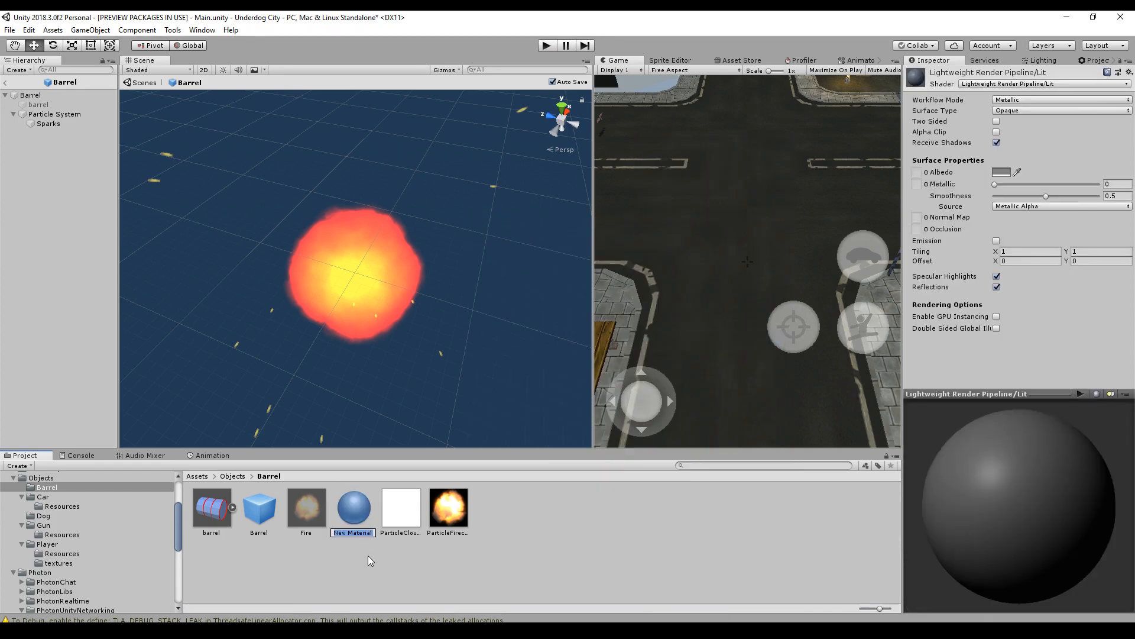
click(448, 507)
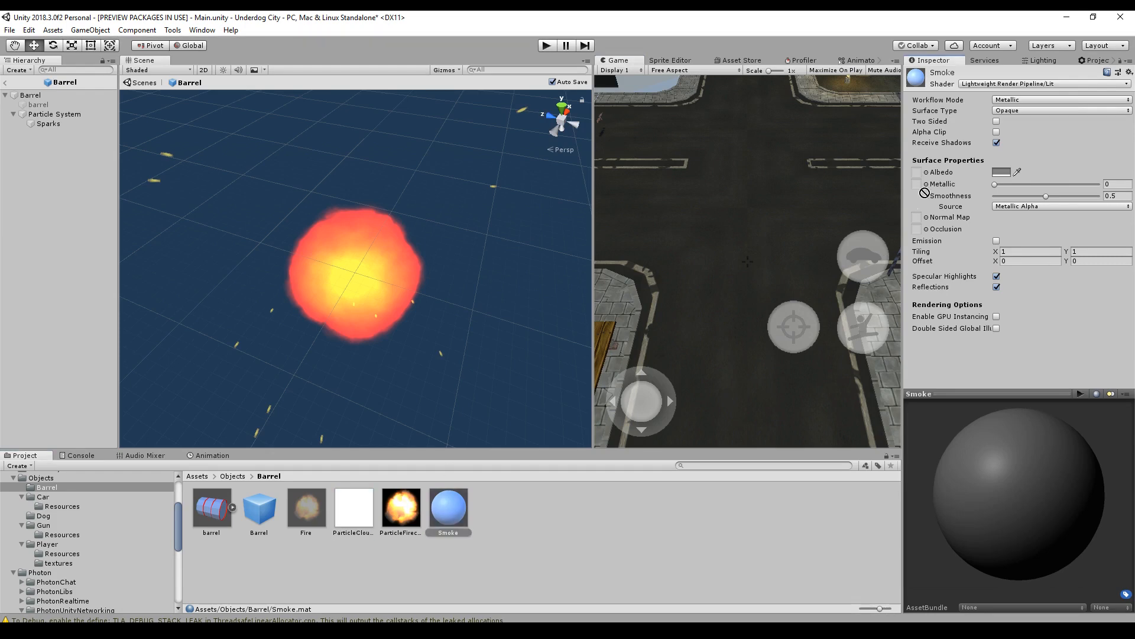
click(352, 507)
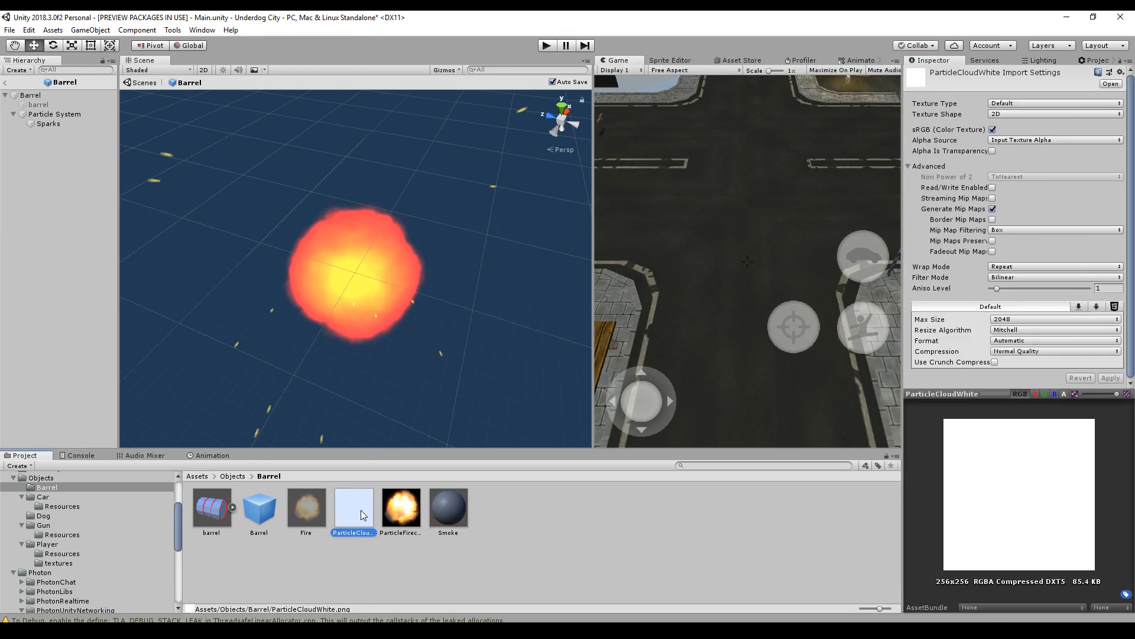
mouse_move(452, 542)
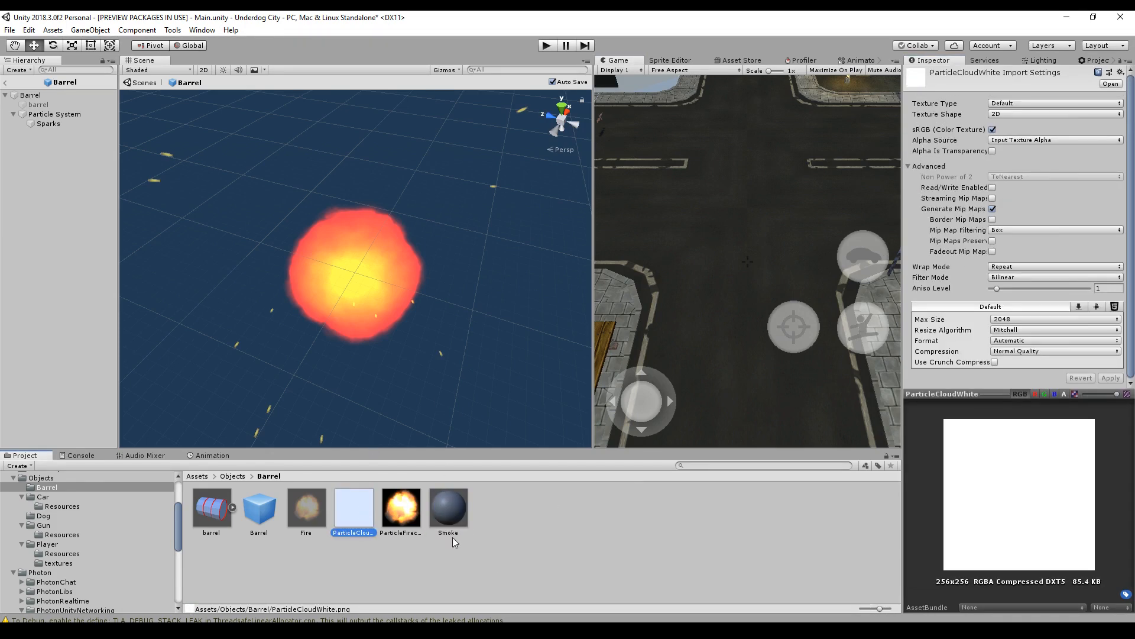
click(448, 507)
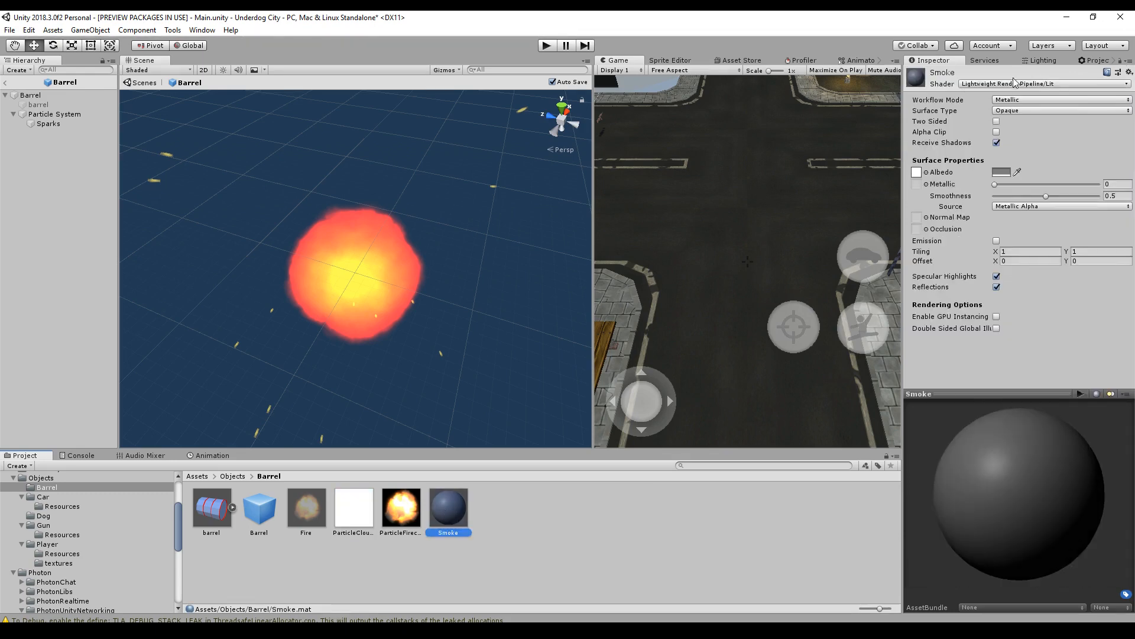
Set Smoke's shader to LWRP/Particles/Lit with Additive blending and ParticleCloudWhite albedo
click(1042, 83)
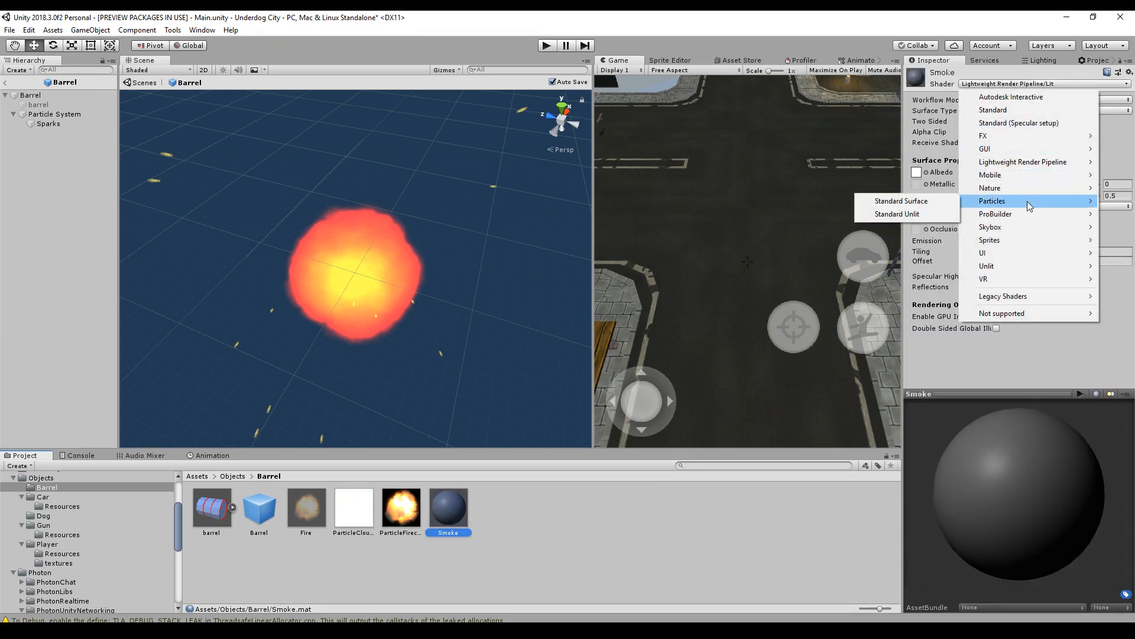
mouse_move(1022, 161)
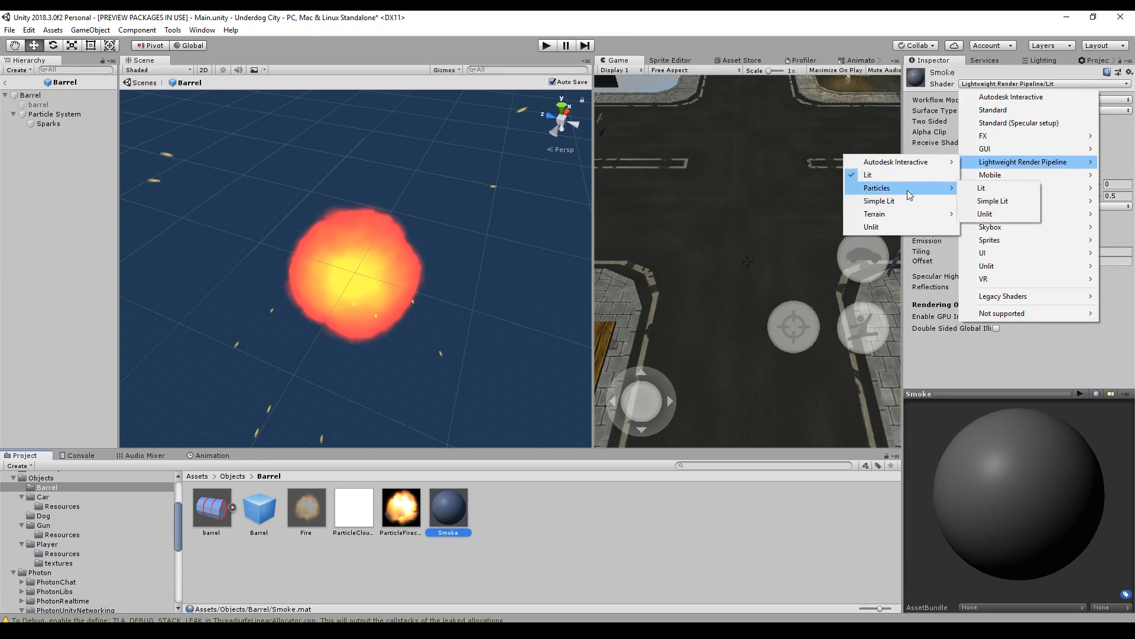
click(981, 187)
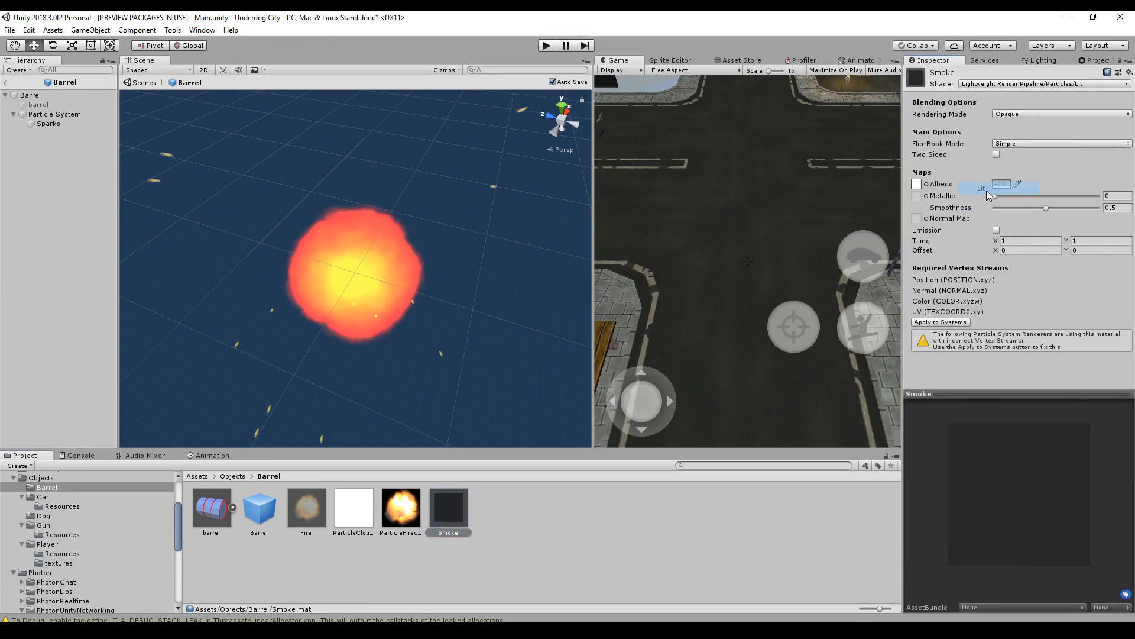
click(1059, 113)
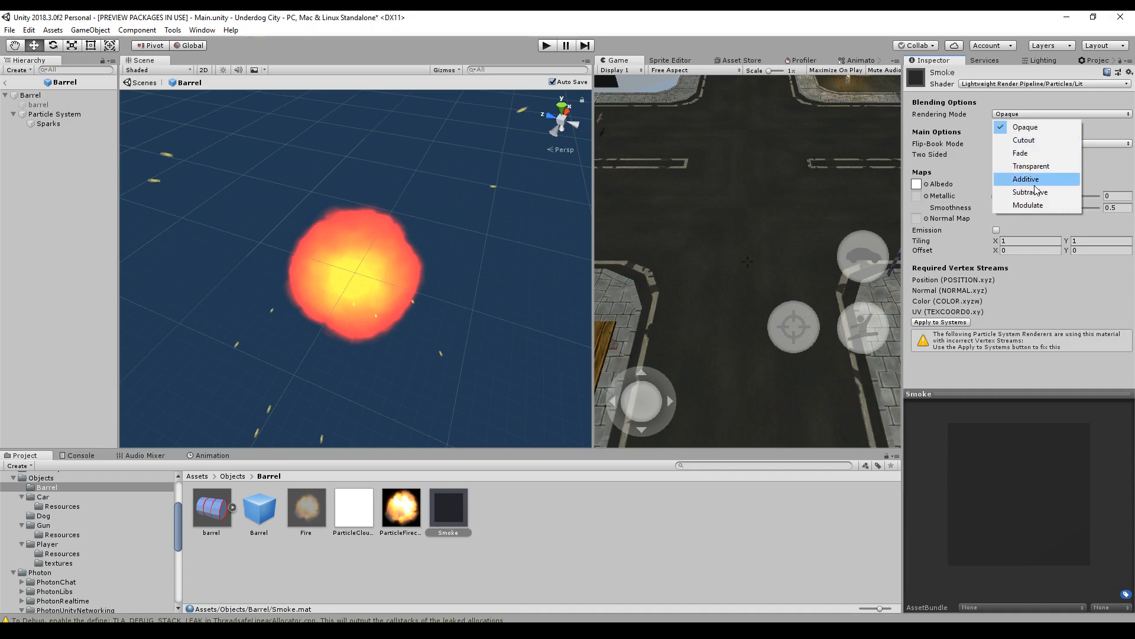
click(1025, 179)
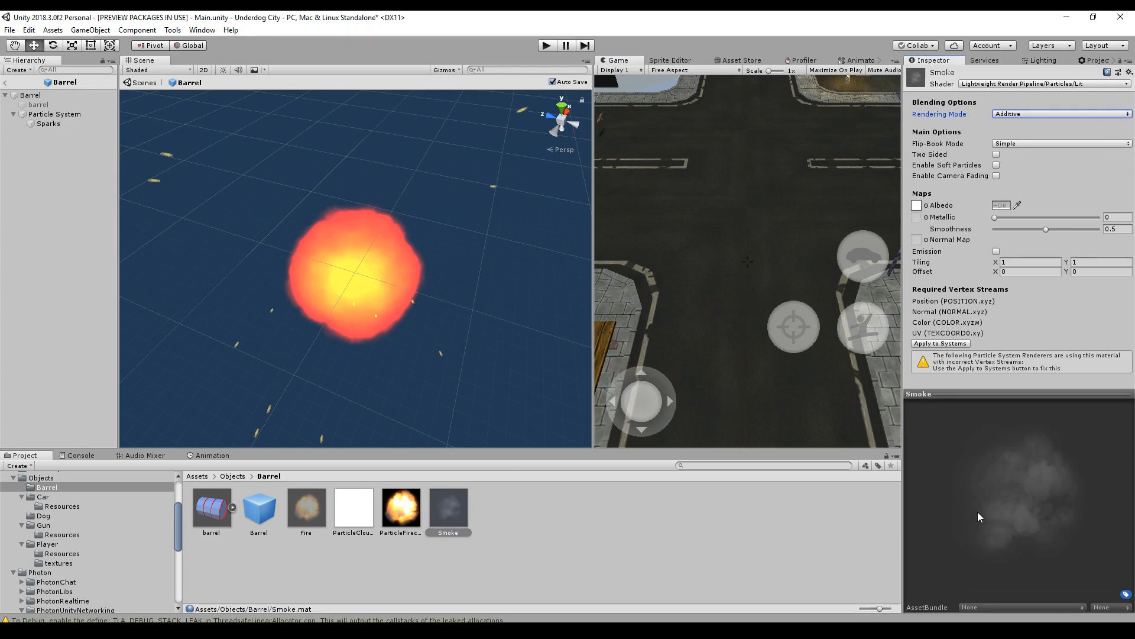
click(1001, 205)
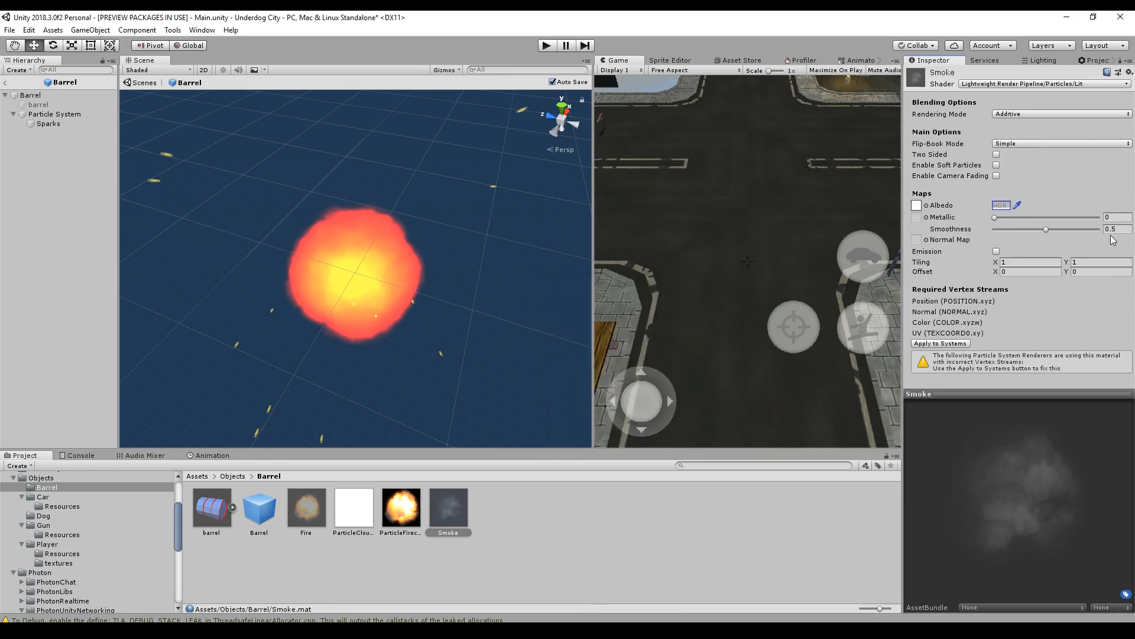
right_click(55, 114)
text(S)
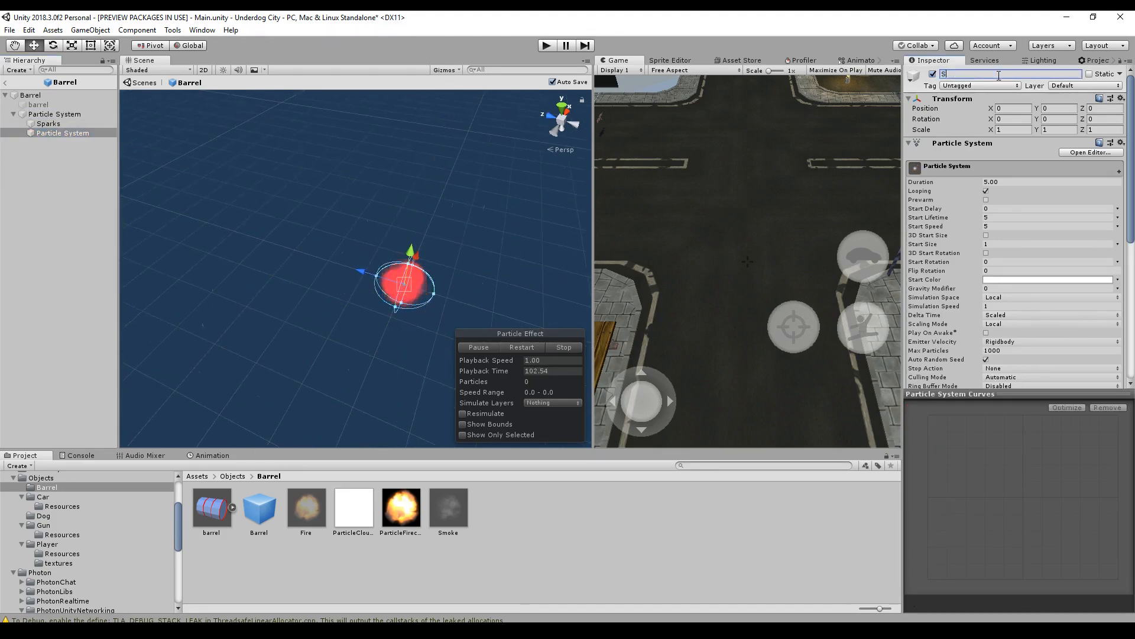
Rename the new child particle system to Smoke and restart its effect preview
text(moke)
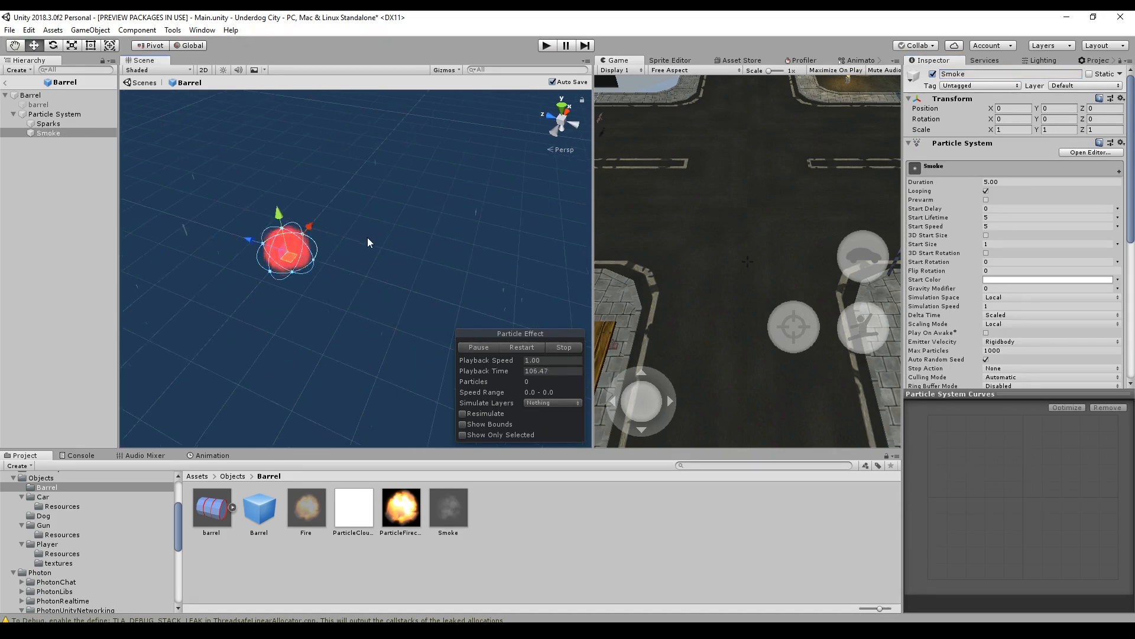
click(462, 414)
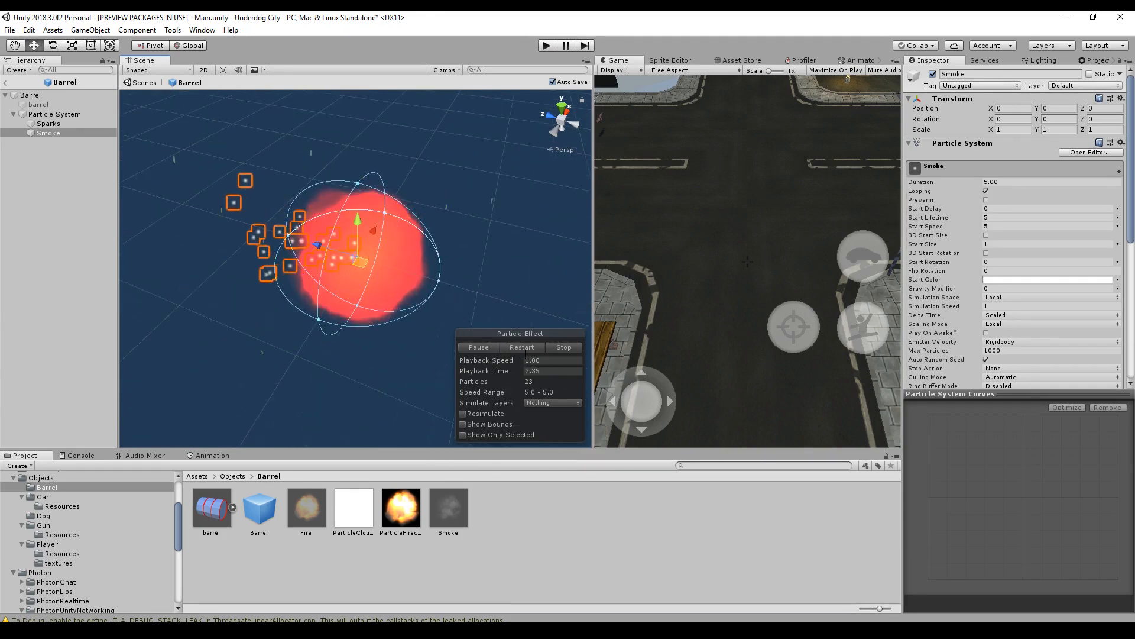
click(521, 347)
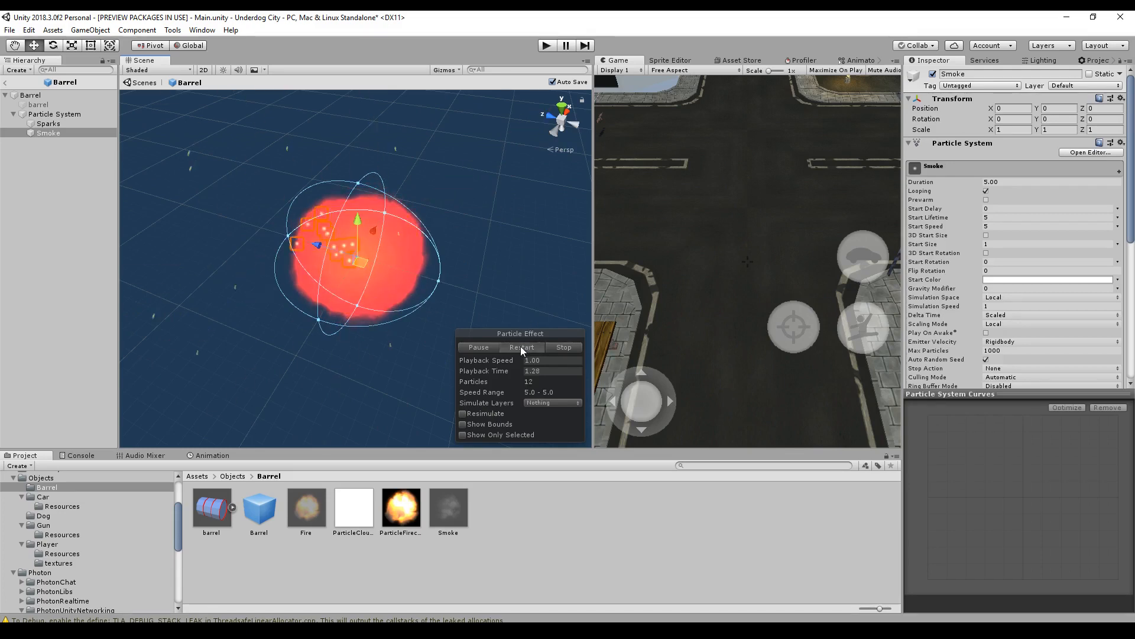
click(520, 347)
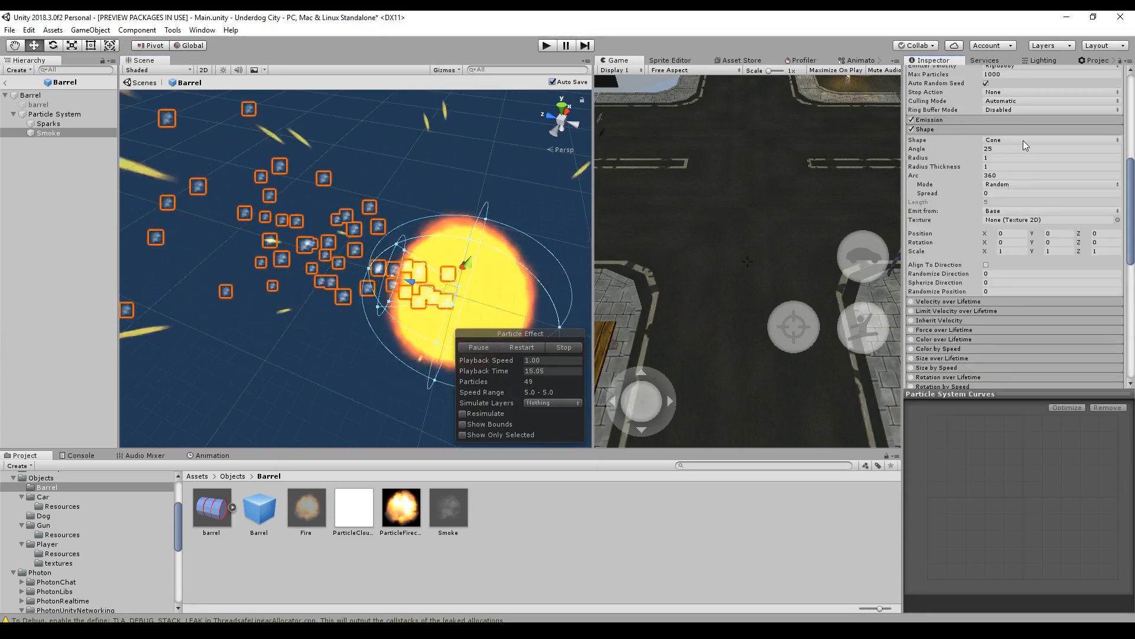
Switch Smoke's shape to a Sphere of radius 10 emitting one 40-particle burst
click(1050, 139)
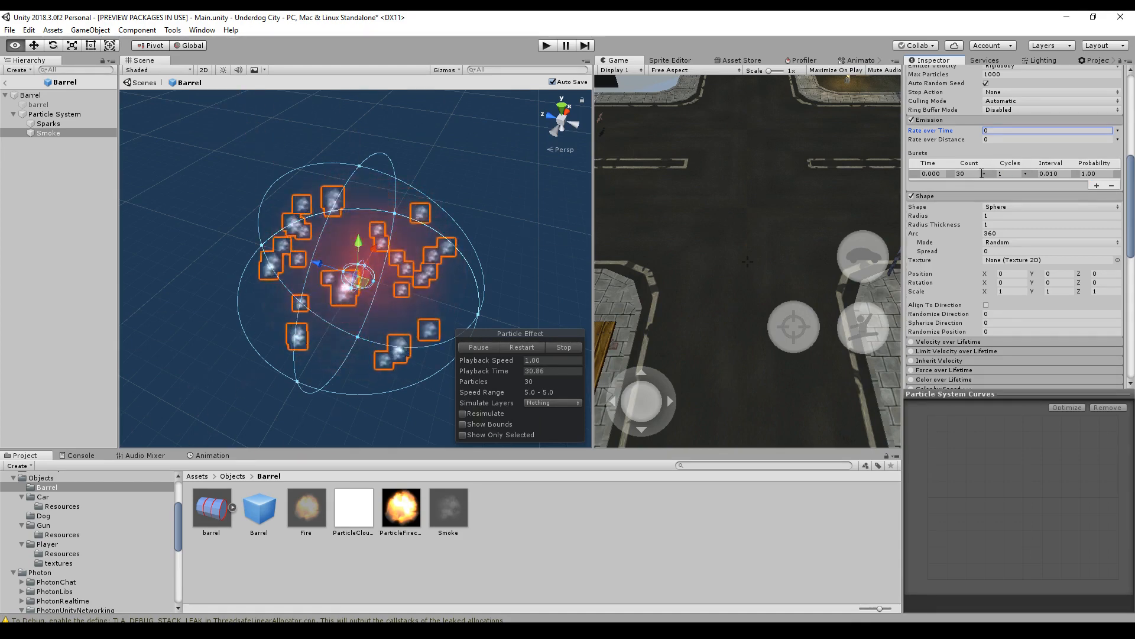
click(961, 174)
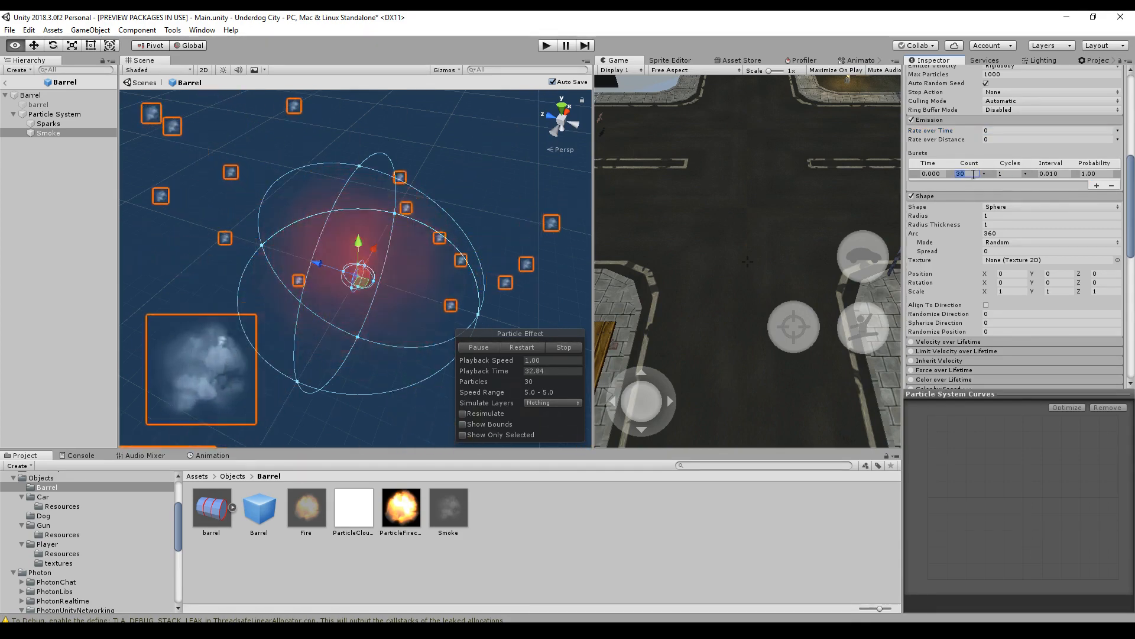
text(40)
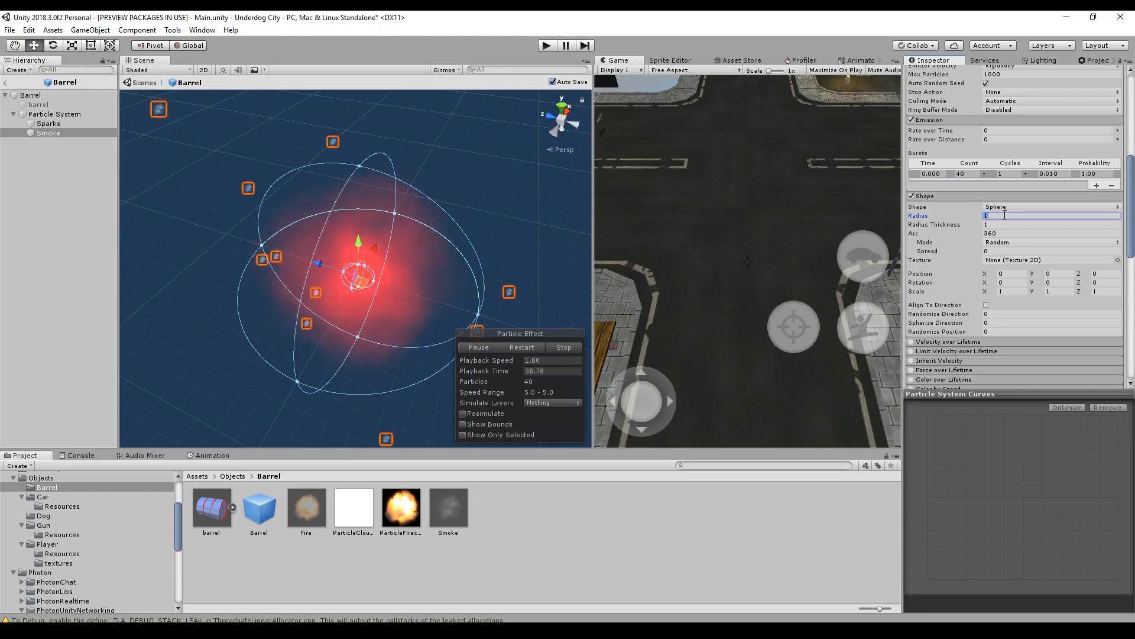
text(10)
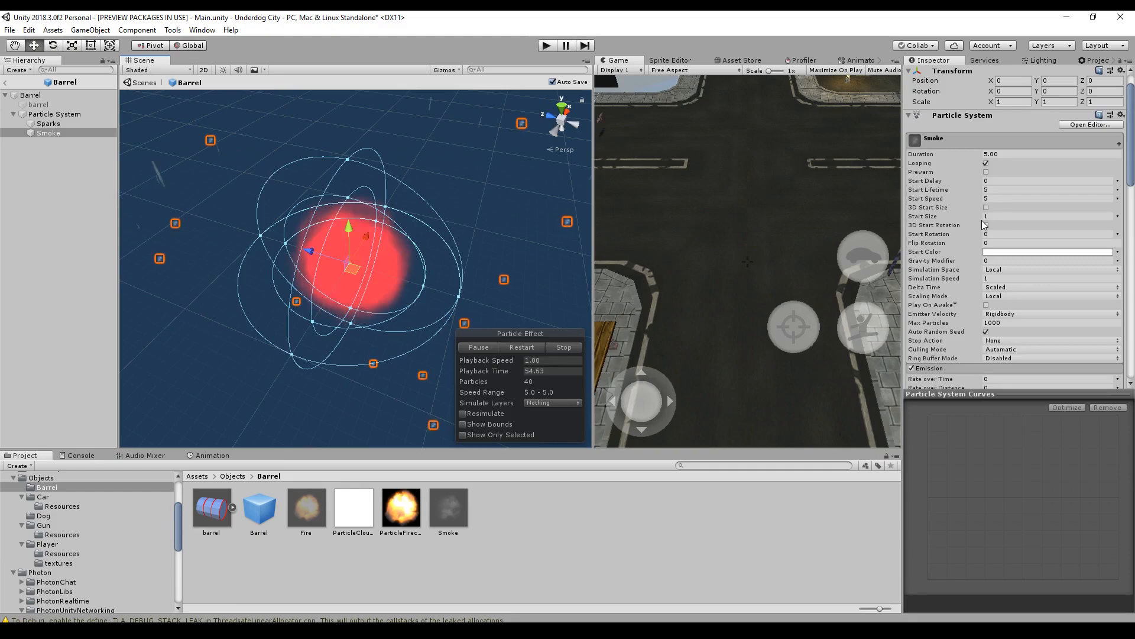
Edit the smoke's duration and start lifetime, entering values 1 and 10
click(1051, 154)
text(1)
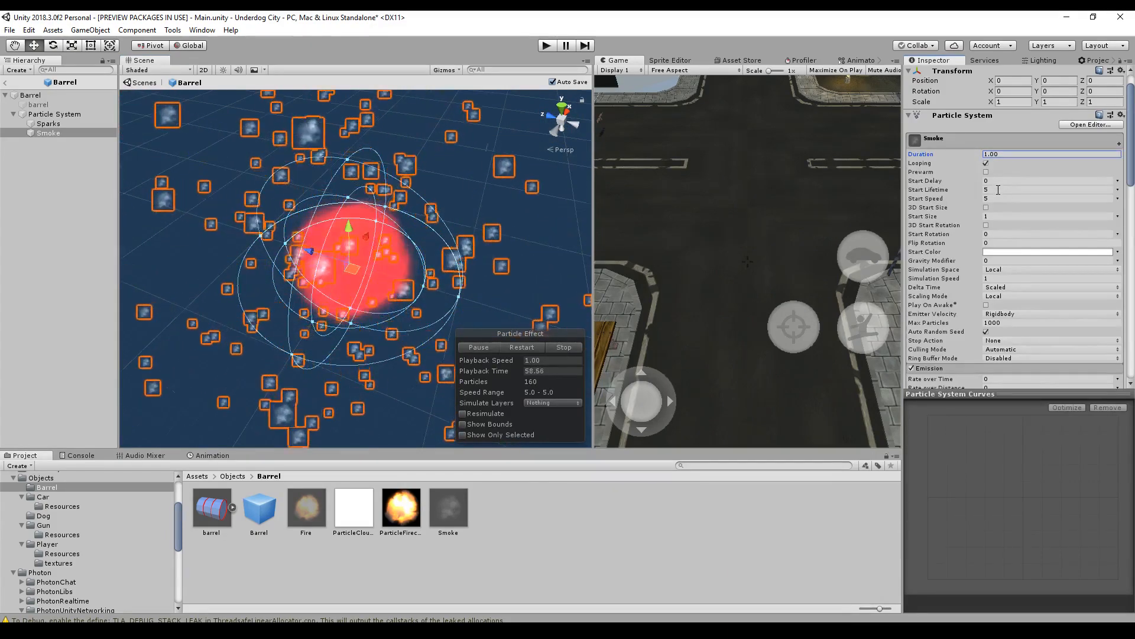
click(1050, 189)
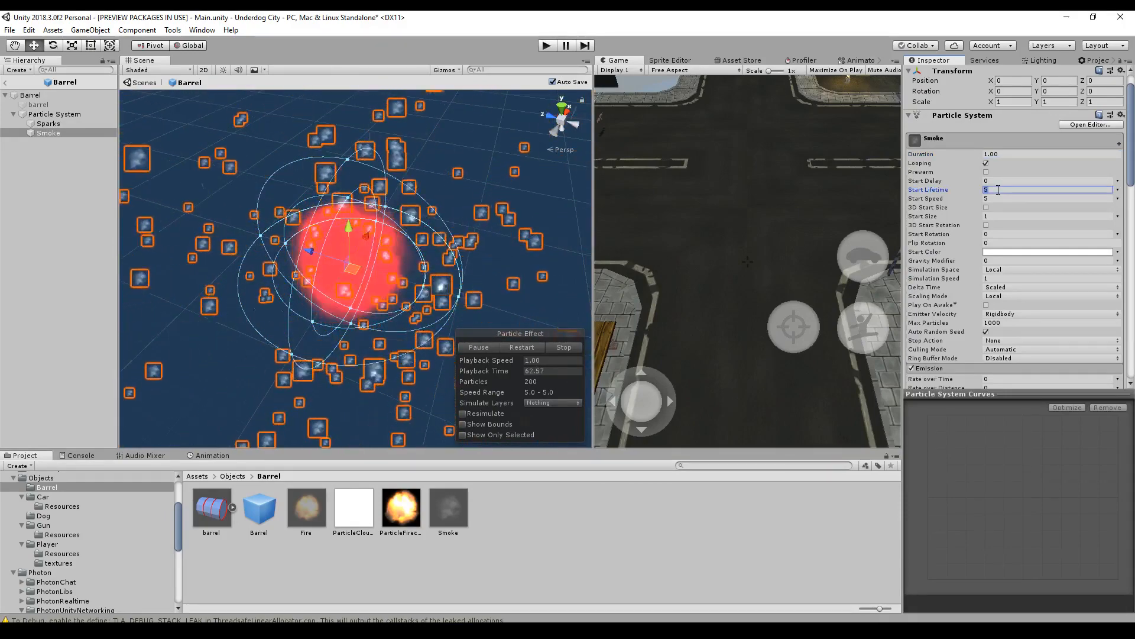
text(1)
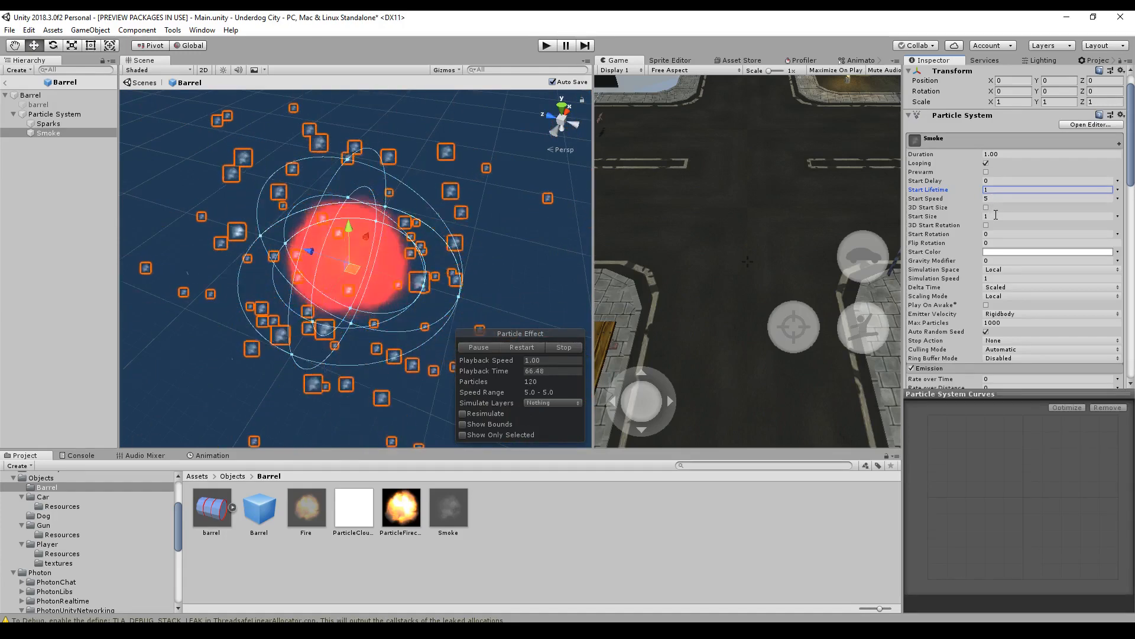
text(10)
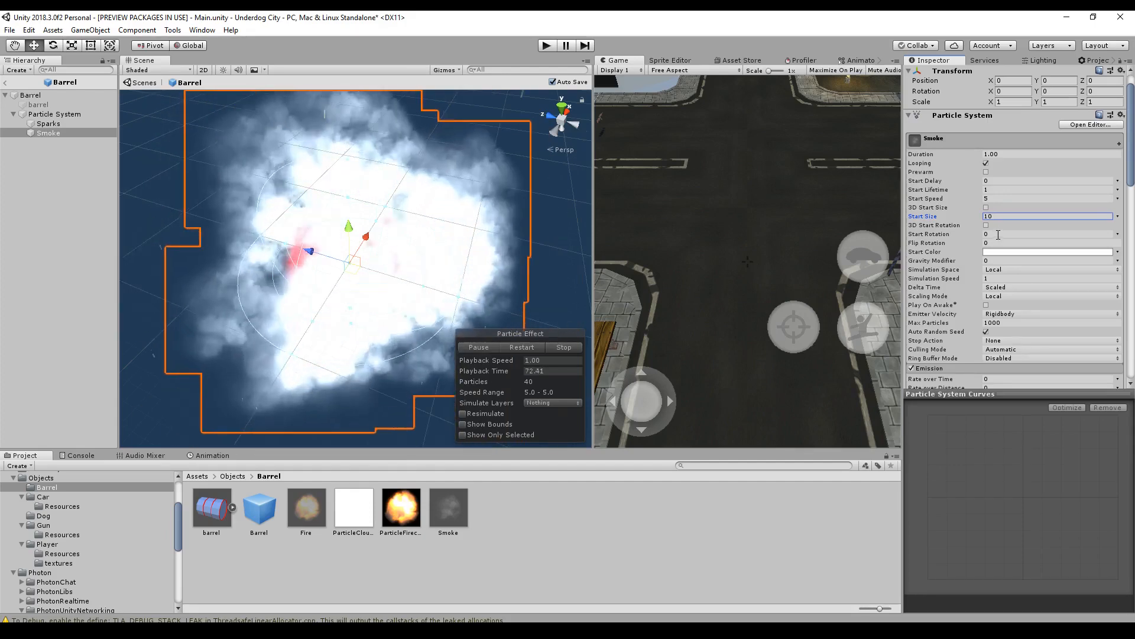
Set the smoke's Start Rotation to random between -100 and 100
click(1046, 233)
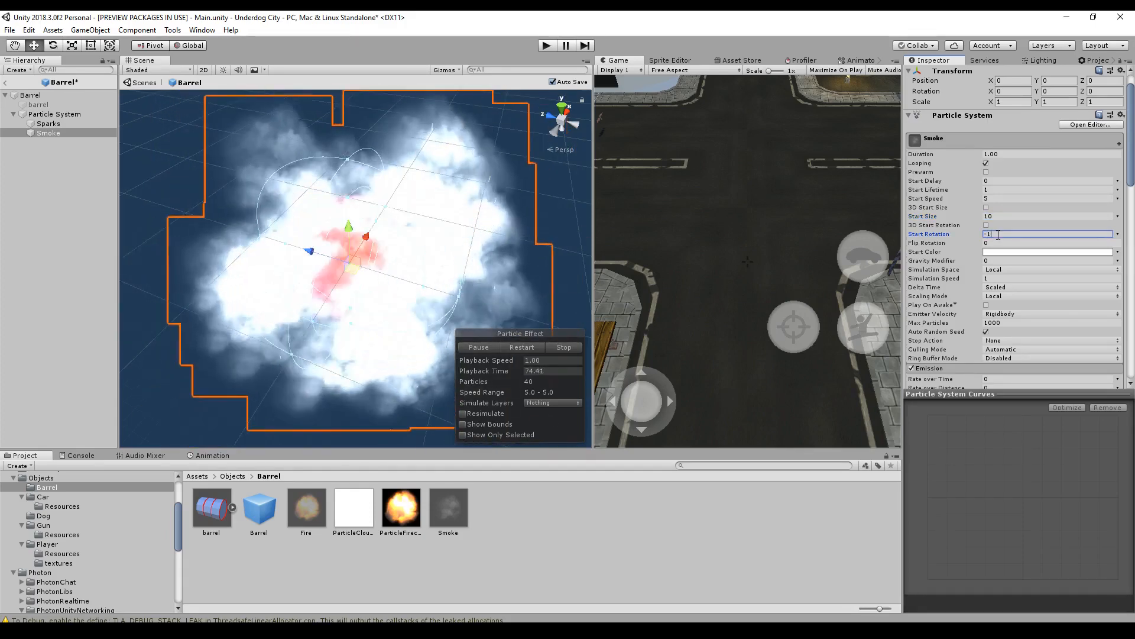
text(100)
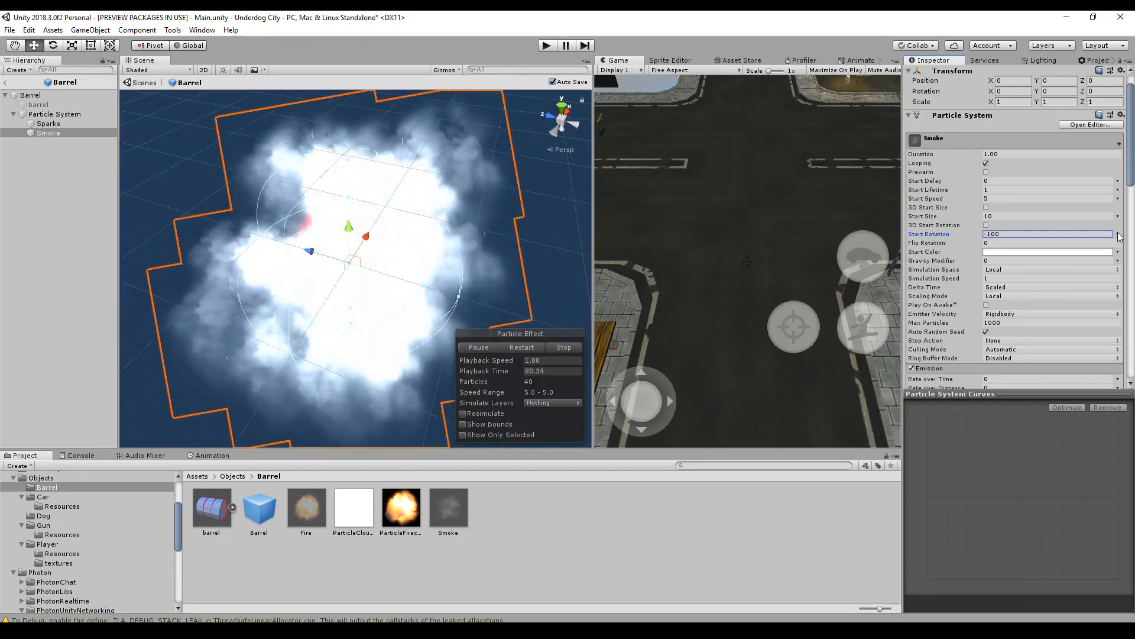
click(1119, 233)
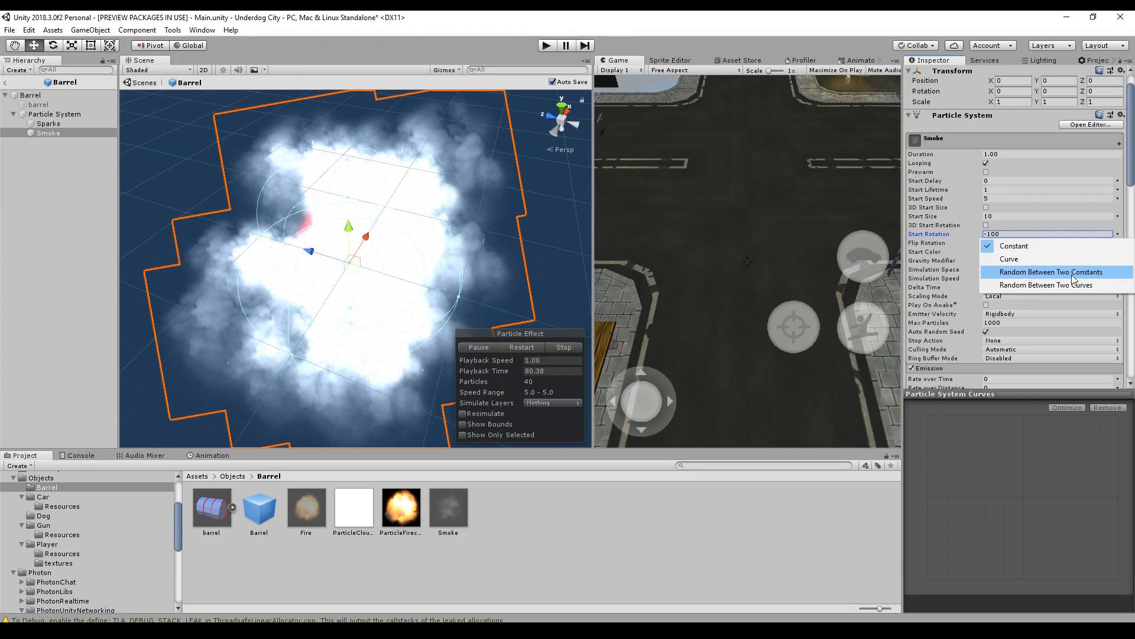
click(1051, 272)
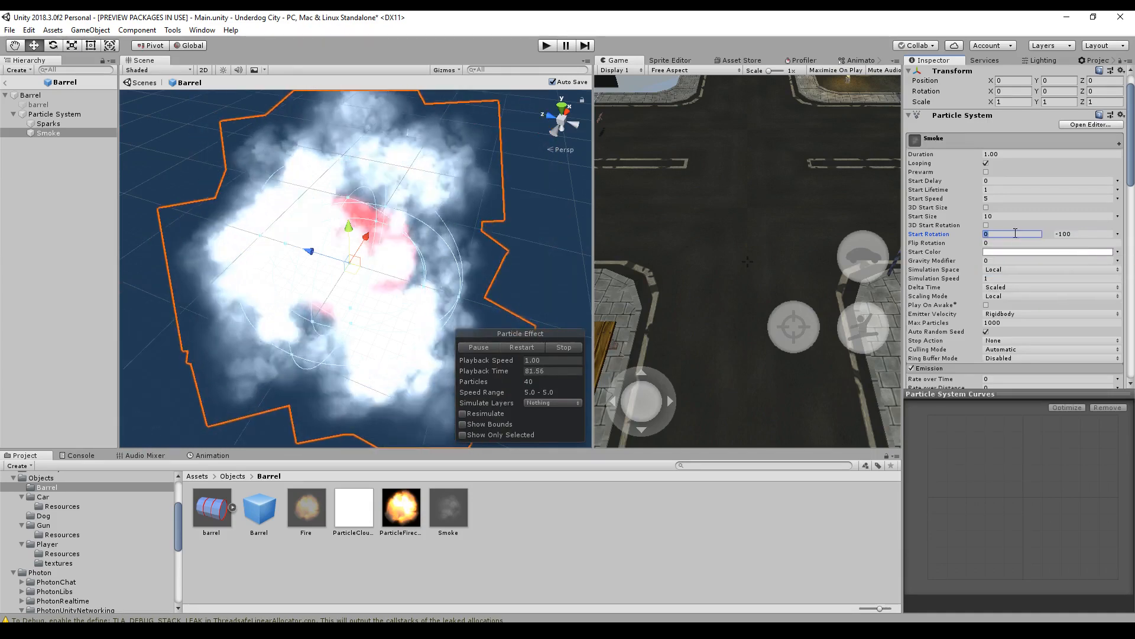
text(-100)
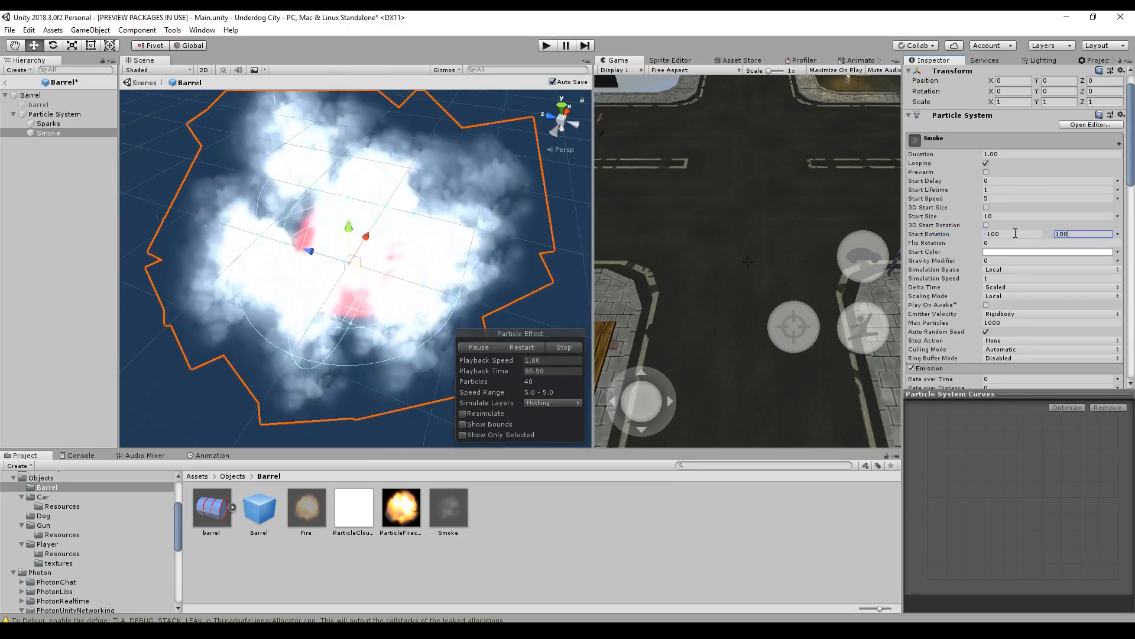
Give the smoke a dark start colour and gravity modifier -2
click(1048, 252)
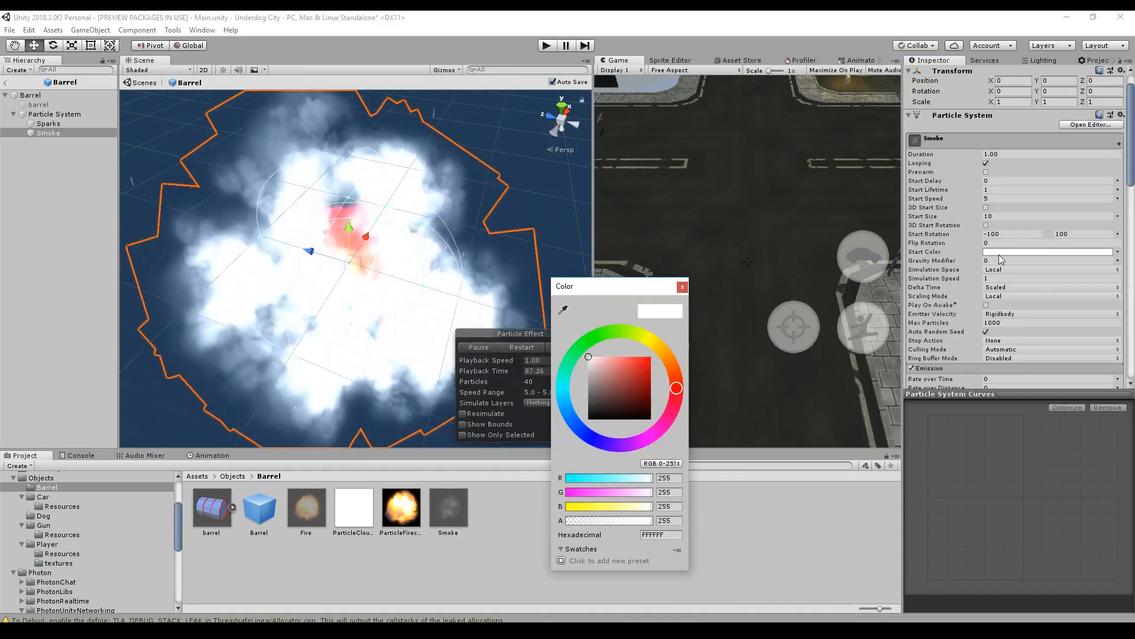
click(589, 418)
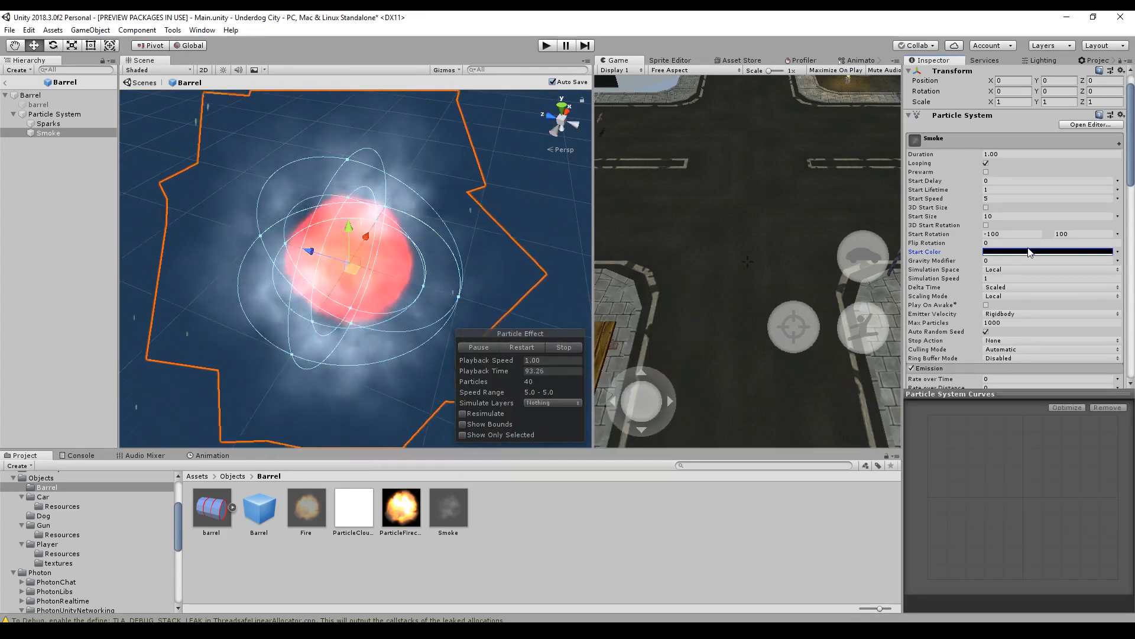
click(1047, 252)
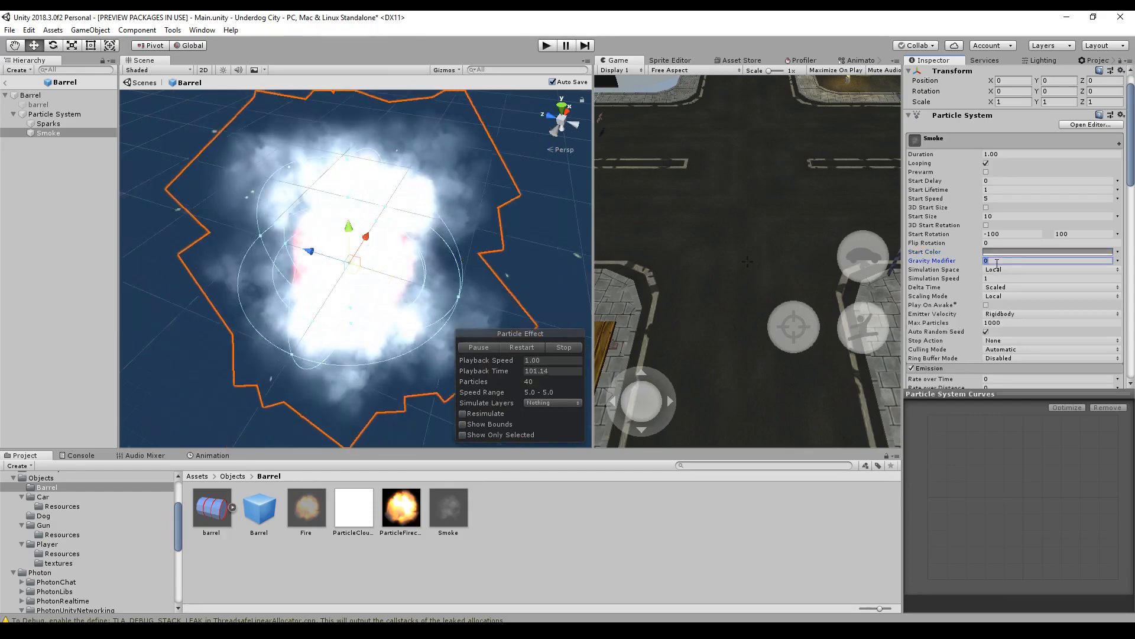
text(-2)
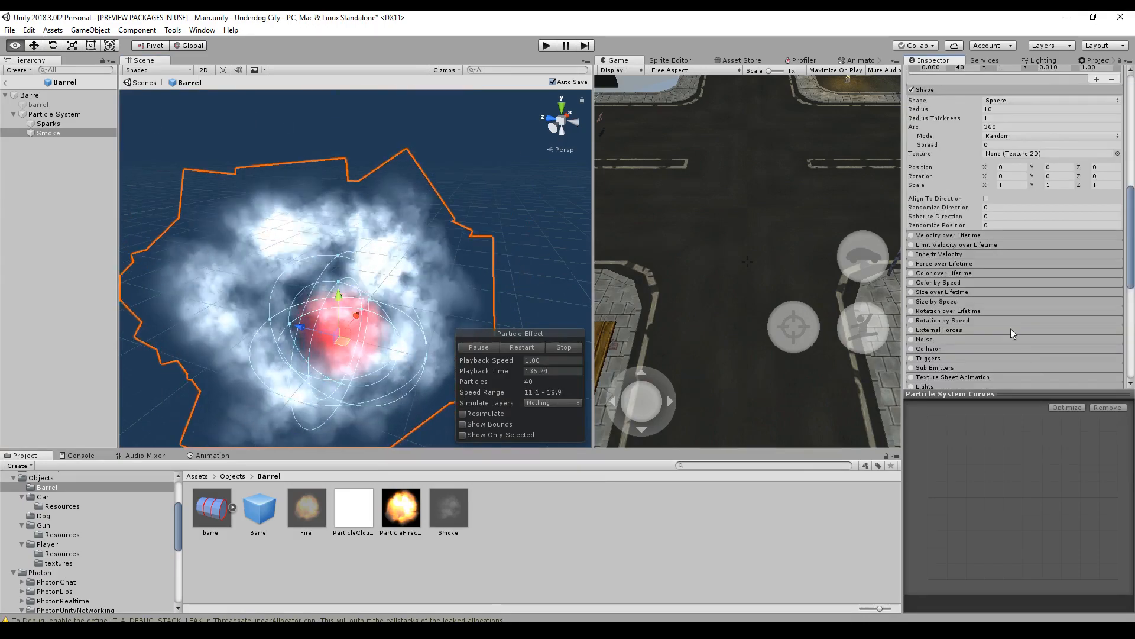
Fade smoke alpha to 0 over lifetime, set angular velocity 90, and shape radius 1
click(911, 274)
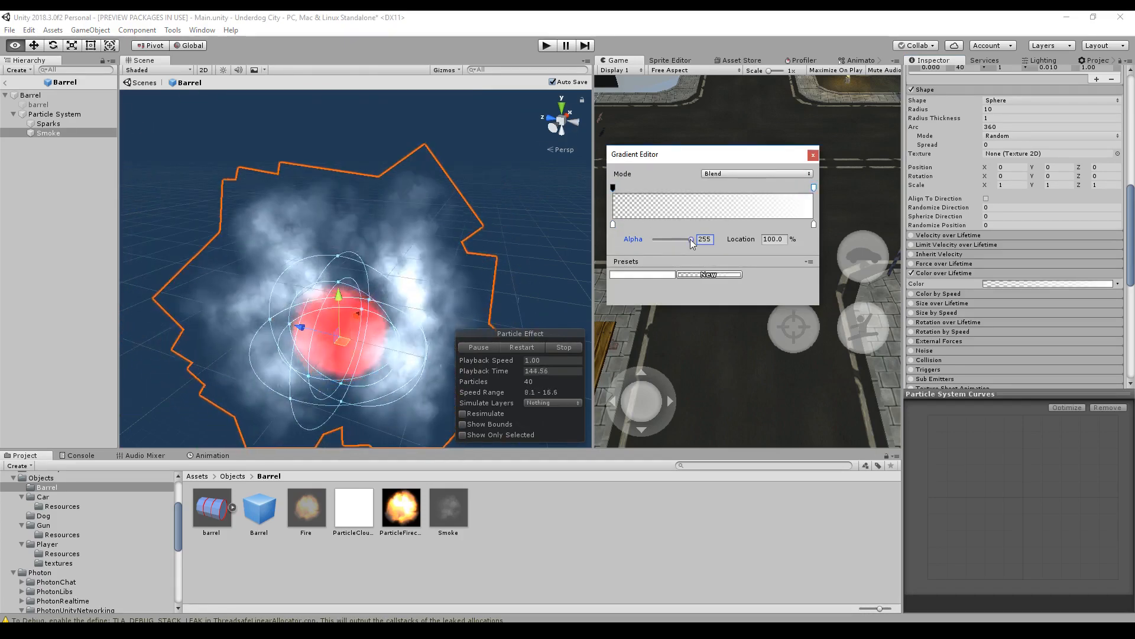
drag(810, 188, 684, 188)
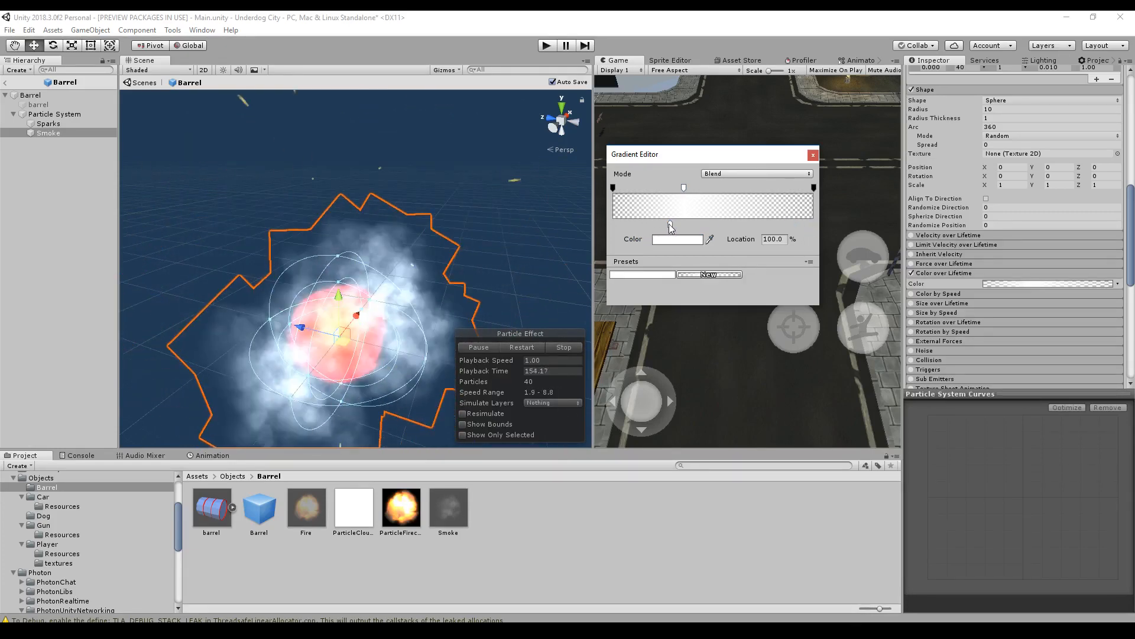
click(676, 239)
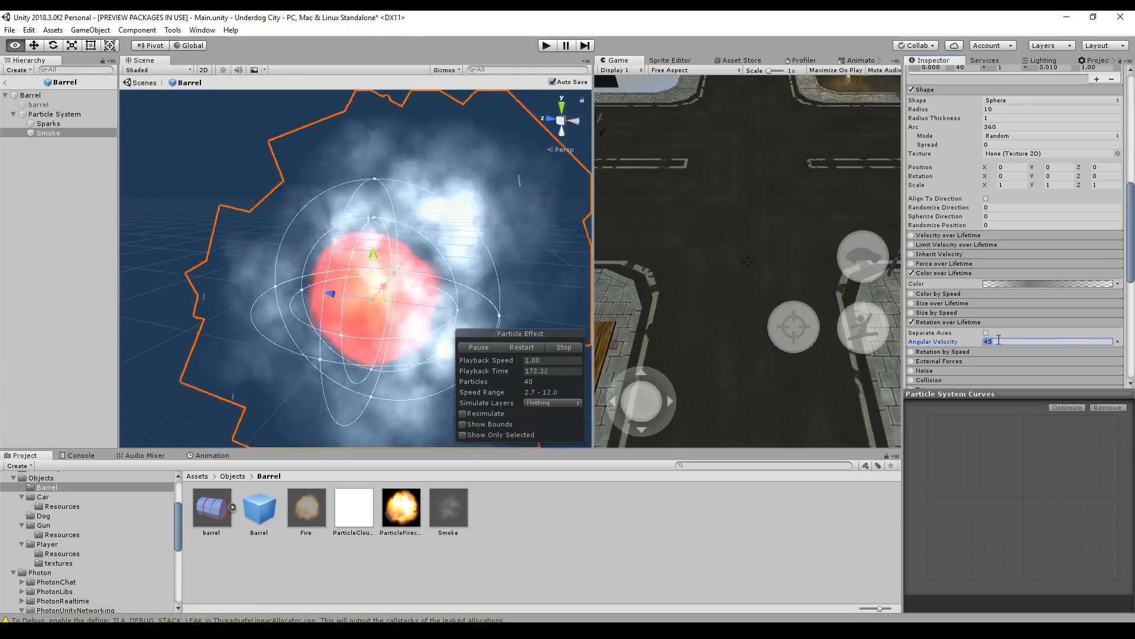
text(90)
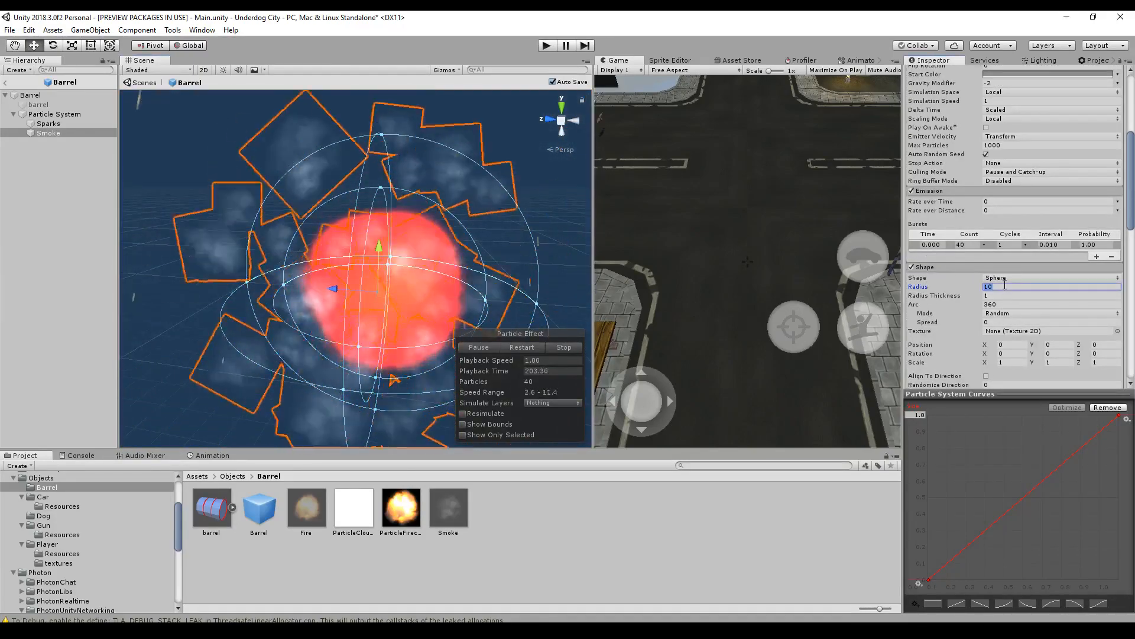
text(1)
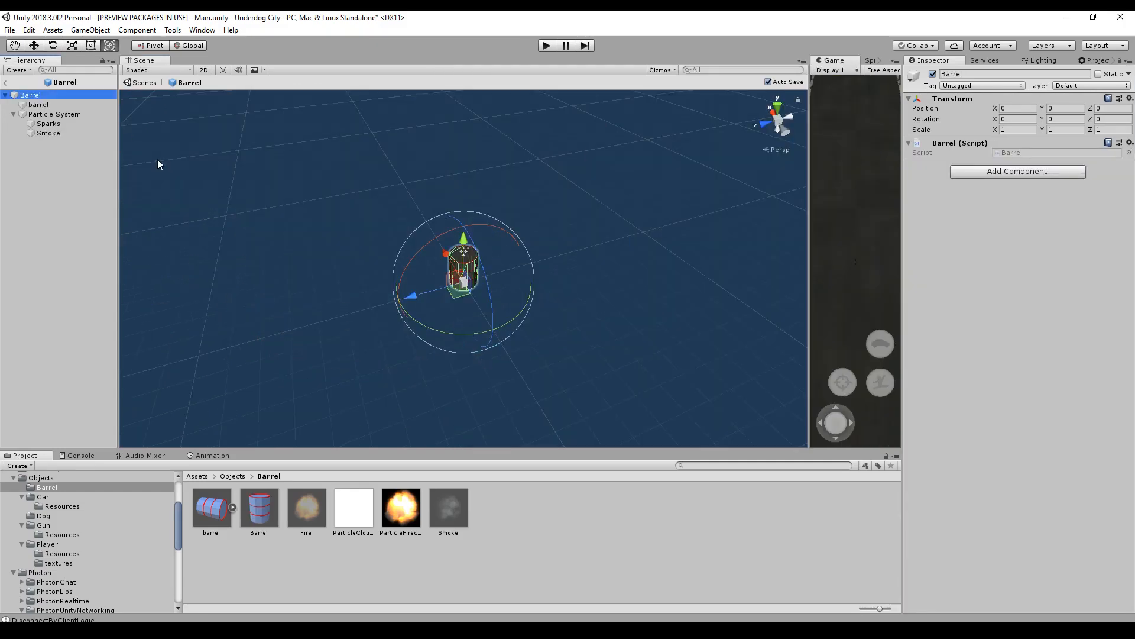
click(54, 113)
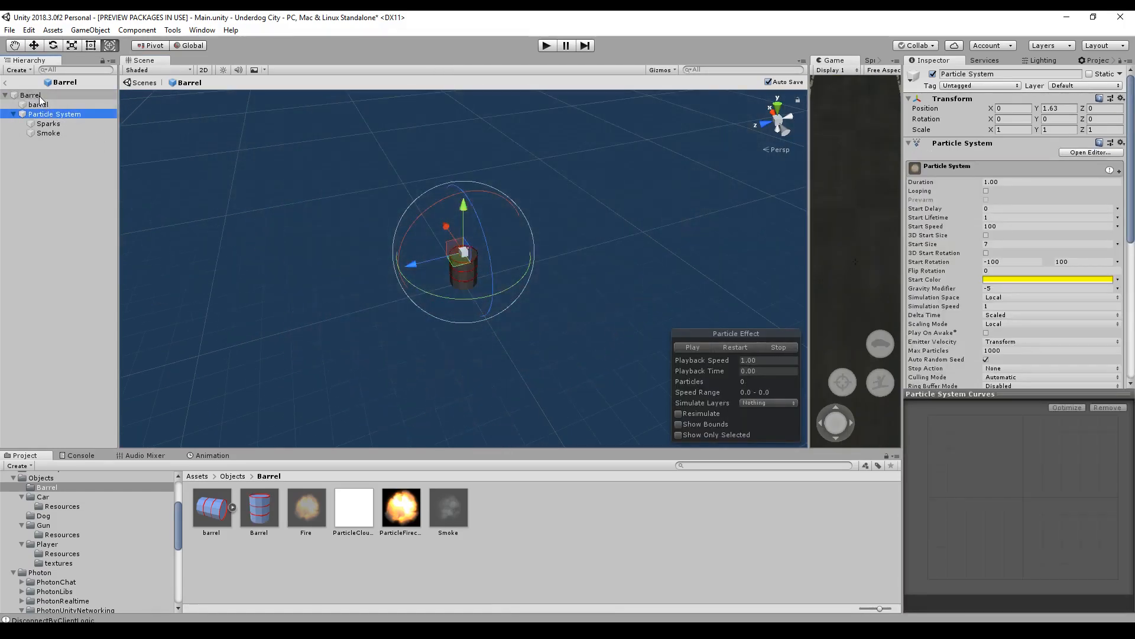
click(30, 94)
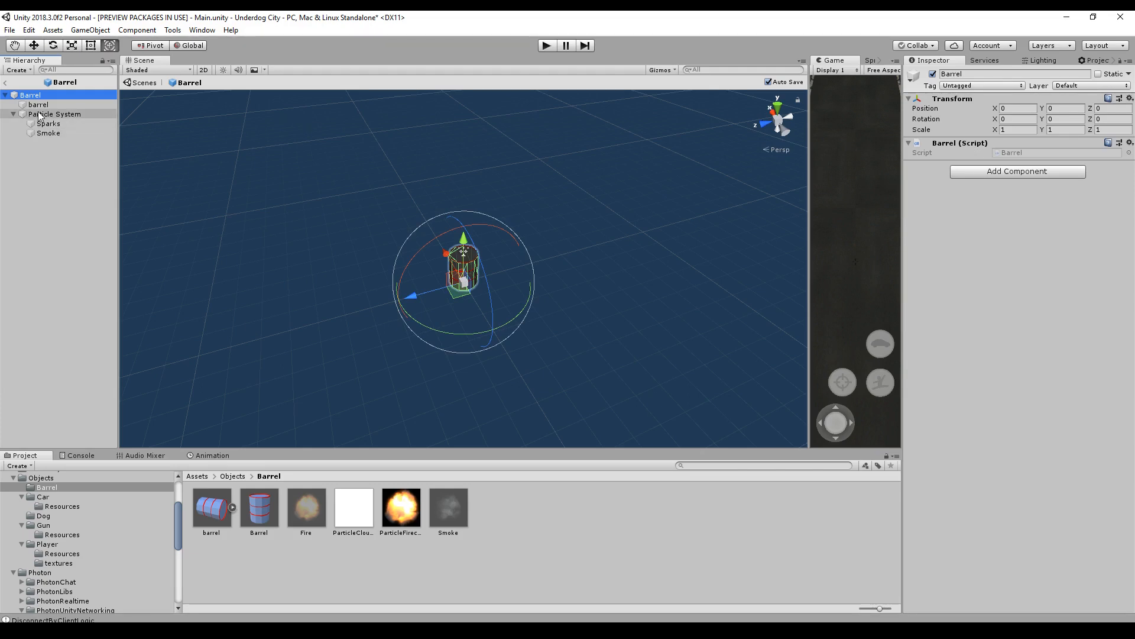
click(38, 104)
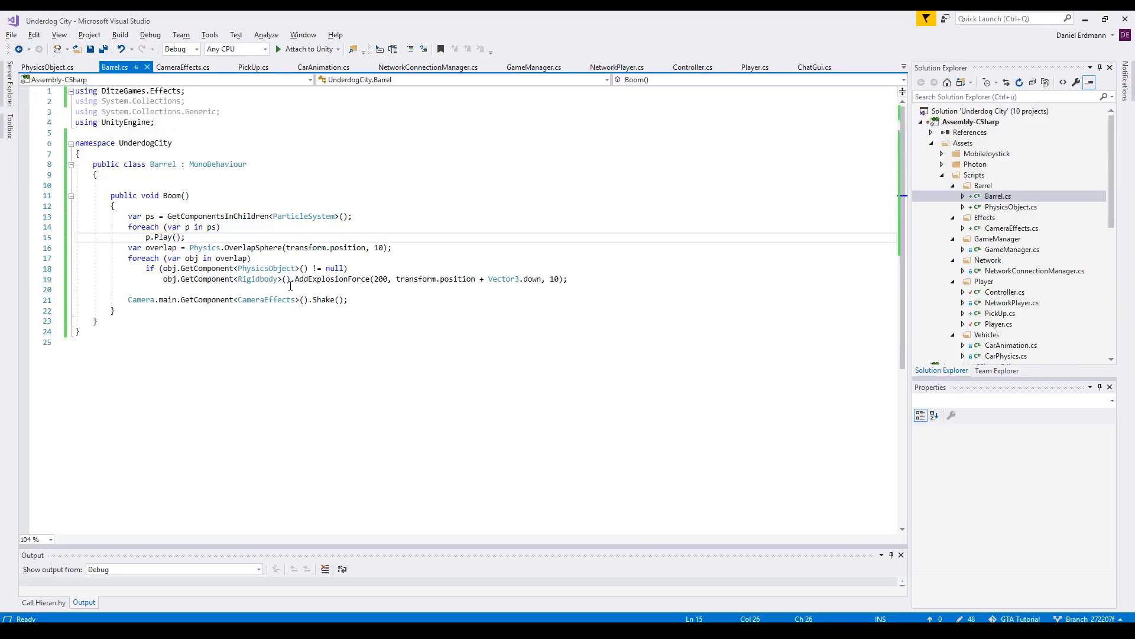
drag(110, 195, 316, 247)
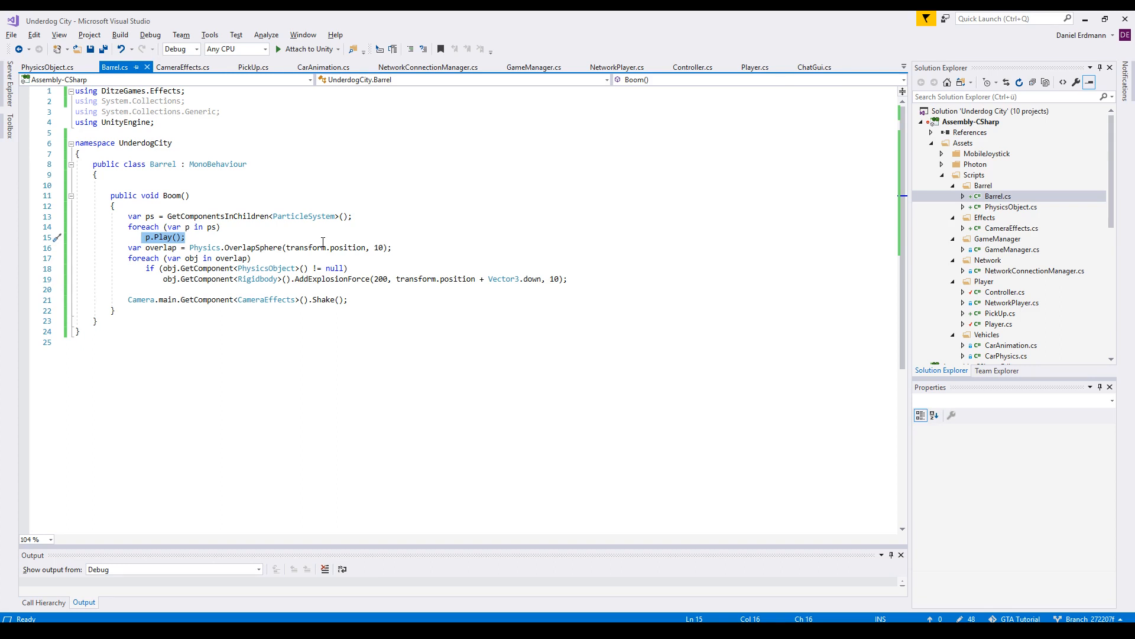
click(308, 215)
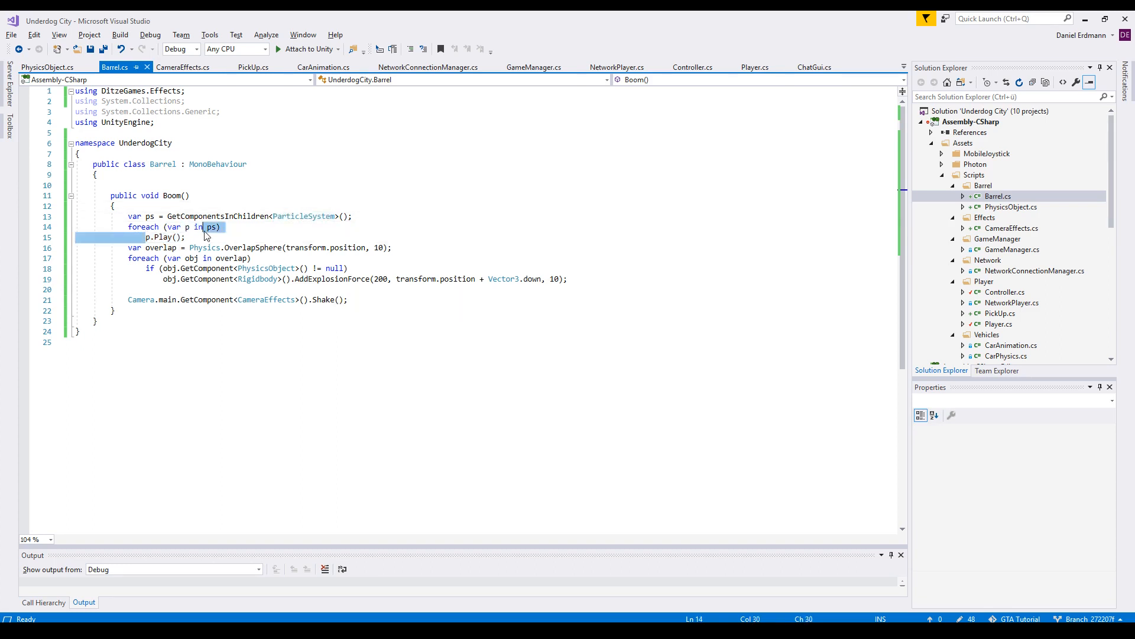
click(187, 237)
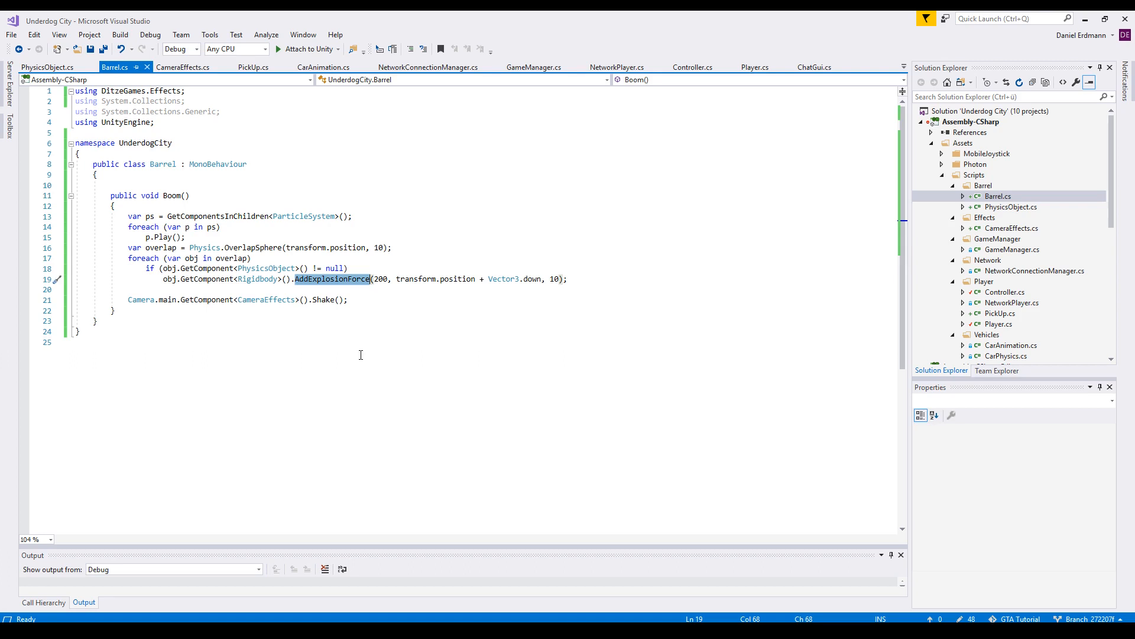
double_click(436, 278)
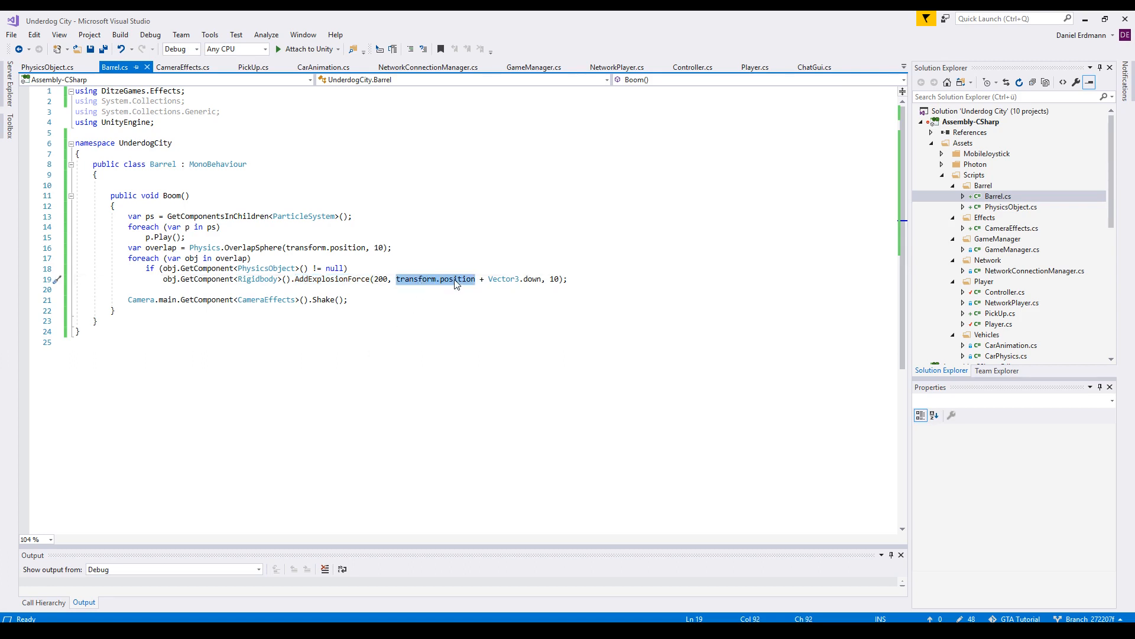
click(424, 278)
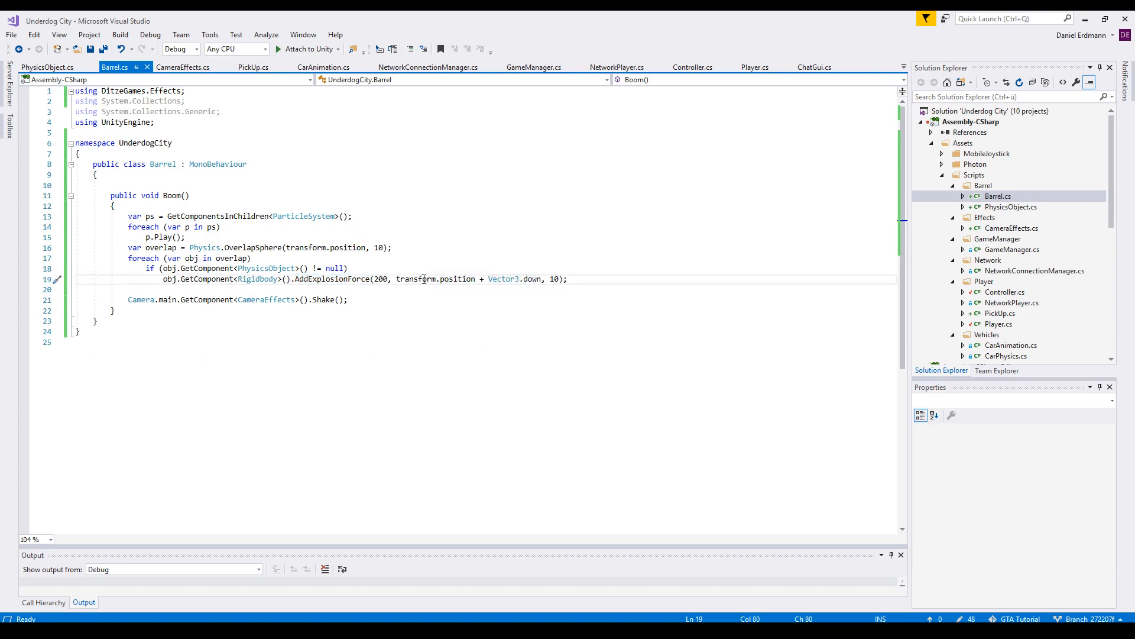
double_click(434, 278)
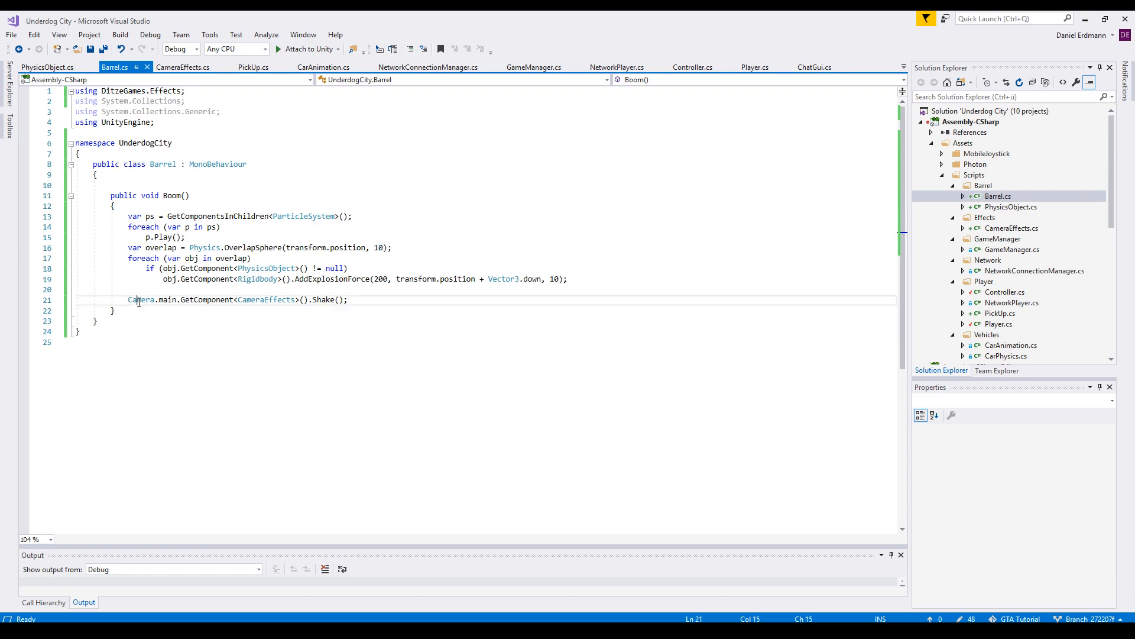
triple_click(217, 299)
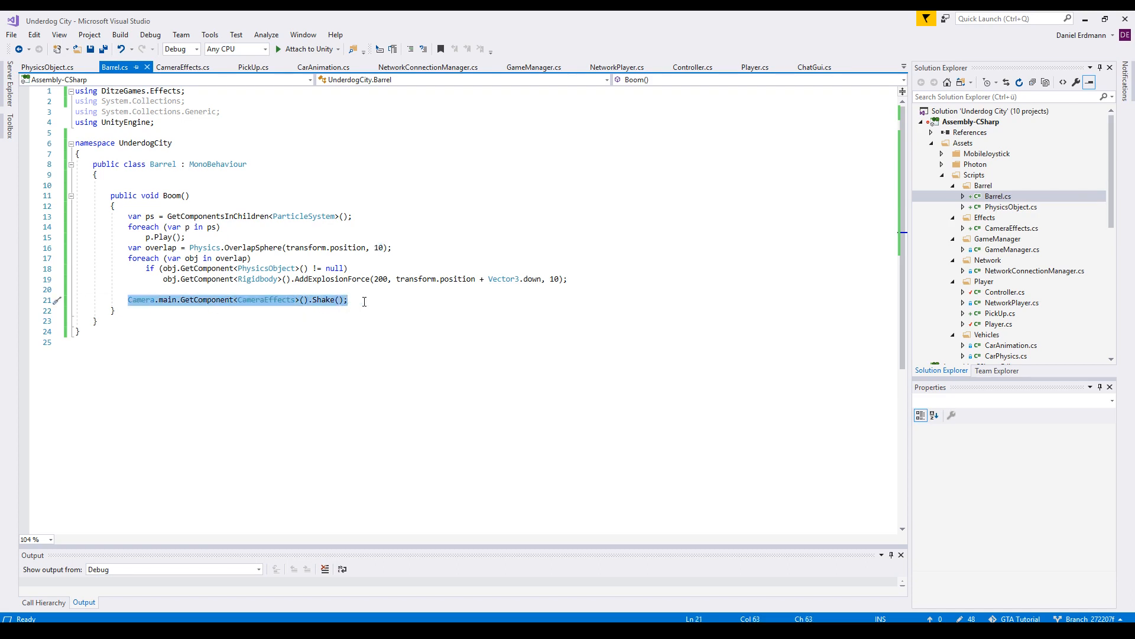